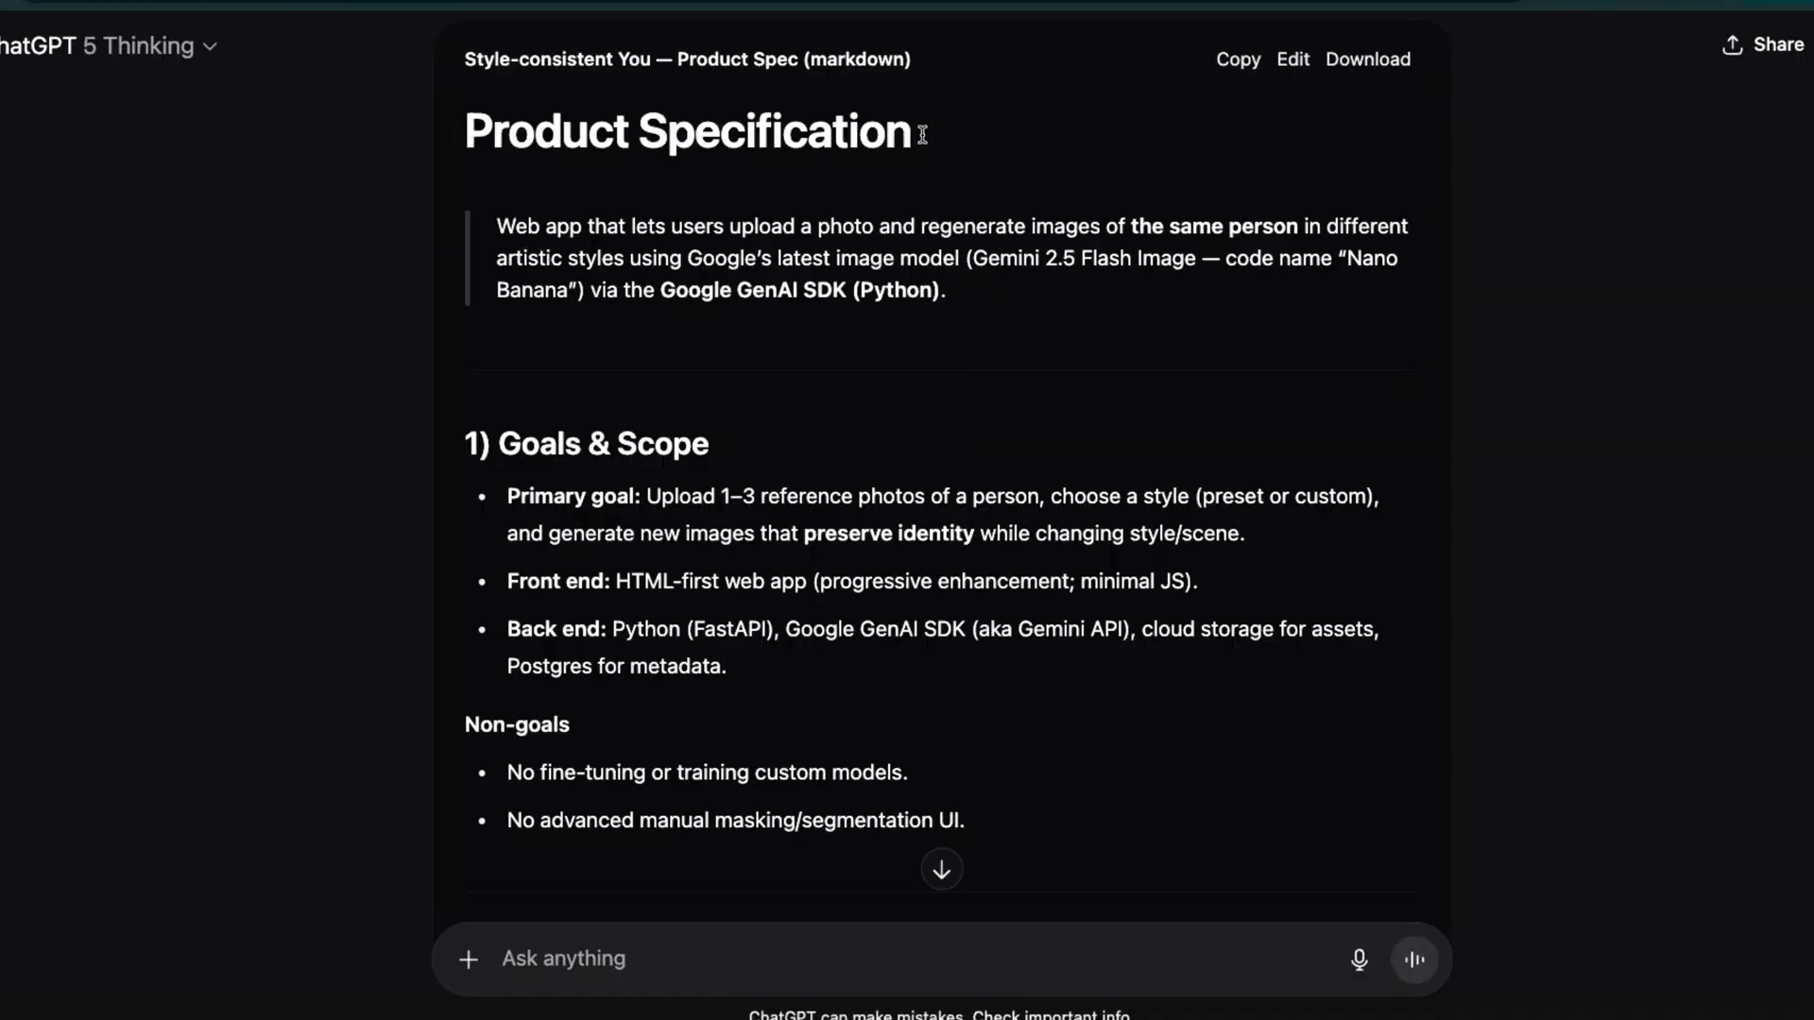
- Scroll through and approve the generated task list so the workflow can proceed
scroll(down, 3)
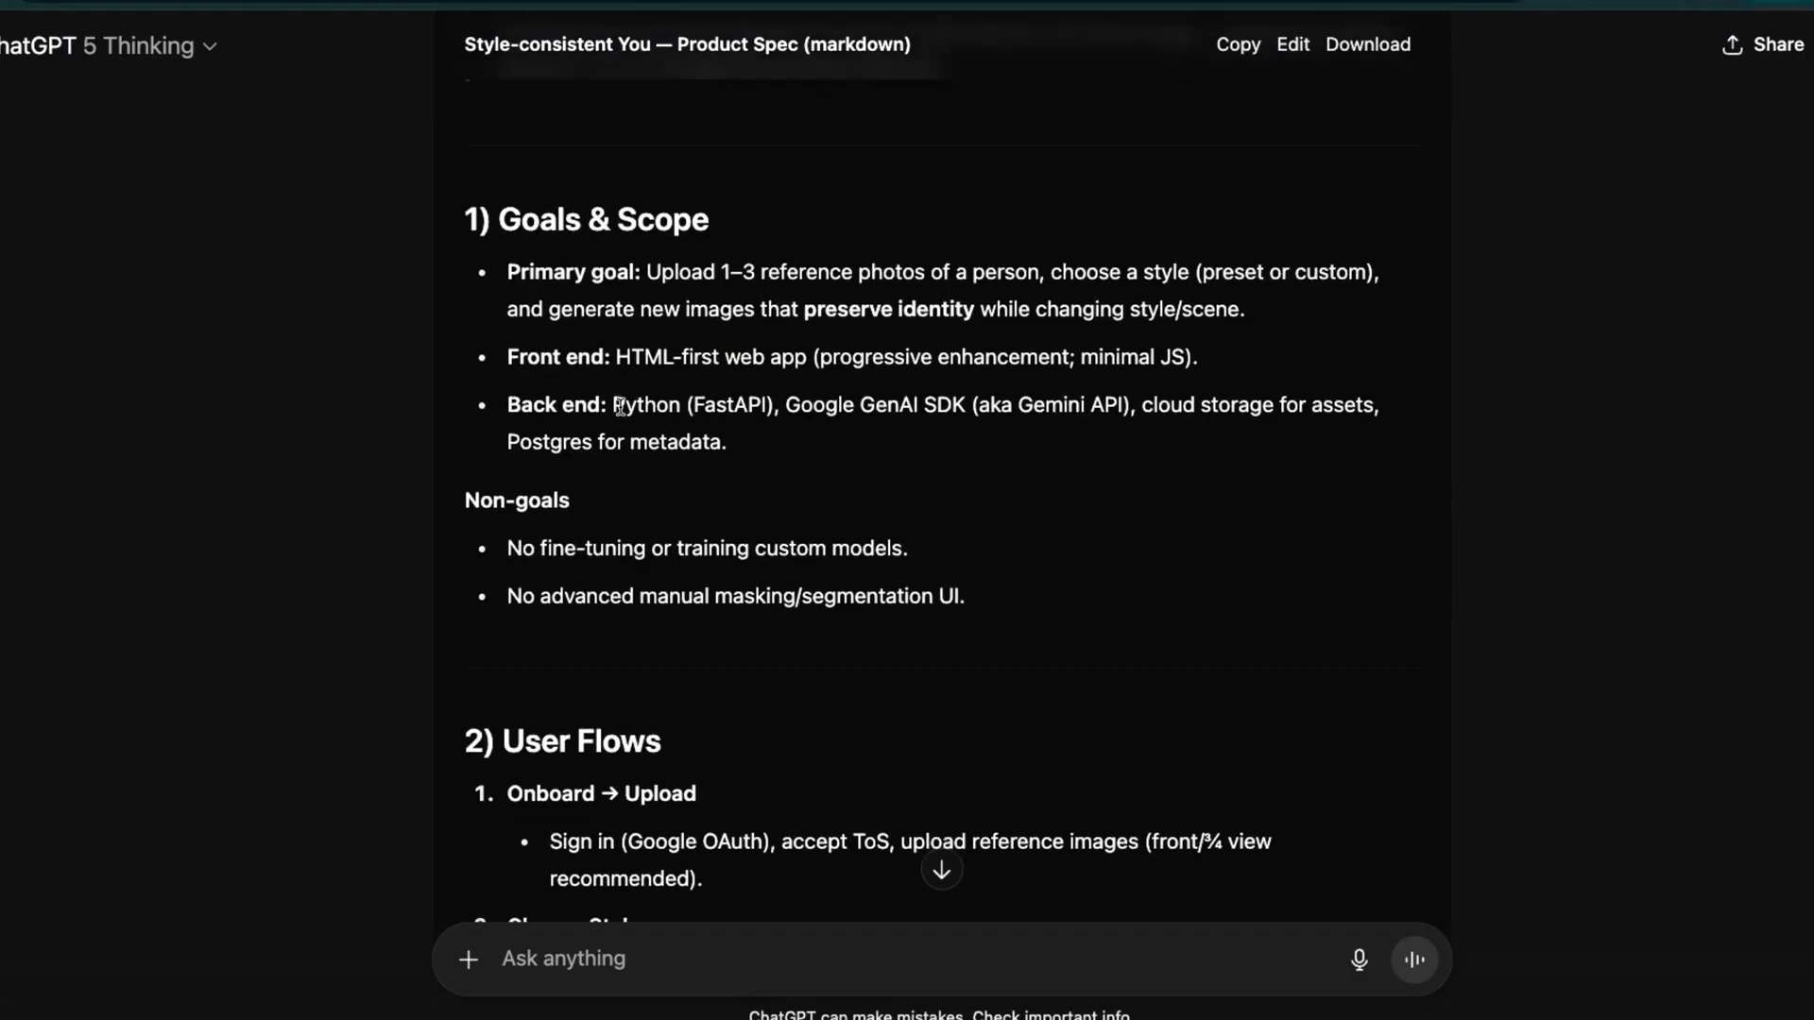
scroll(down, 3)
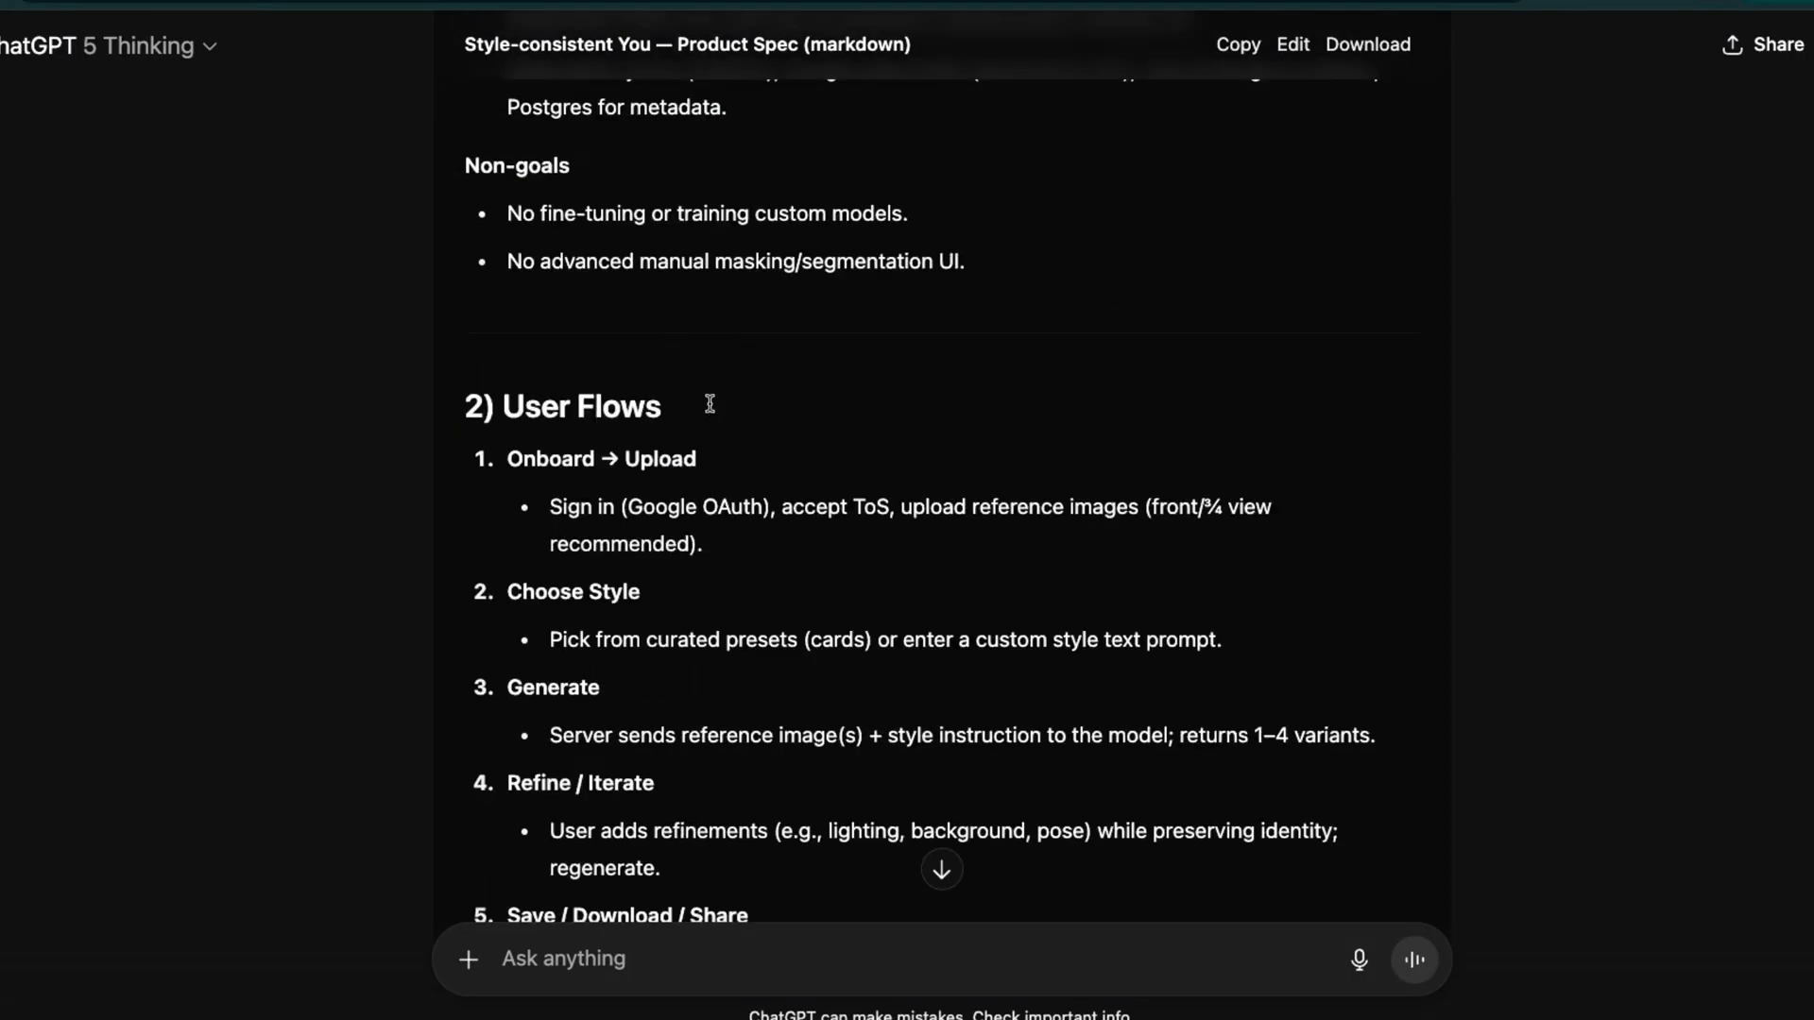
scroll(down, 3)
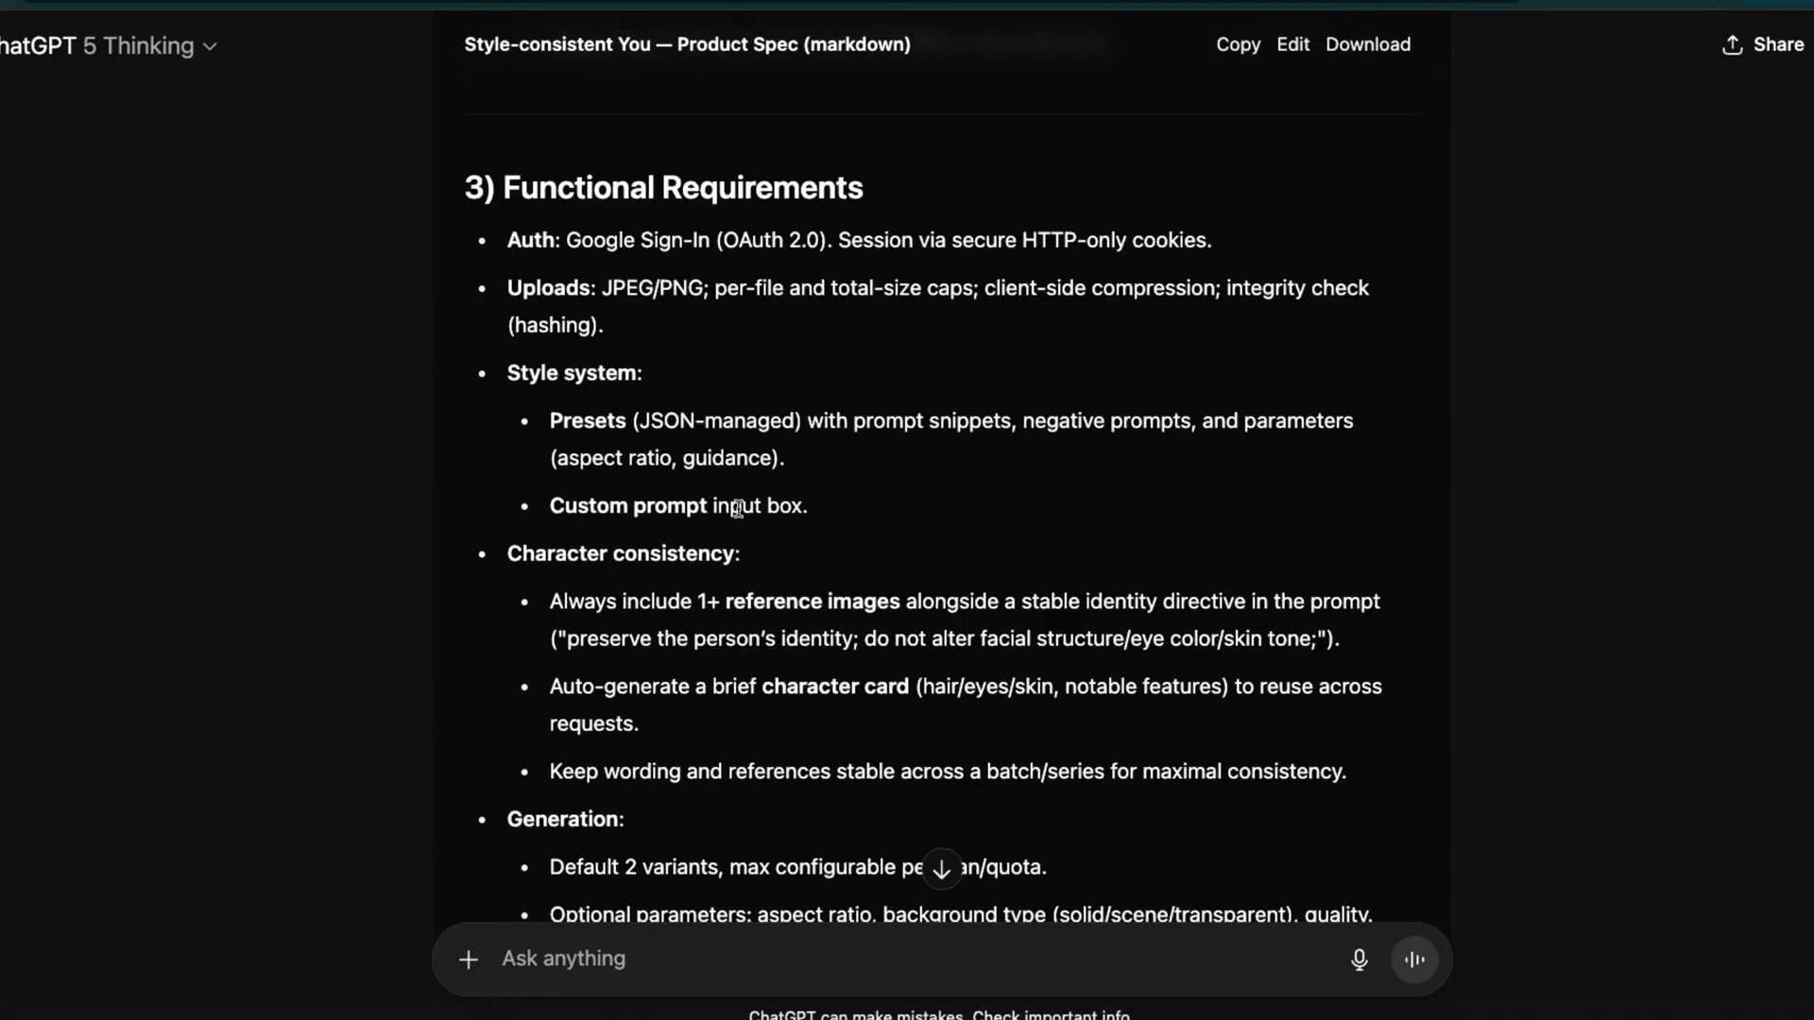
mouse_move(584, 487)
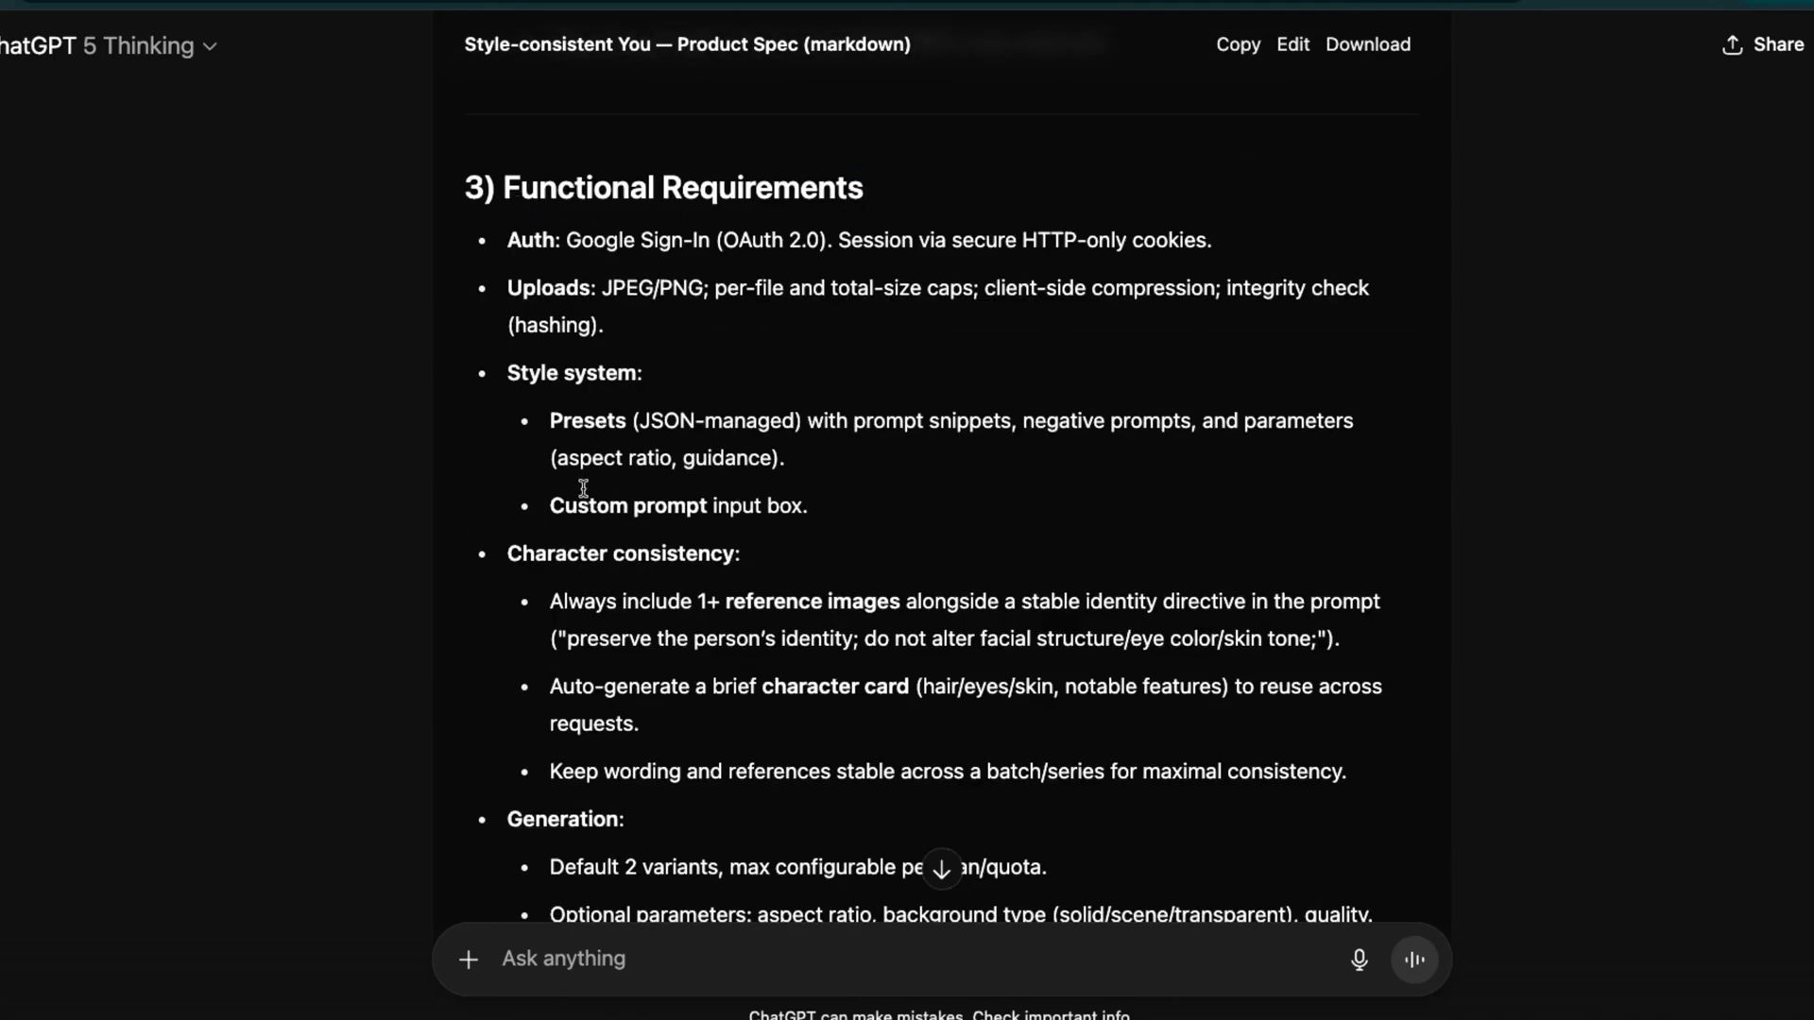
scroll(down, 3)
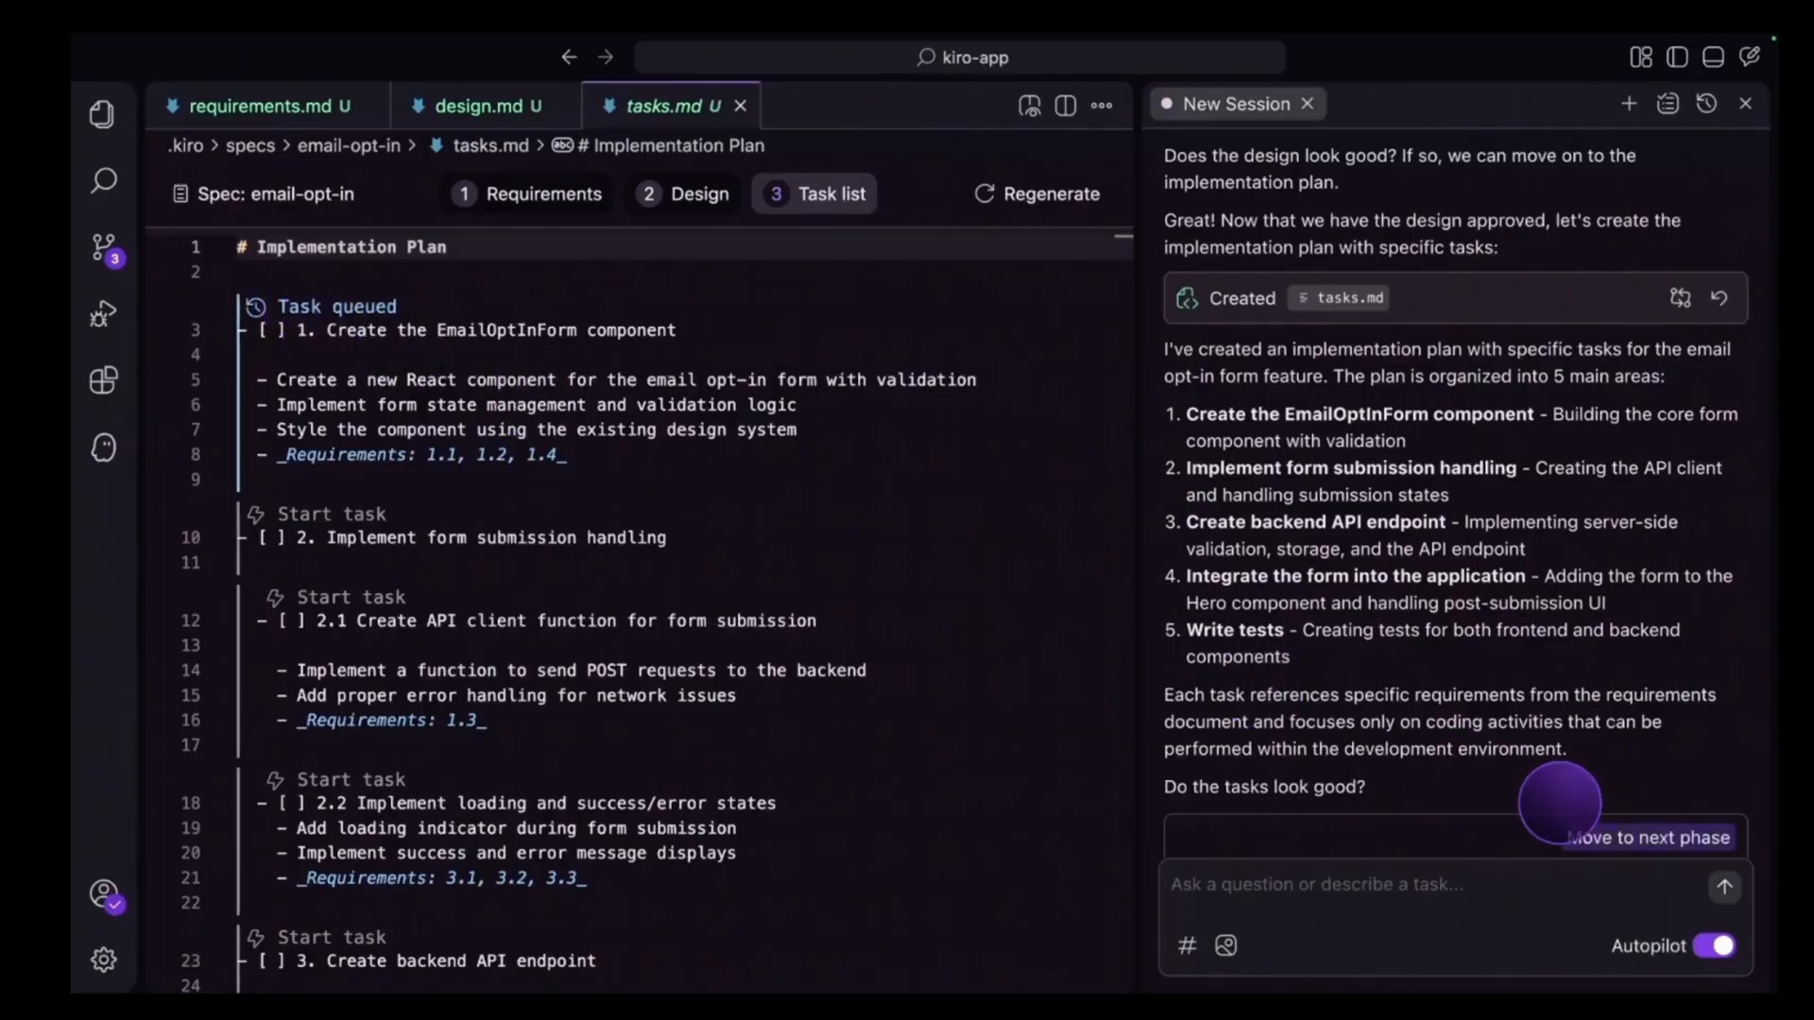
click(1648, 837)
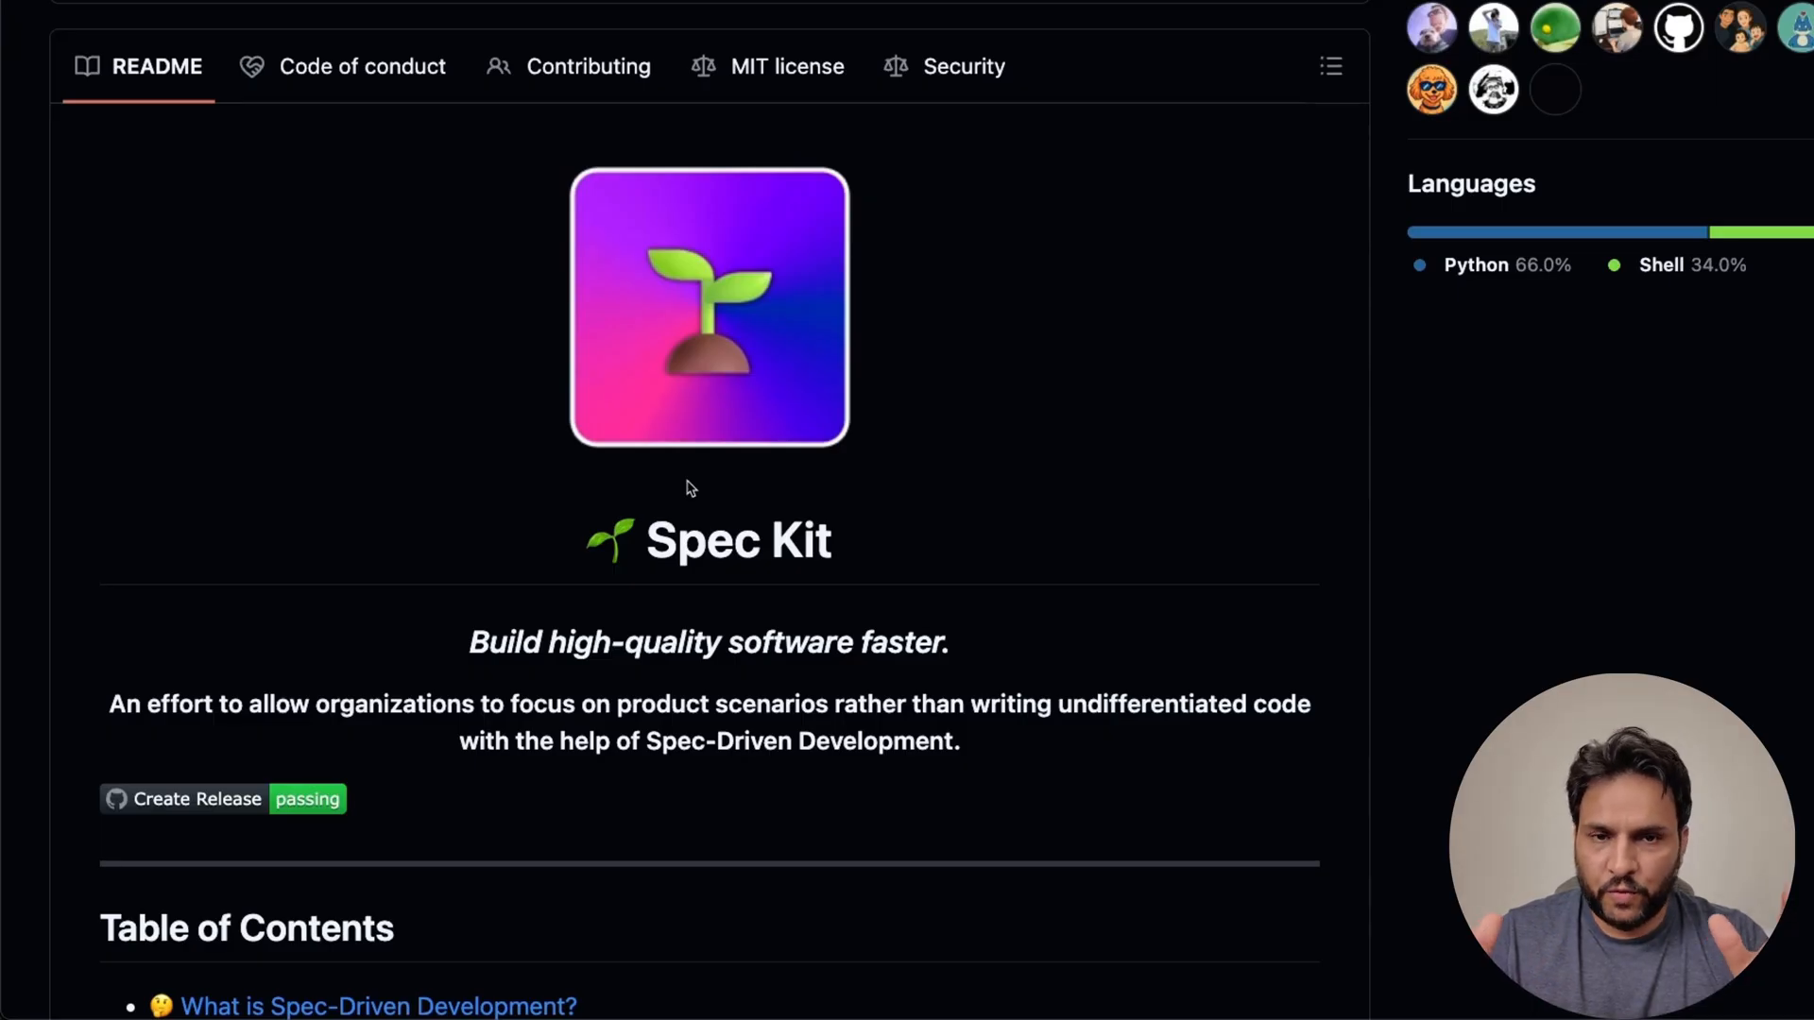
- Read the Spec Kit docs, highlighting the /plan and /tasks command descriptions
scroll(down, 3)
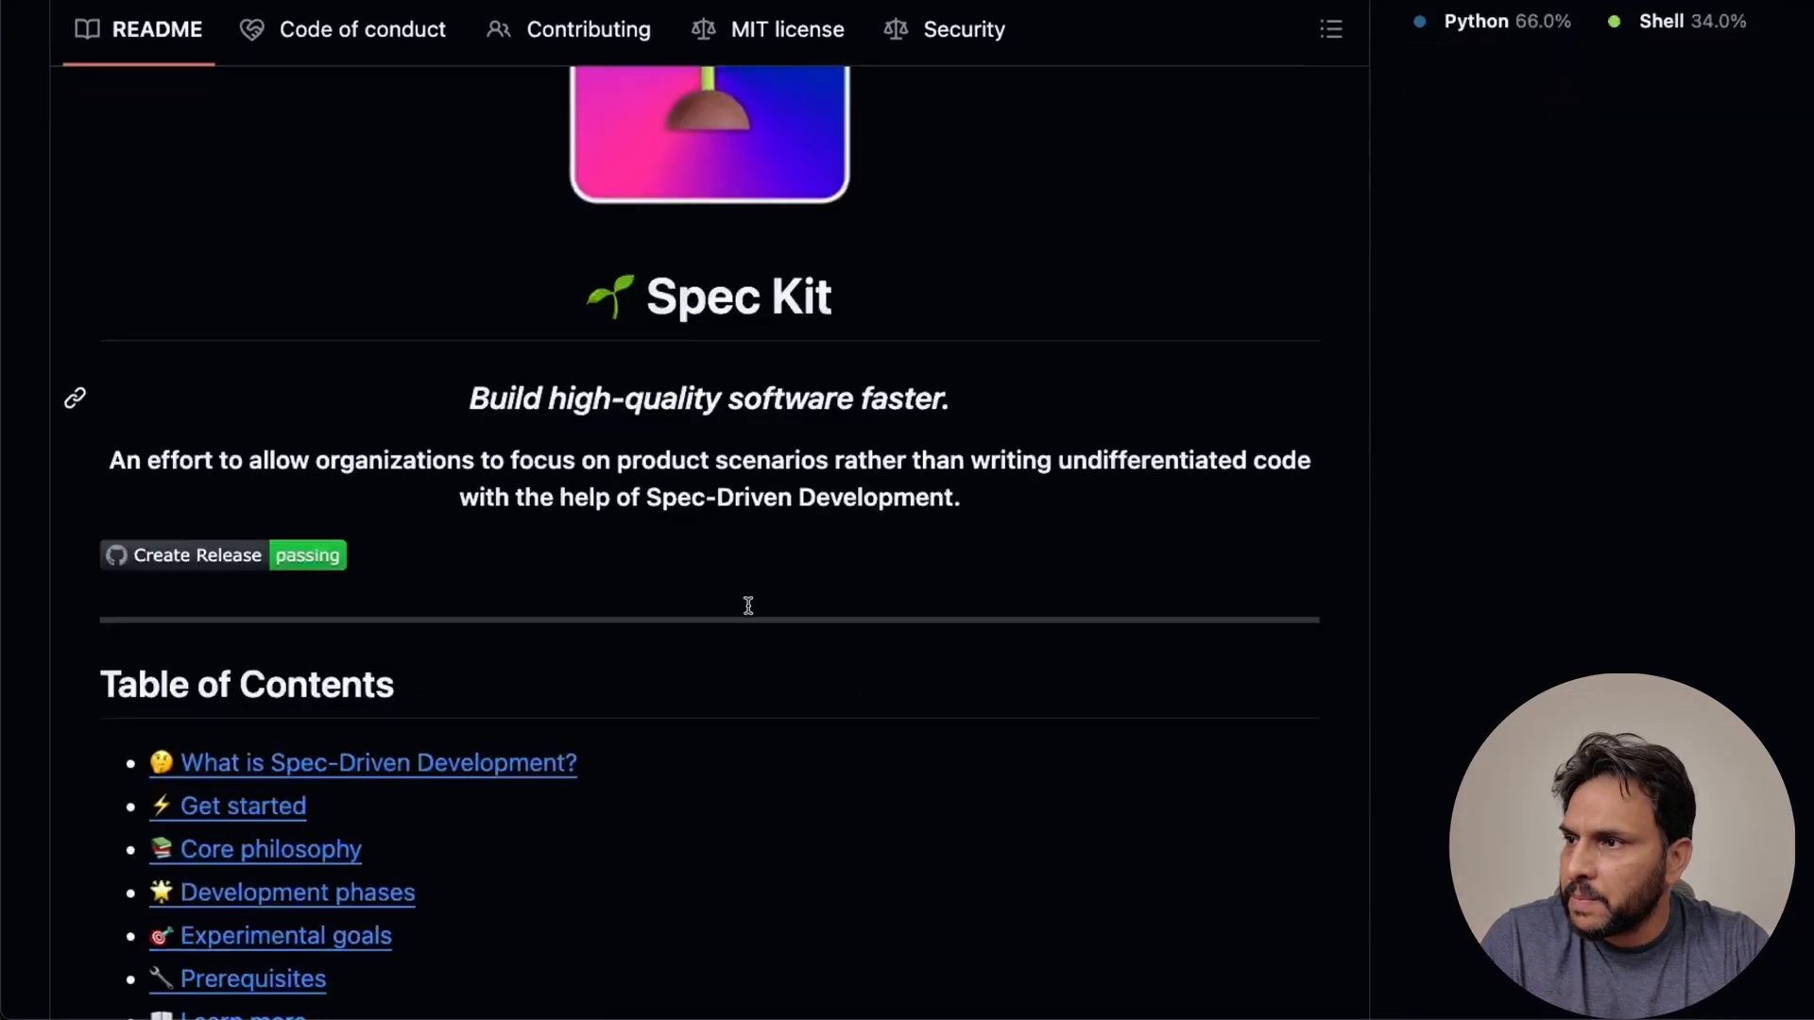
scroll(down, 3)
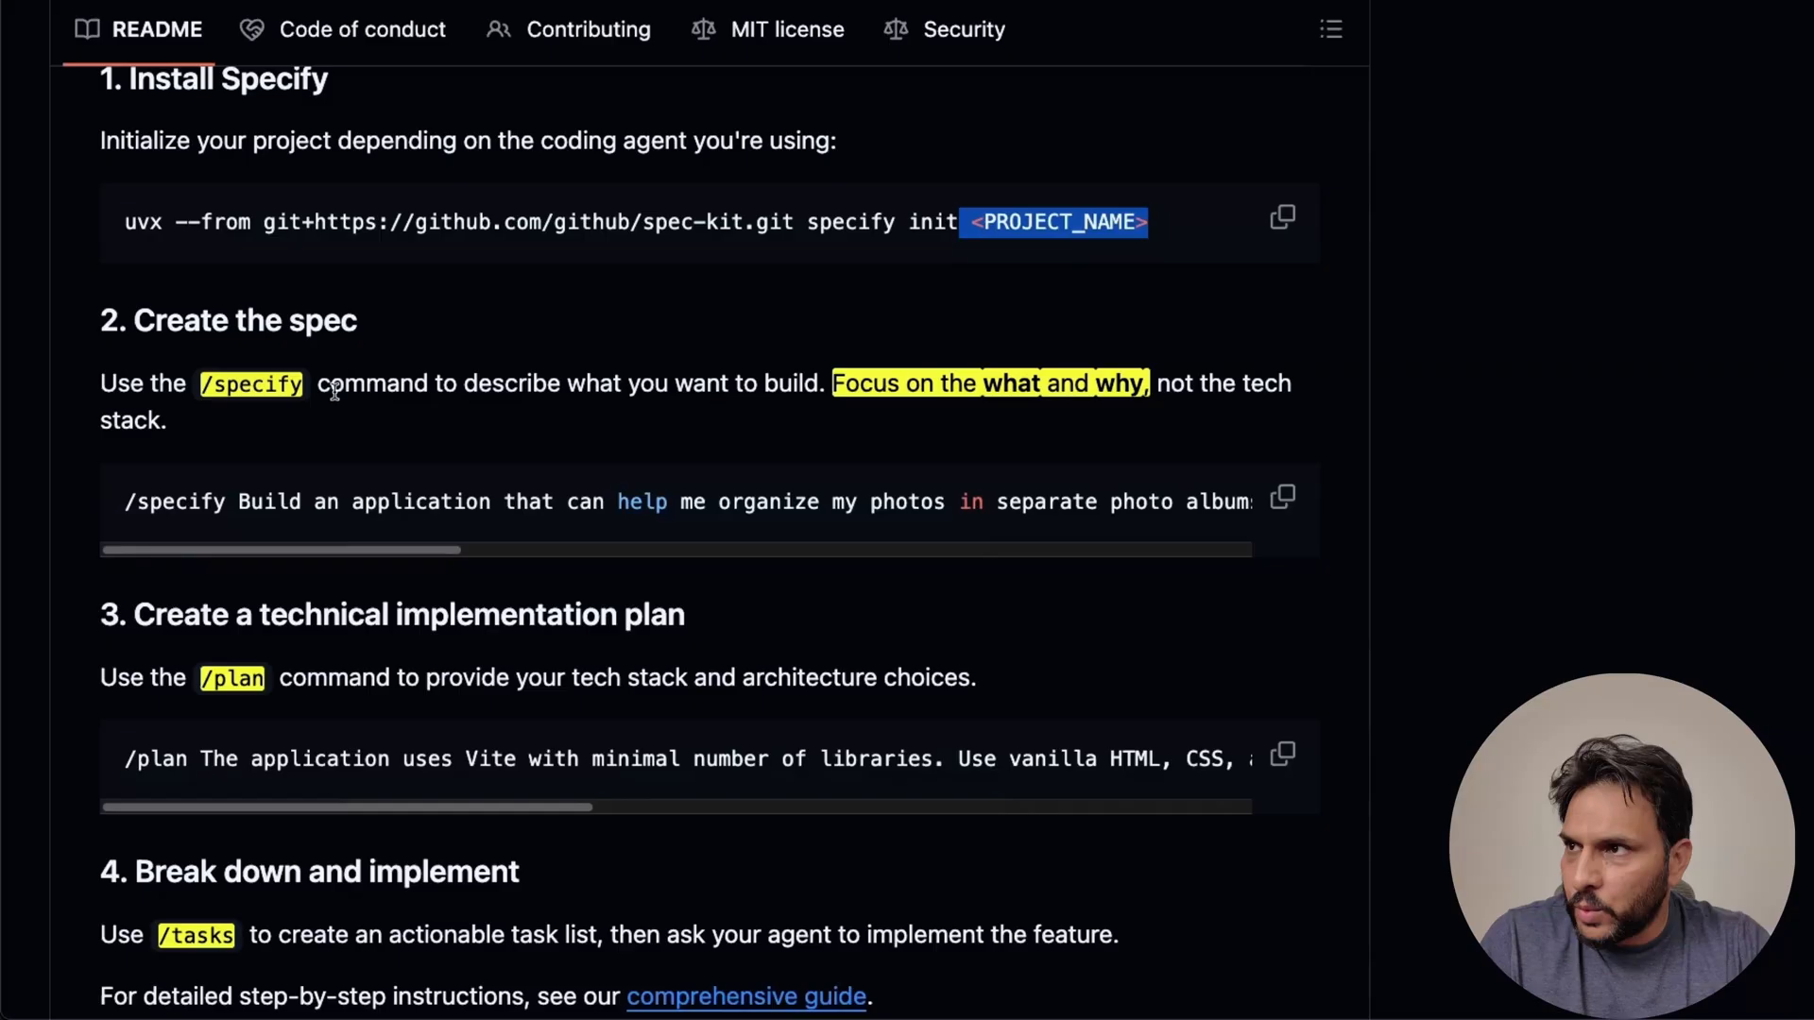
drag(315, 383, 810, 384)
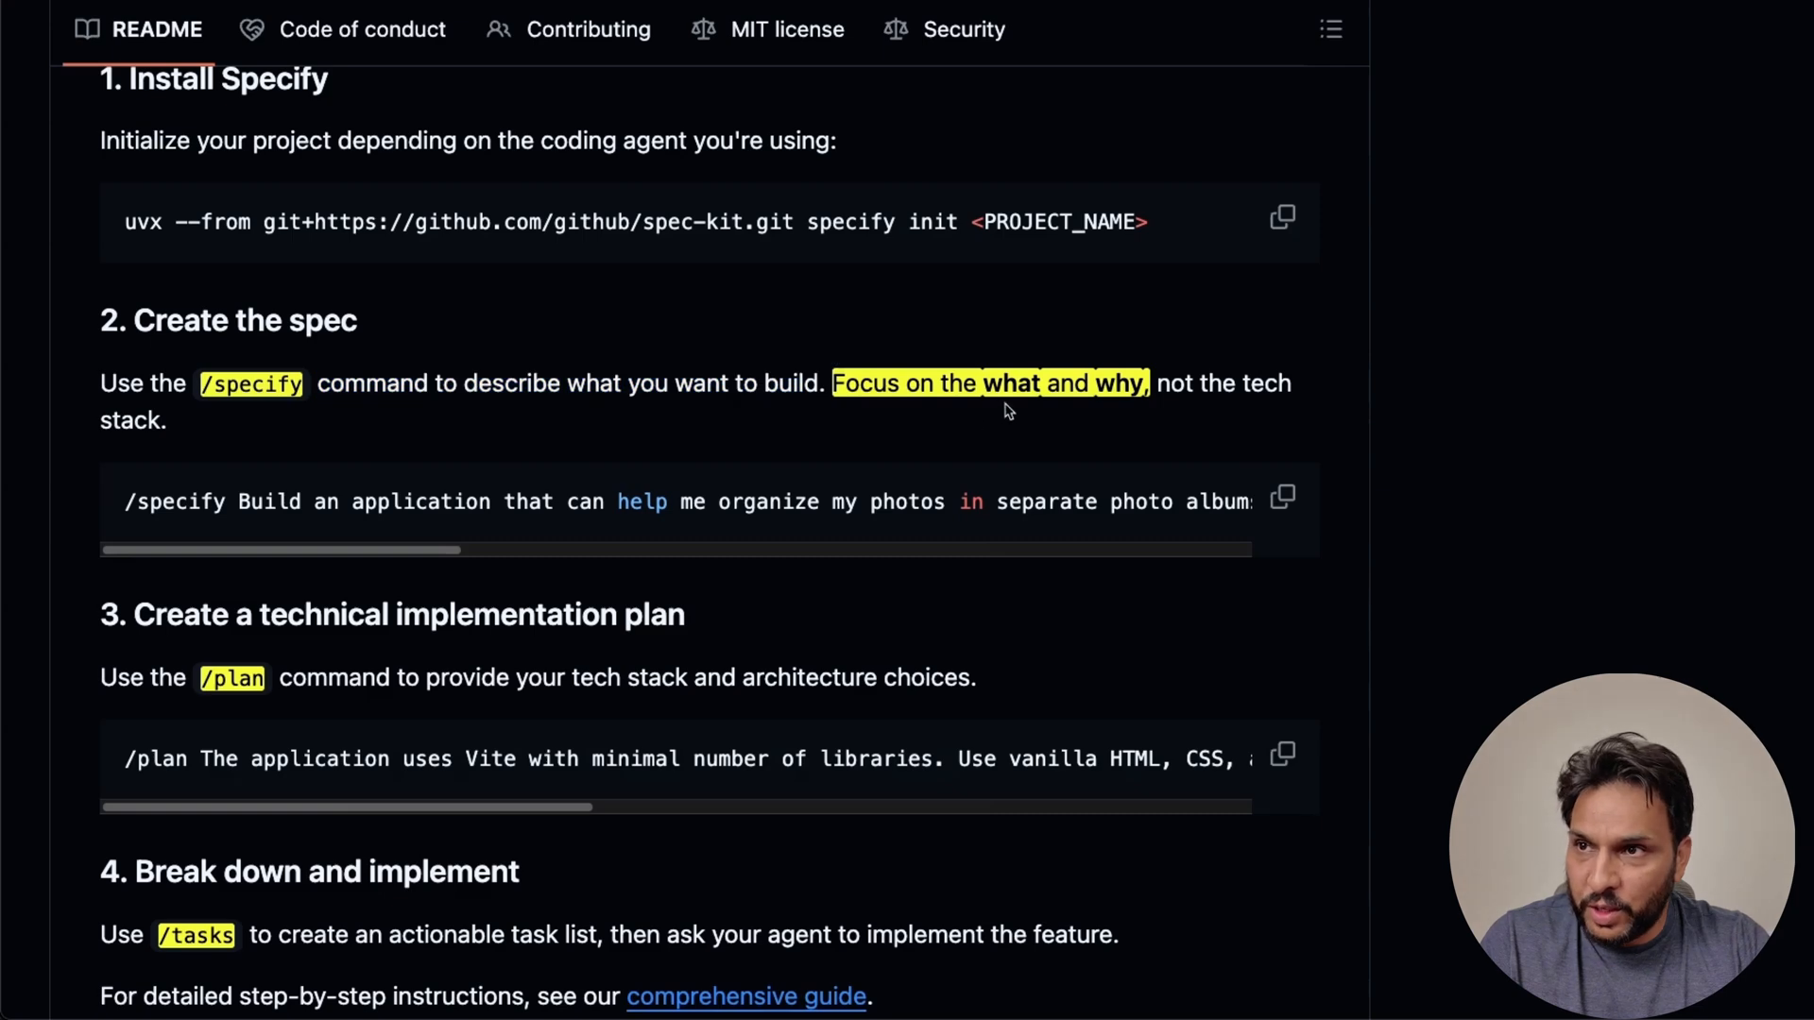
mouse_move(1222, 410)
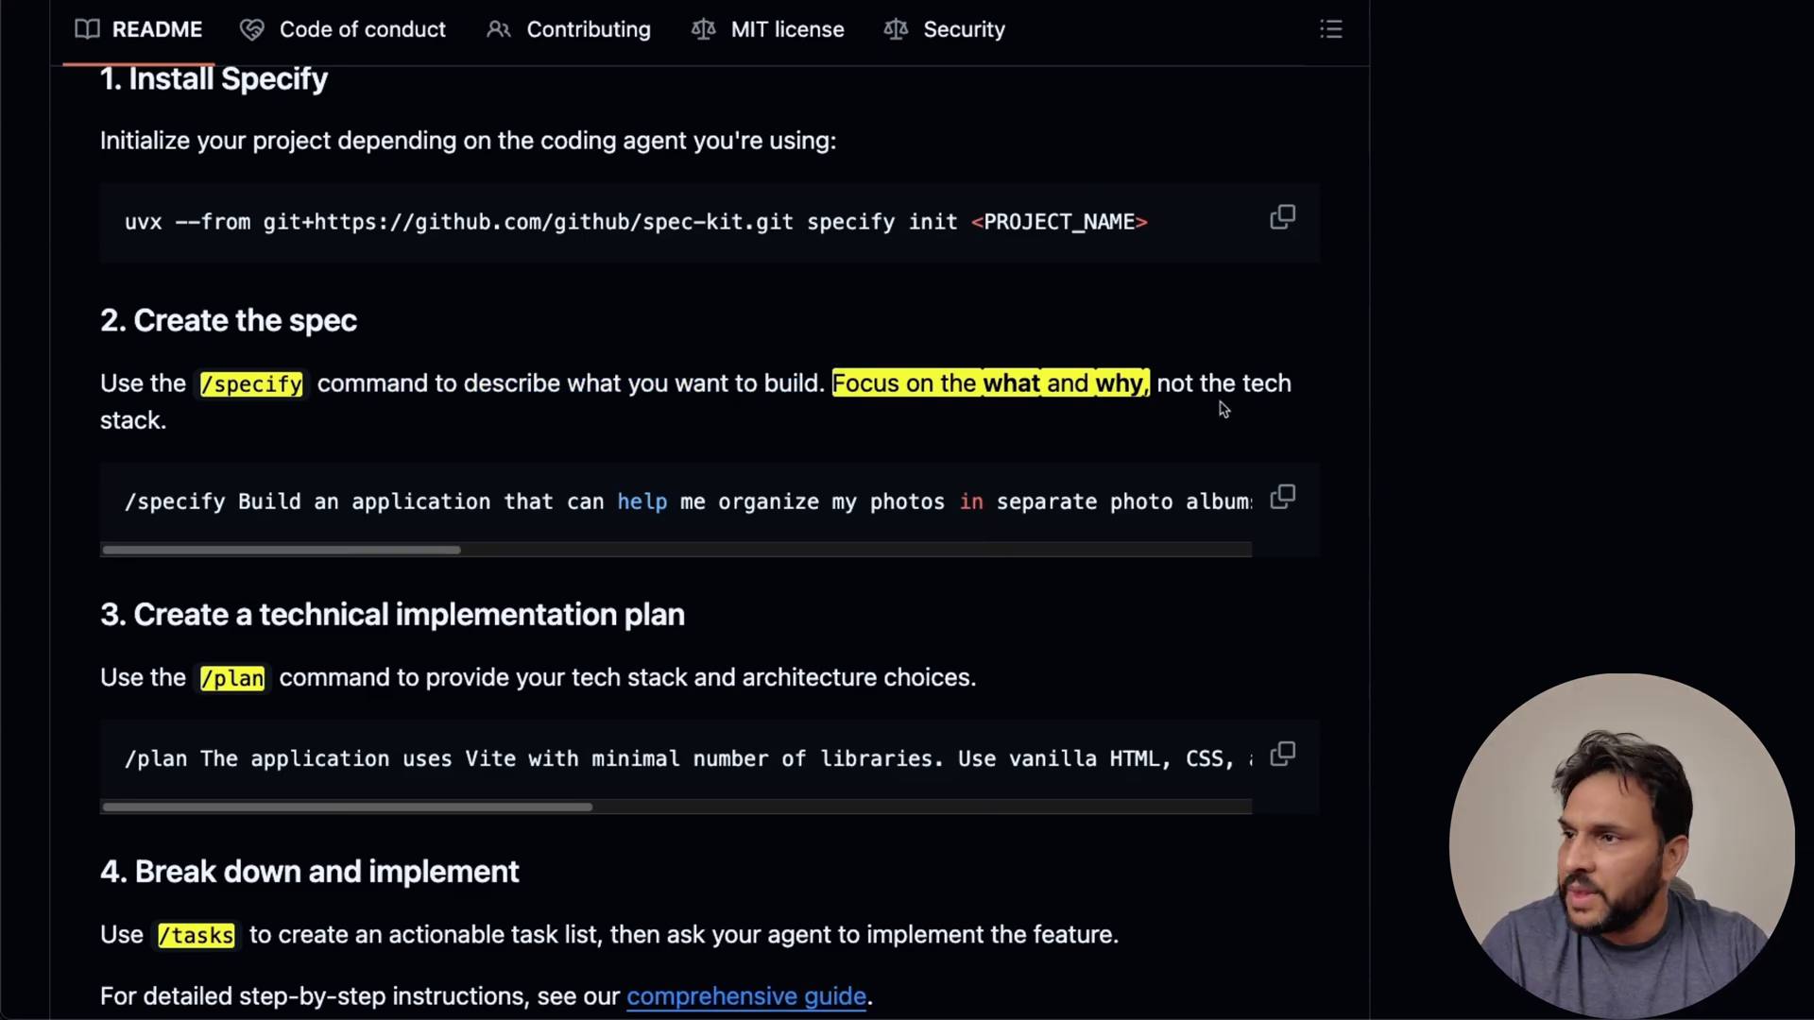
scroll(down, 3)
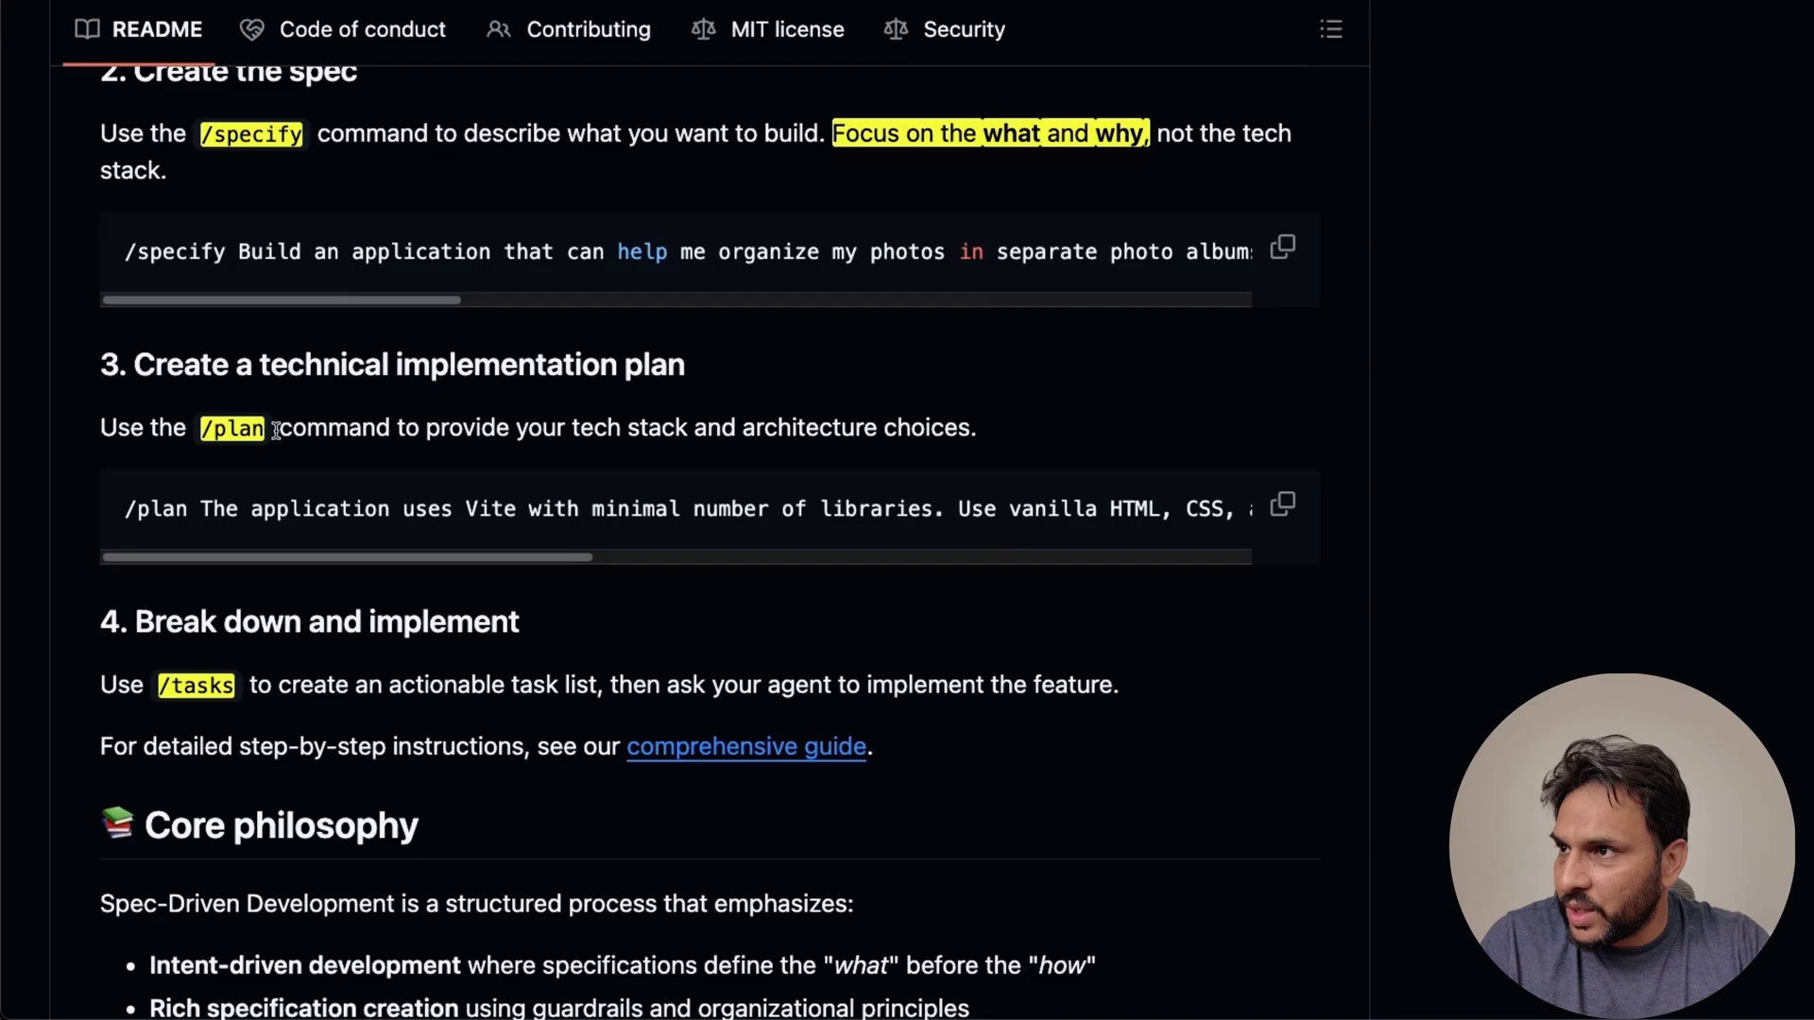
drag(274, 427, 975, 427)
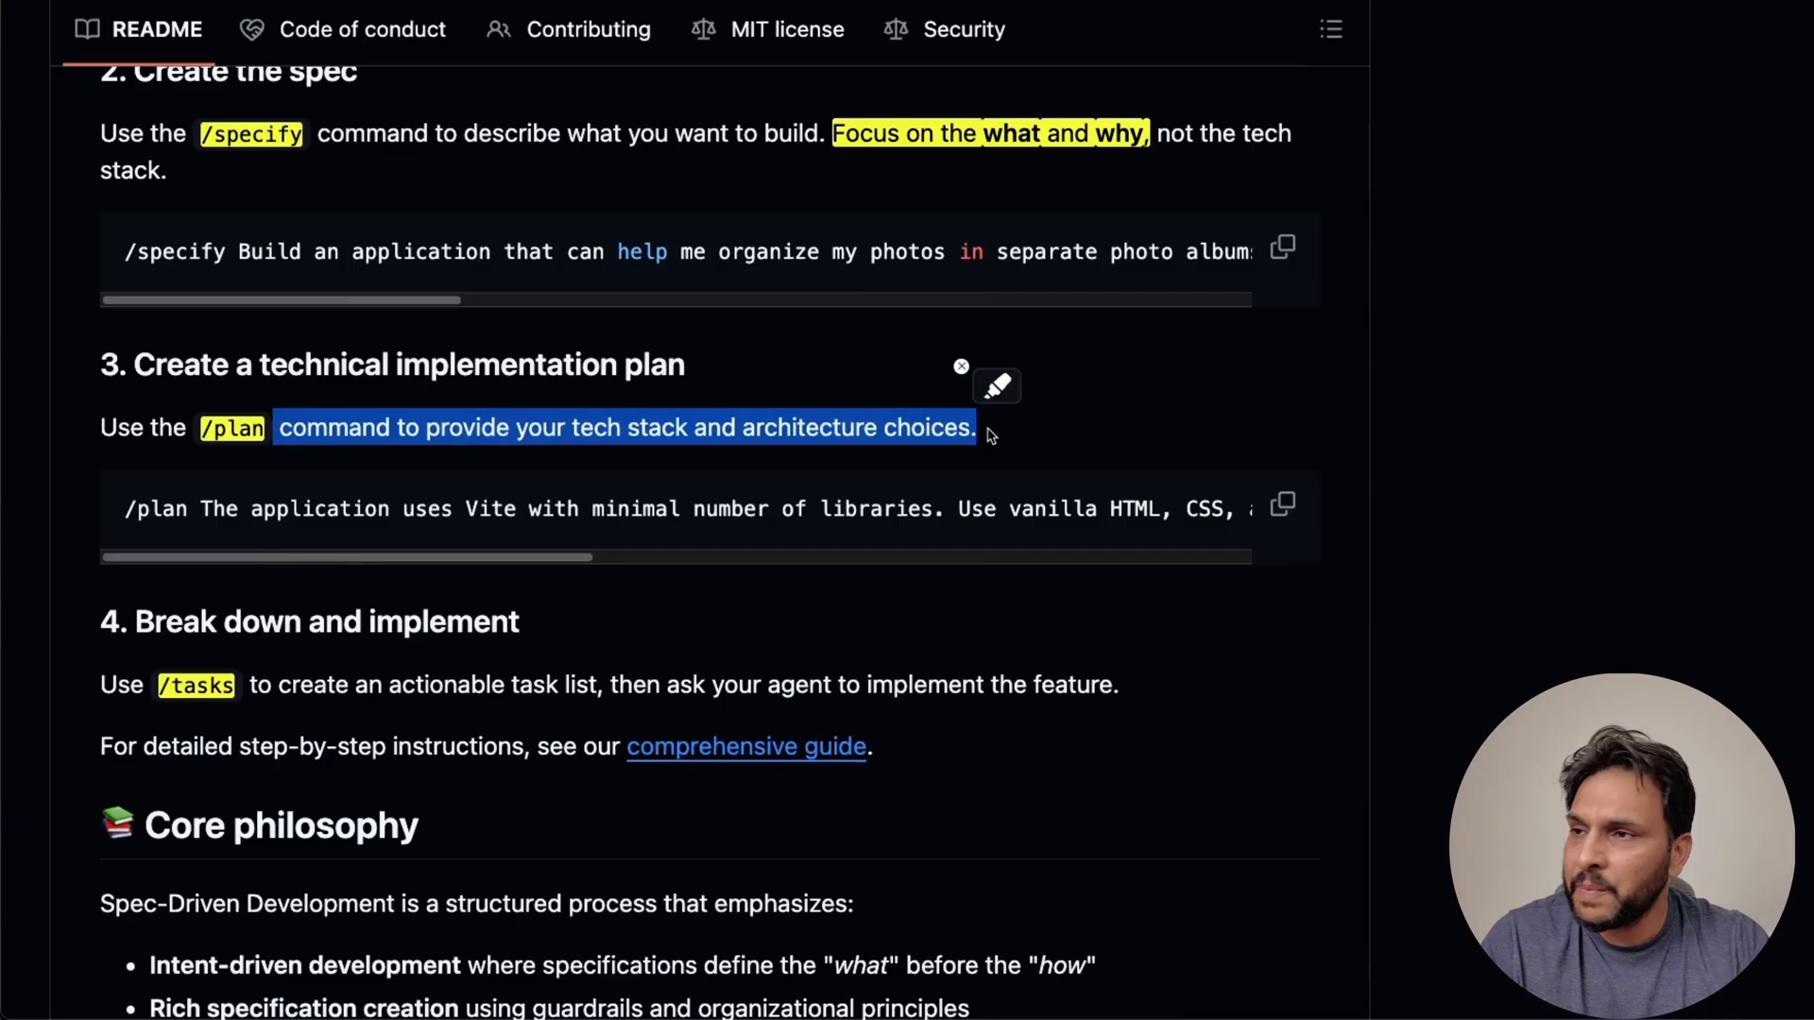
scroll(down, 3)
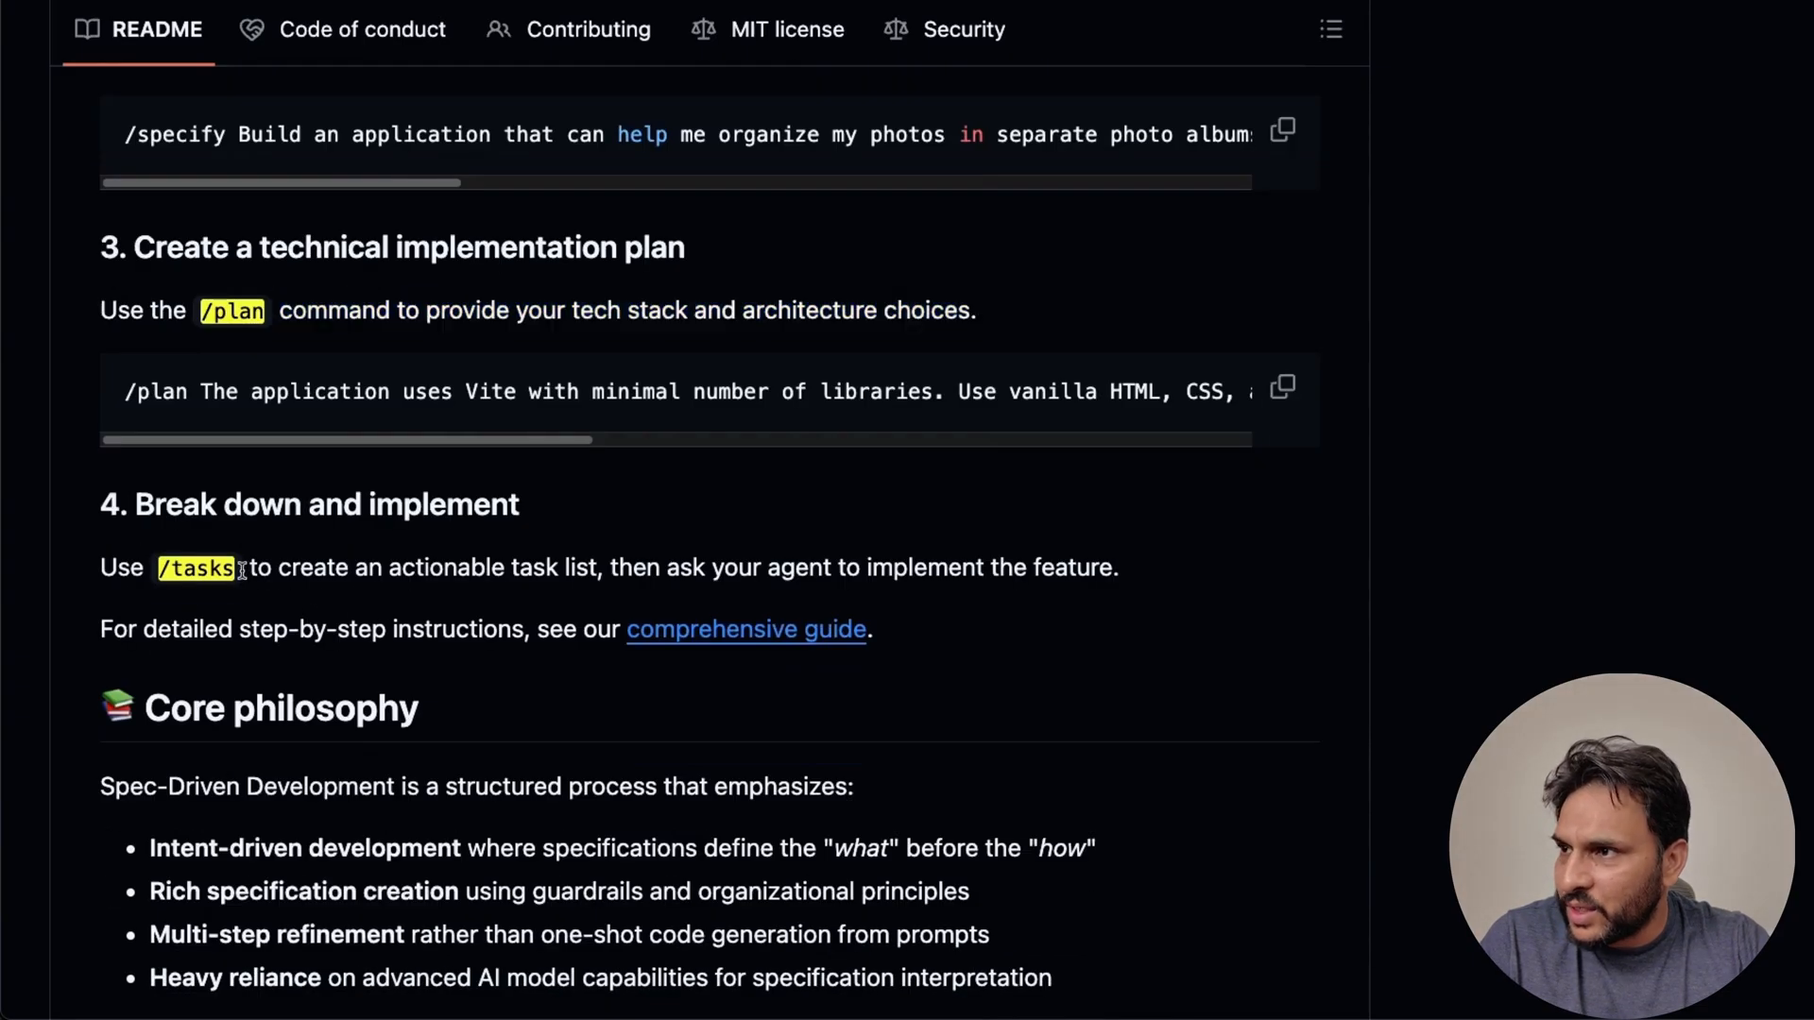
drag(244, 567, 1117, 567)
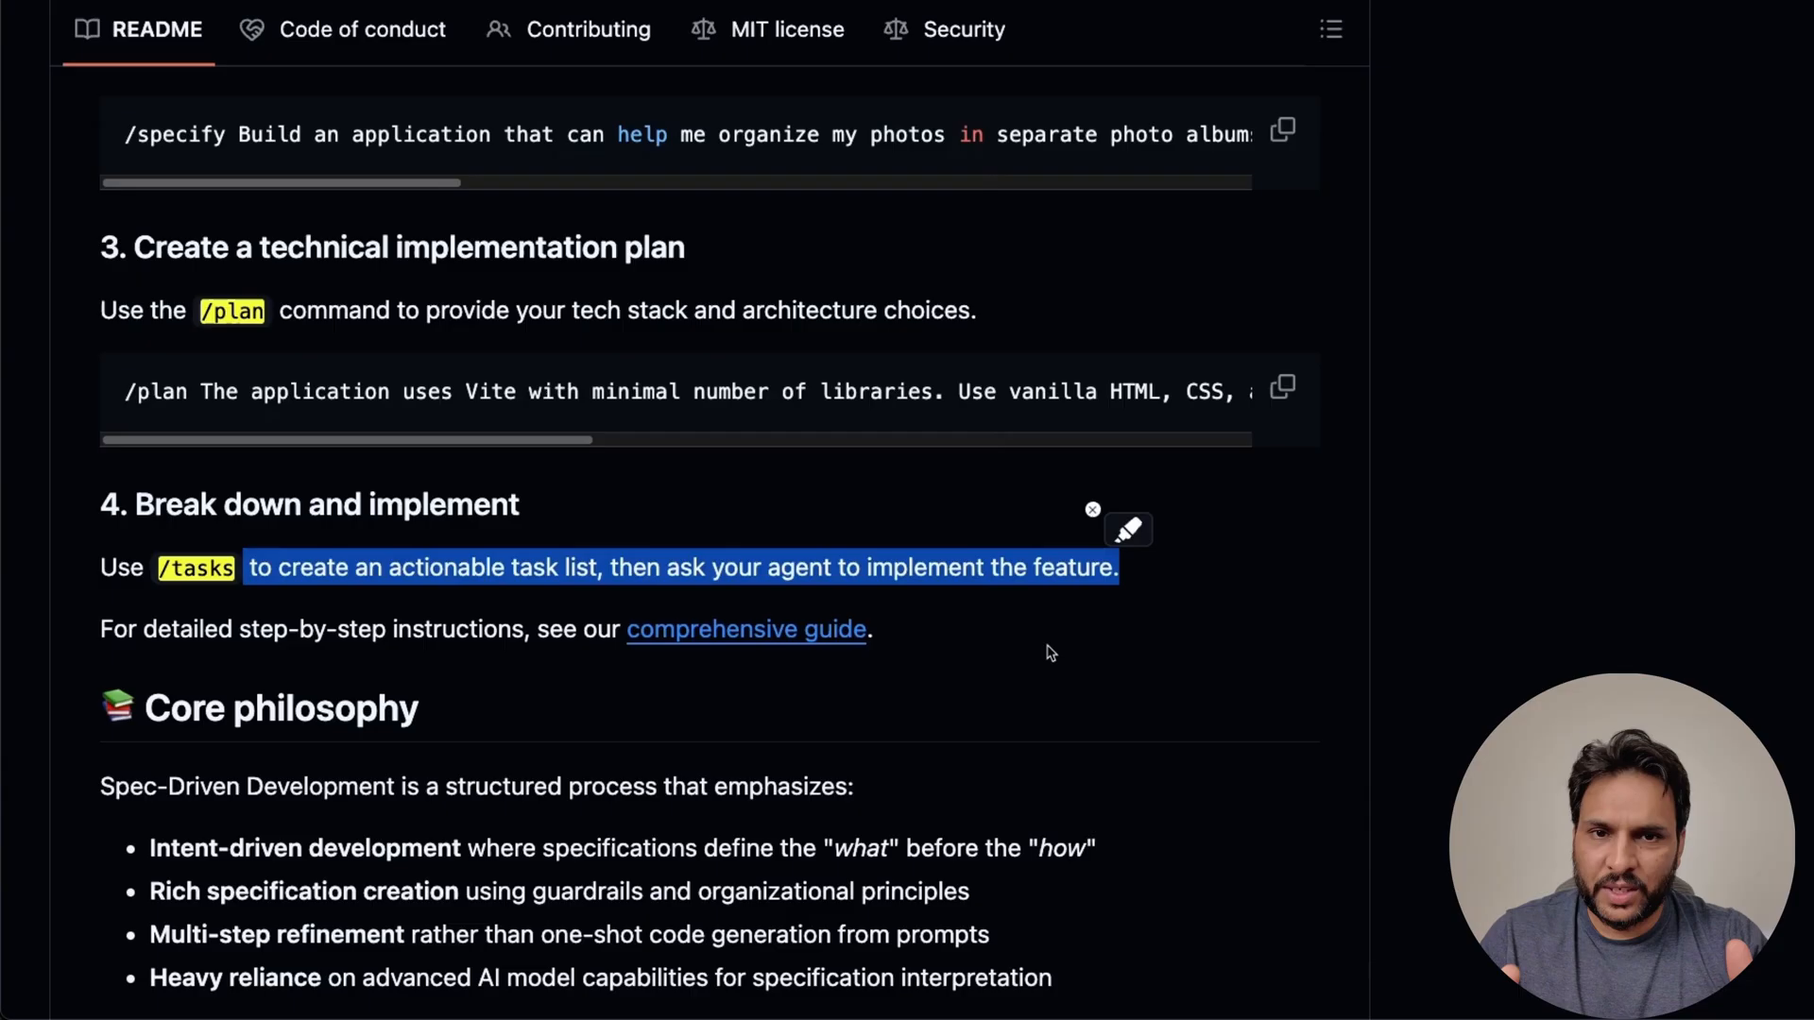
scroll(down, 3)
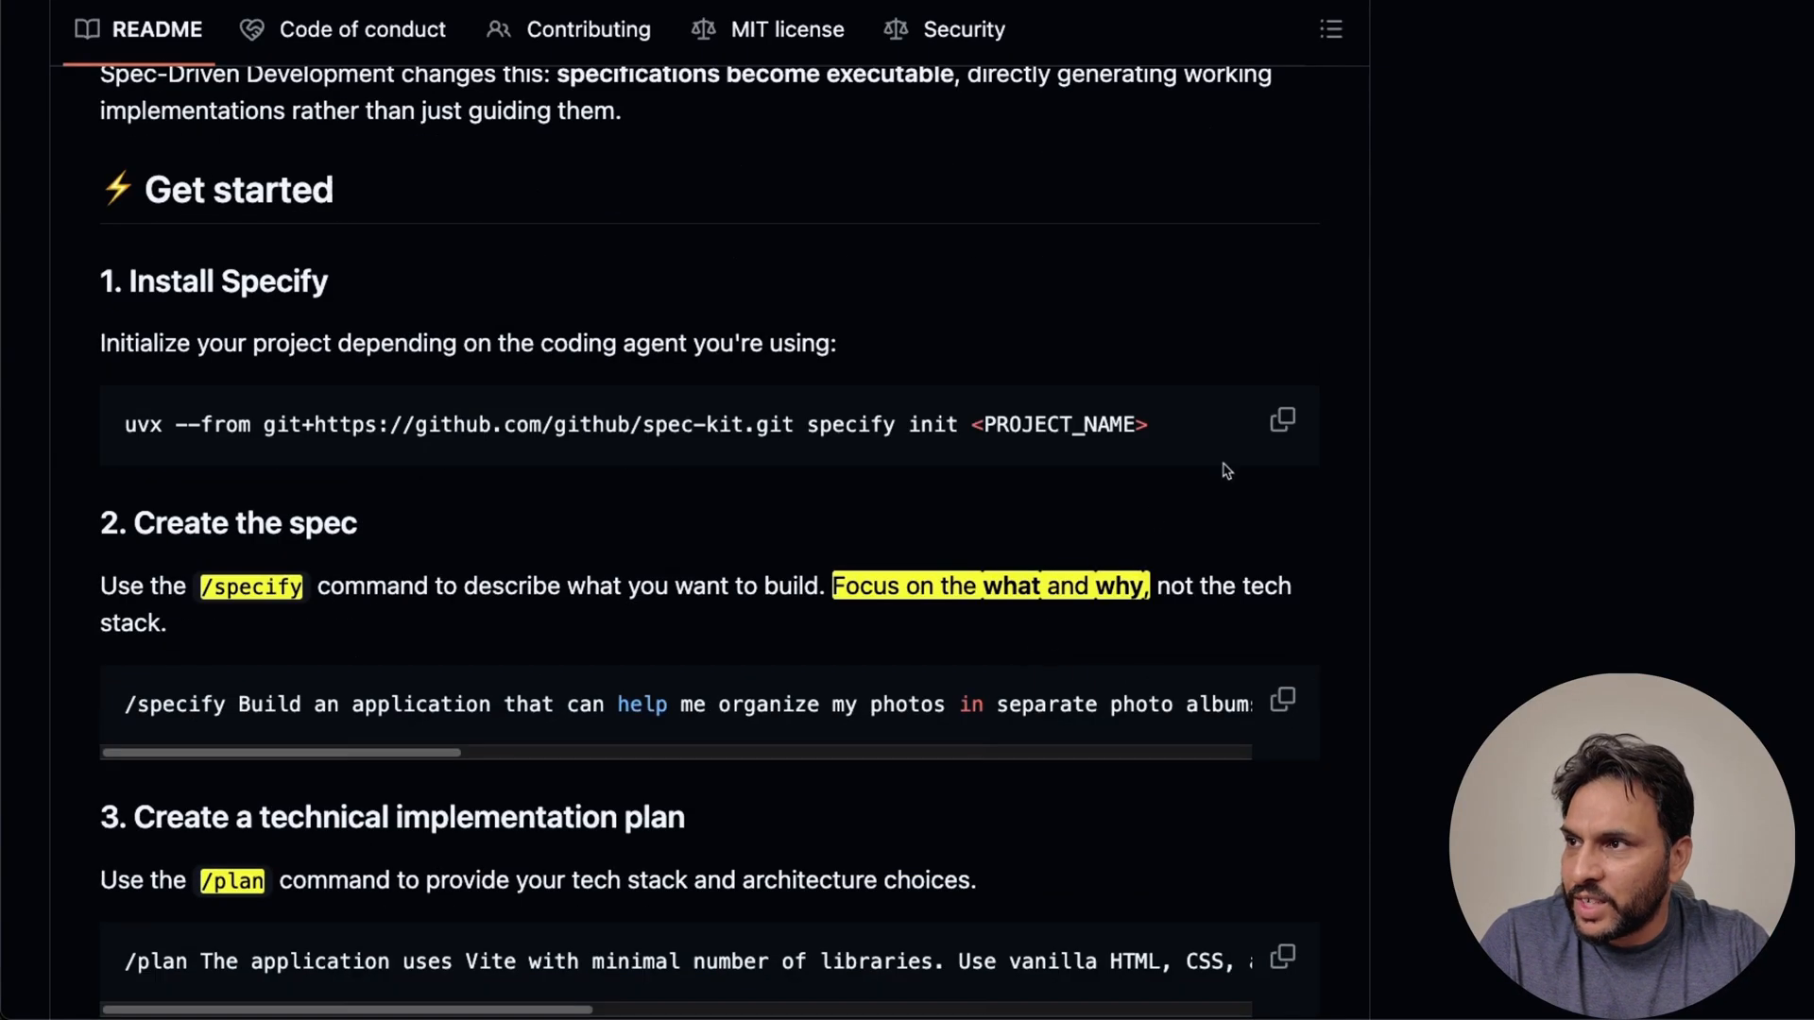
mouse_move(1221, 467)
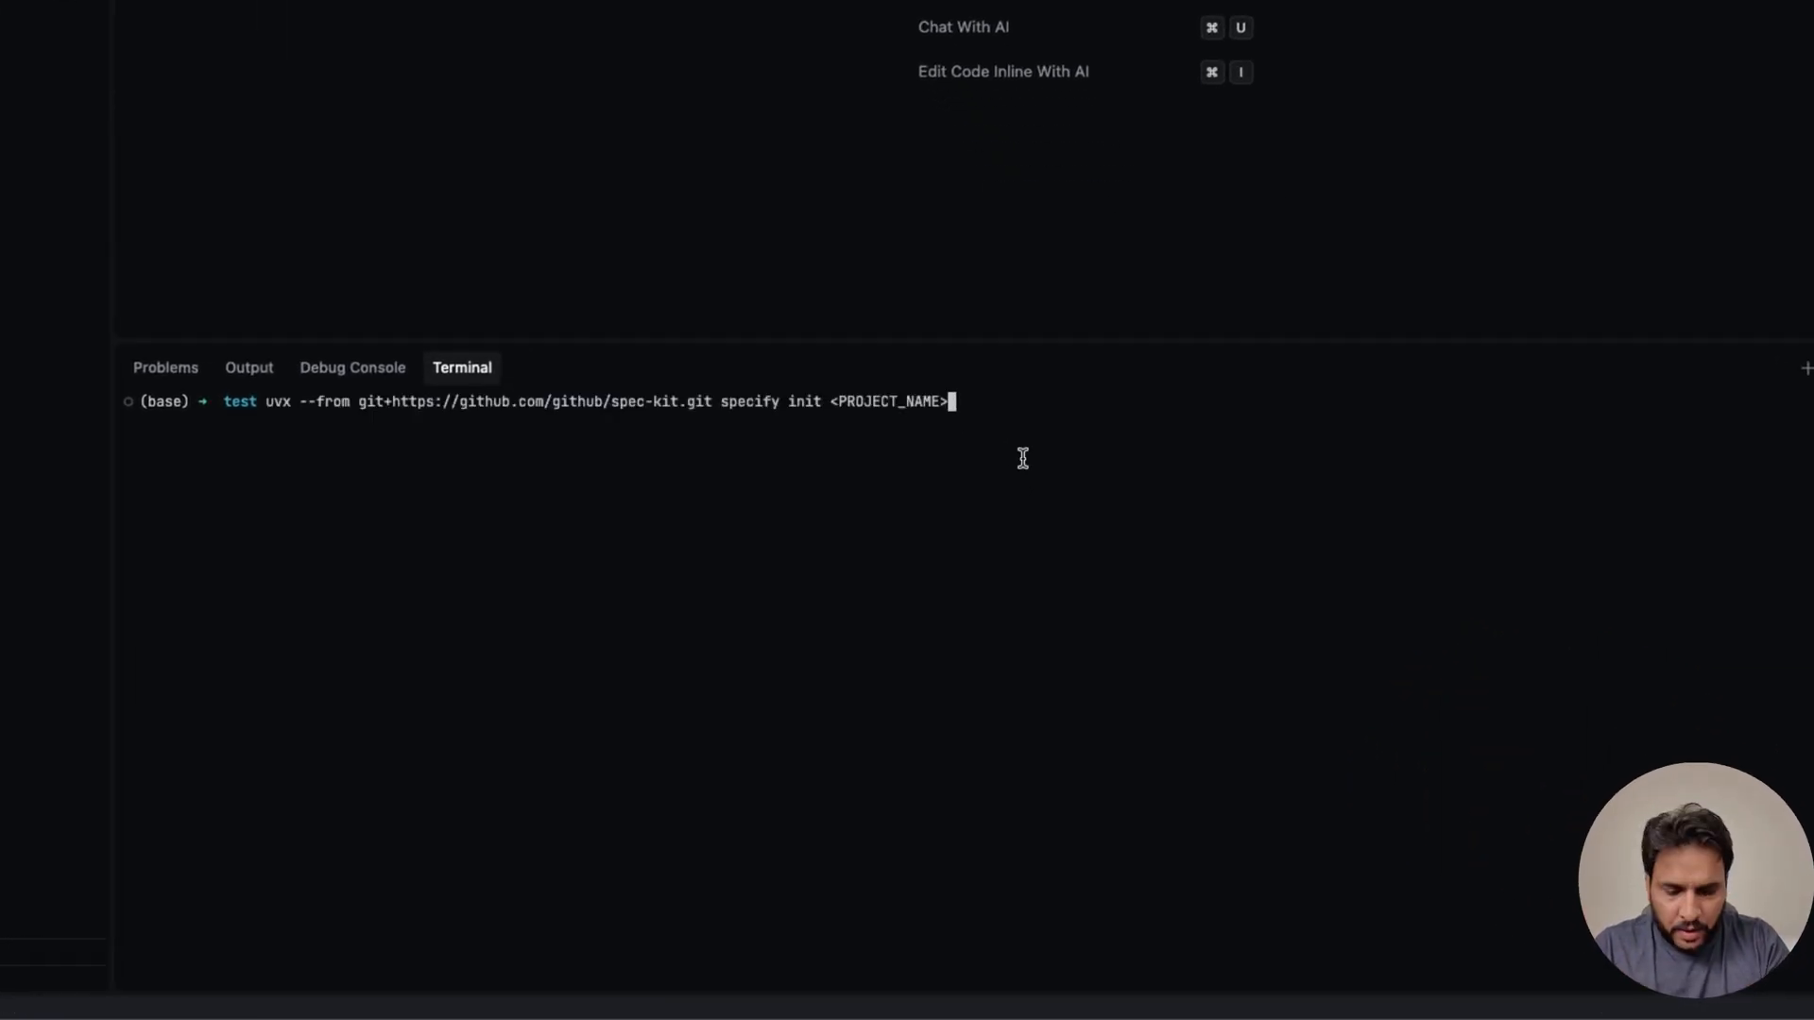
- Run specify init for project image_nanobanana and choose Claude Code as the AI assistant
key(Backspace)
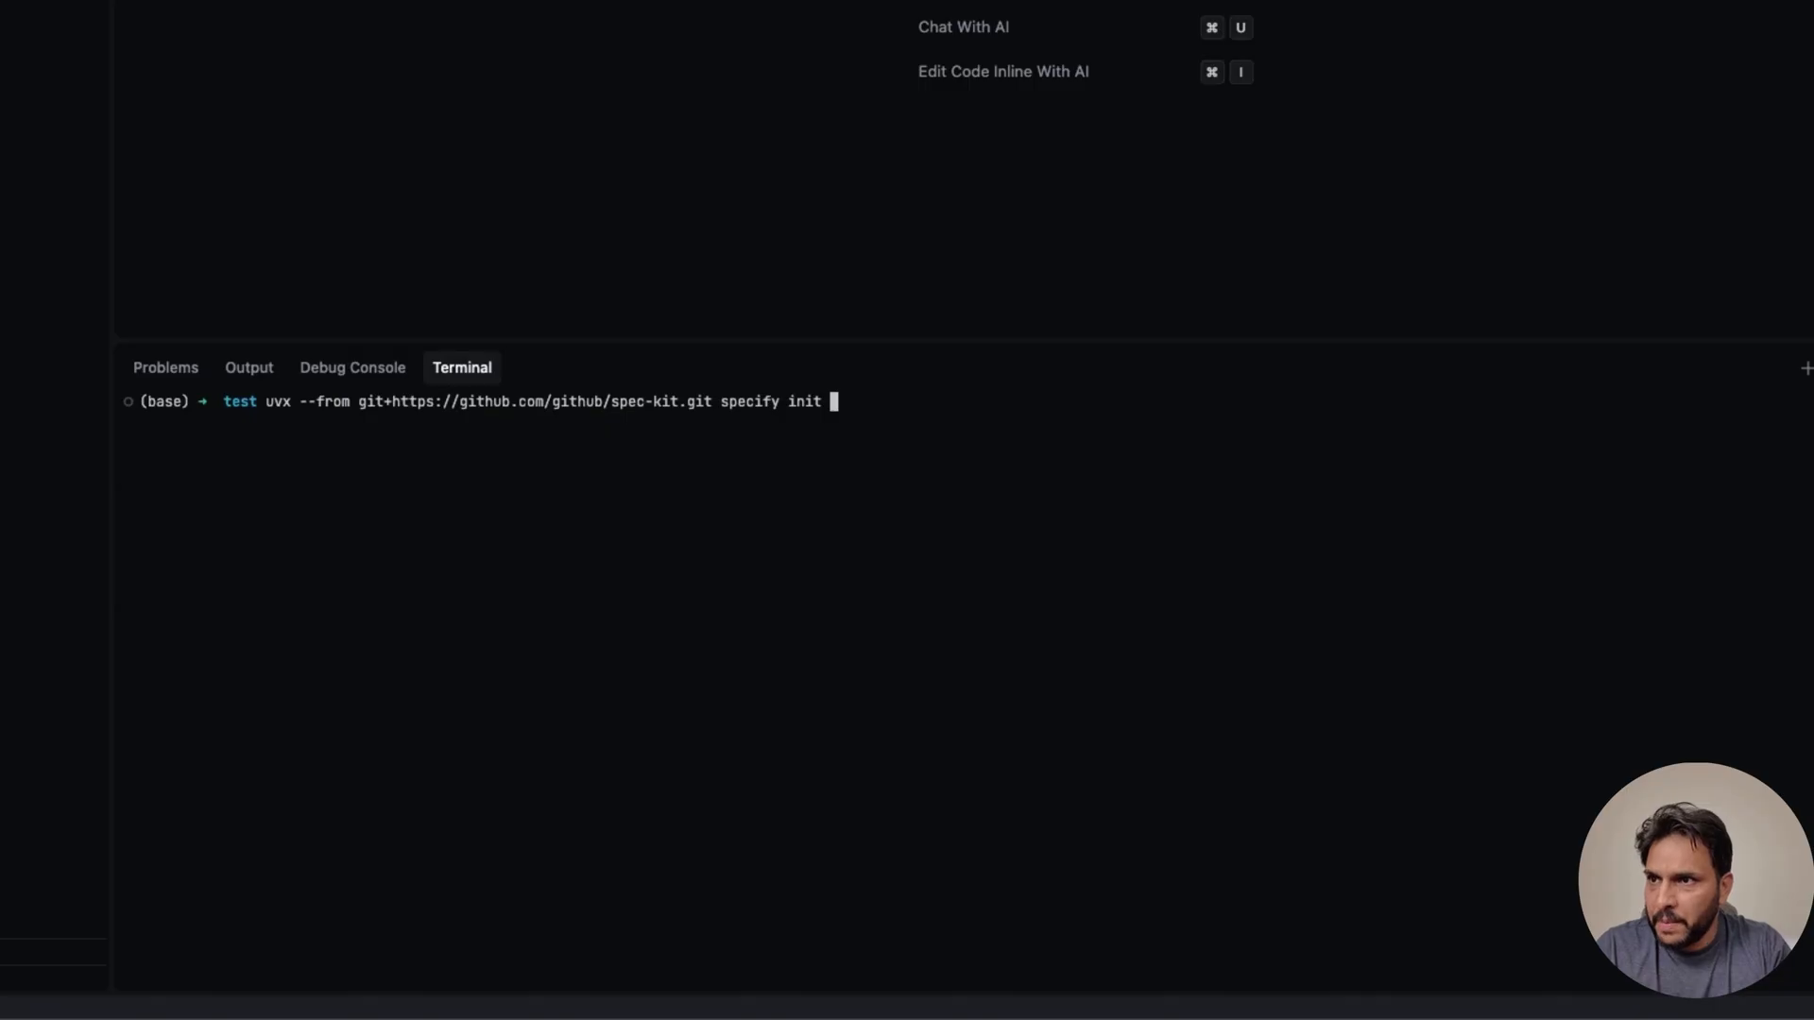
text(image_nana)
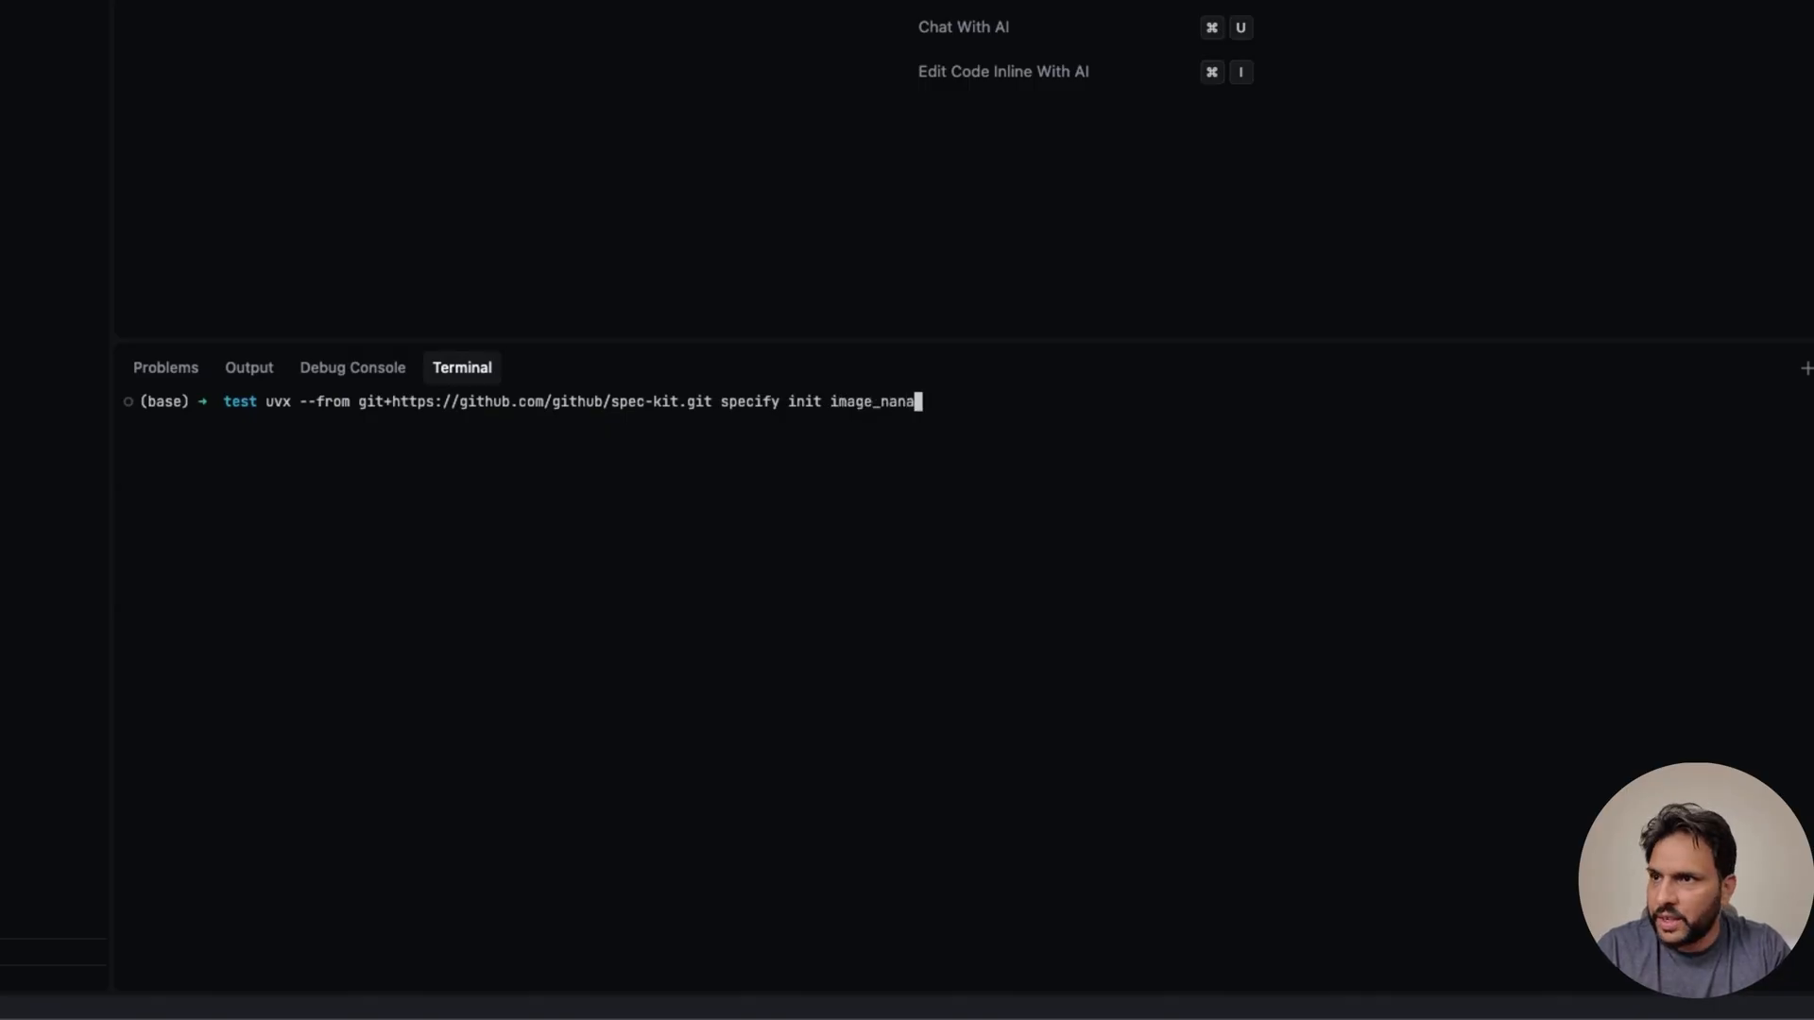
text(banana)
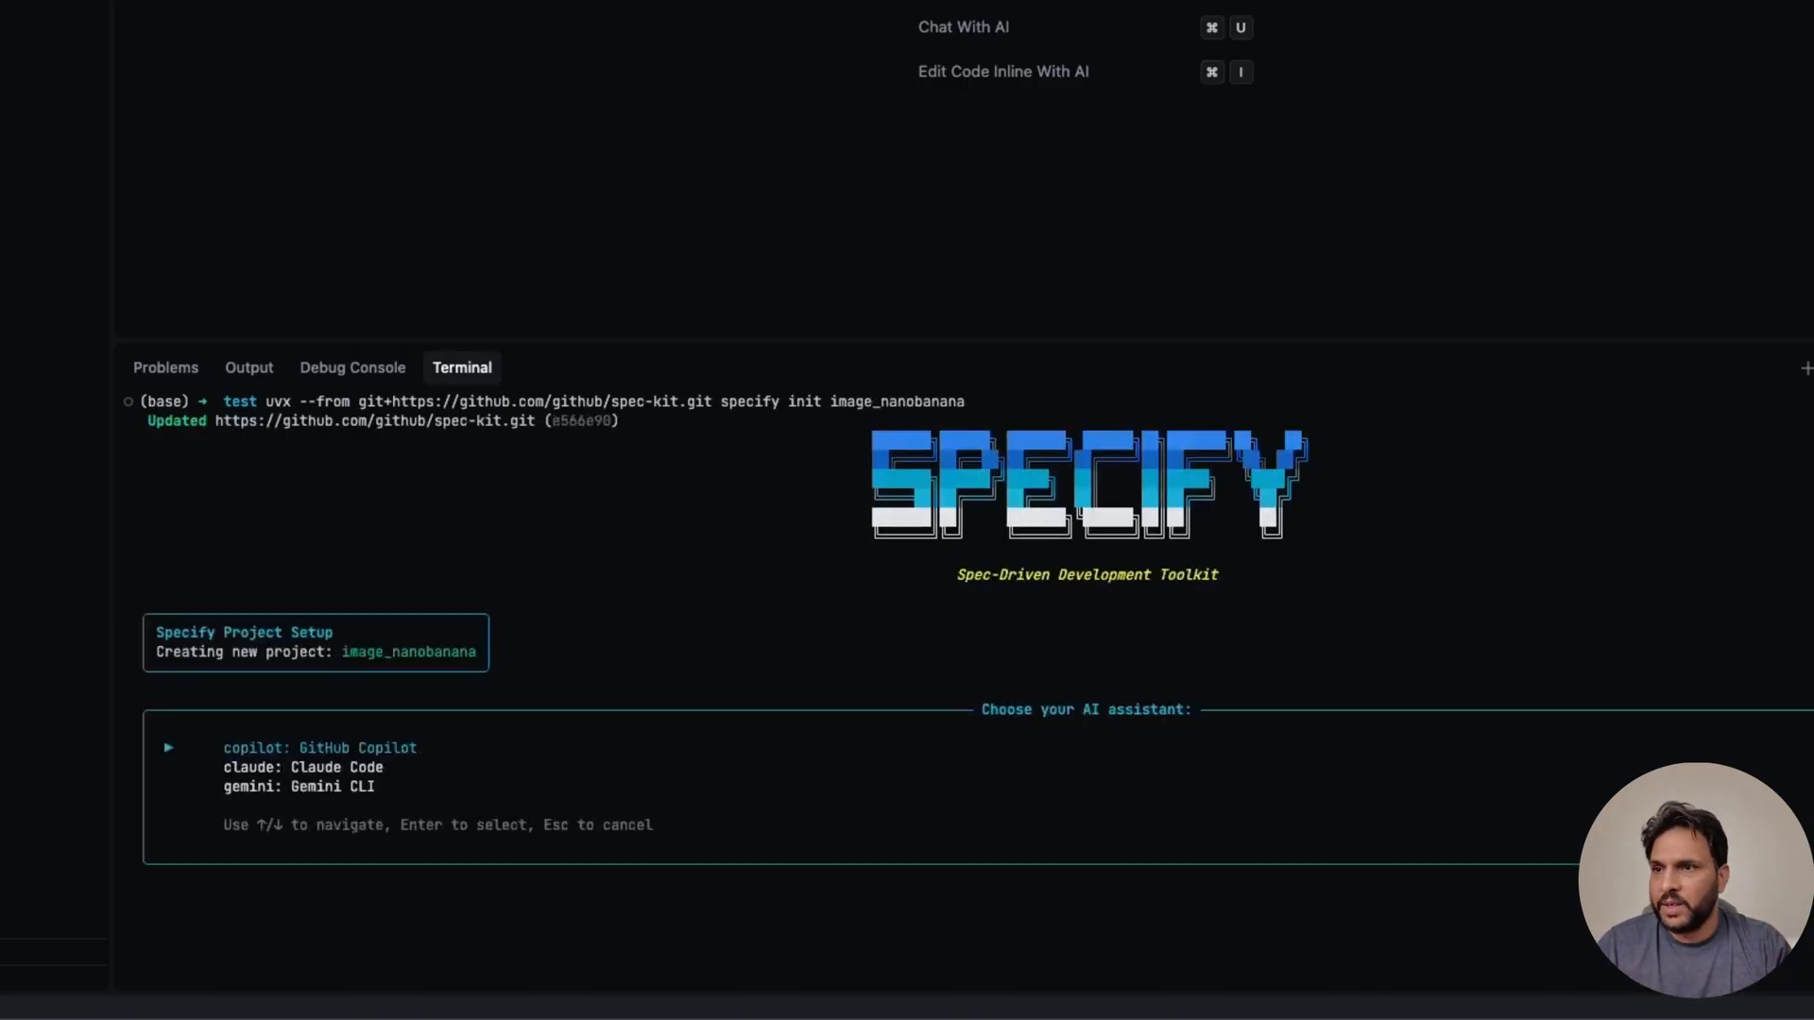
mouse_move(618, 754)
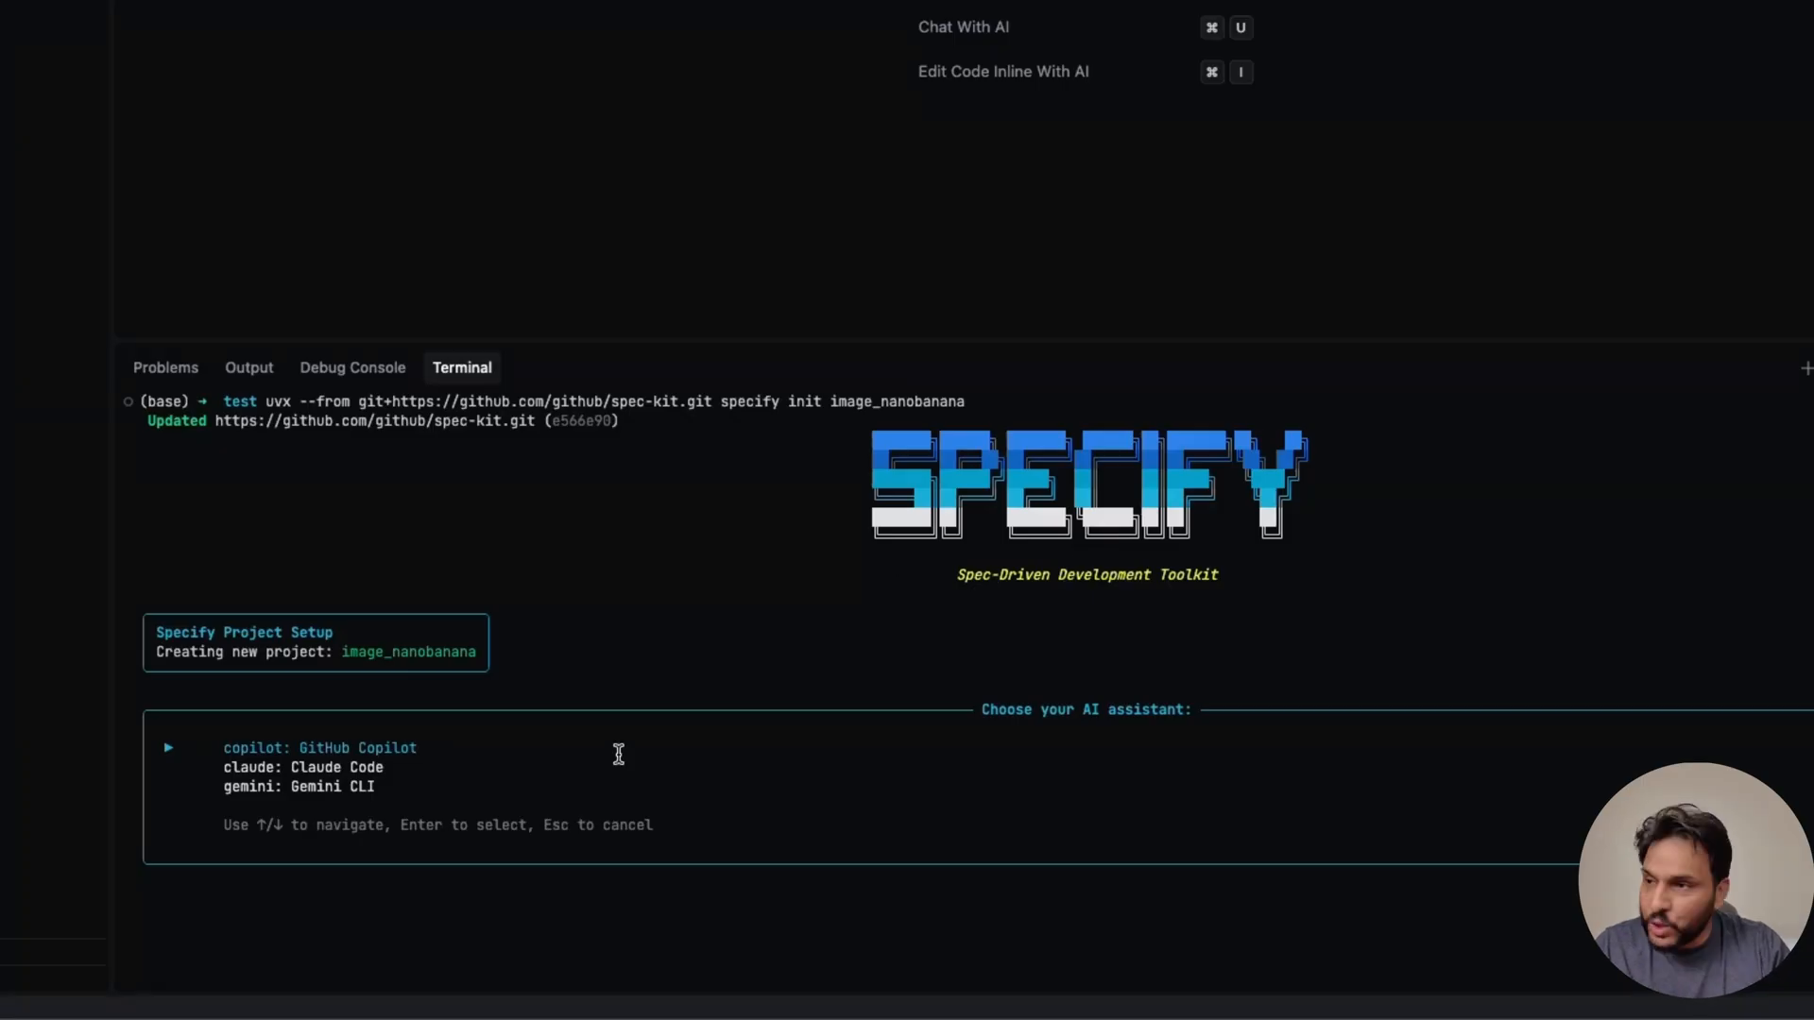
key(Down)
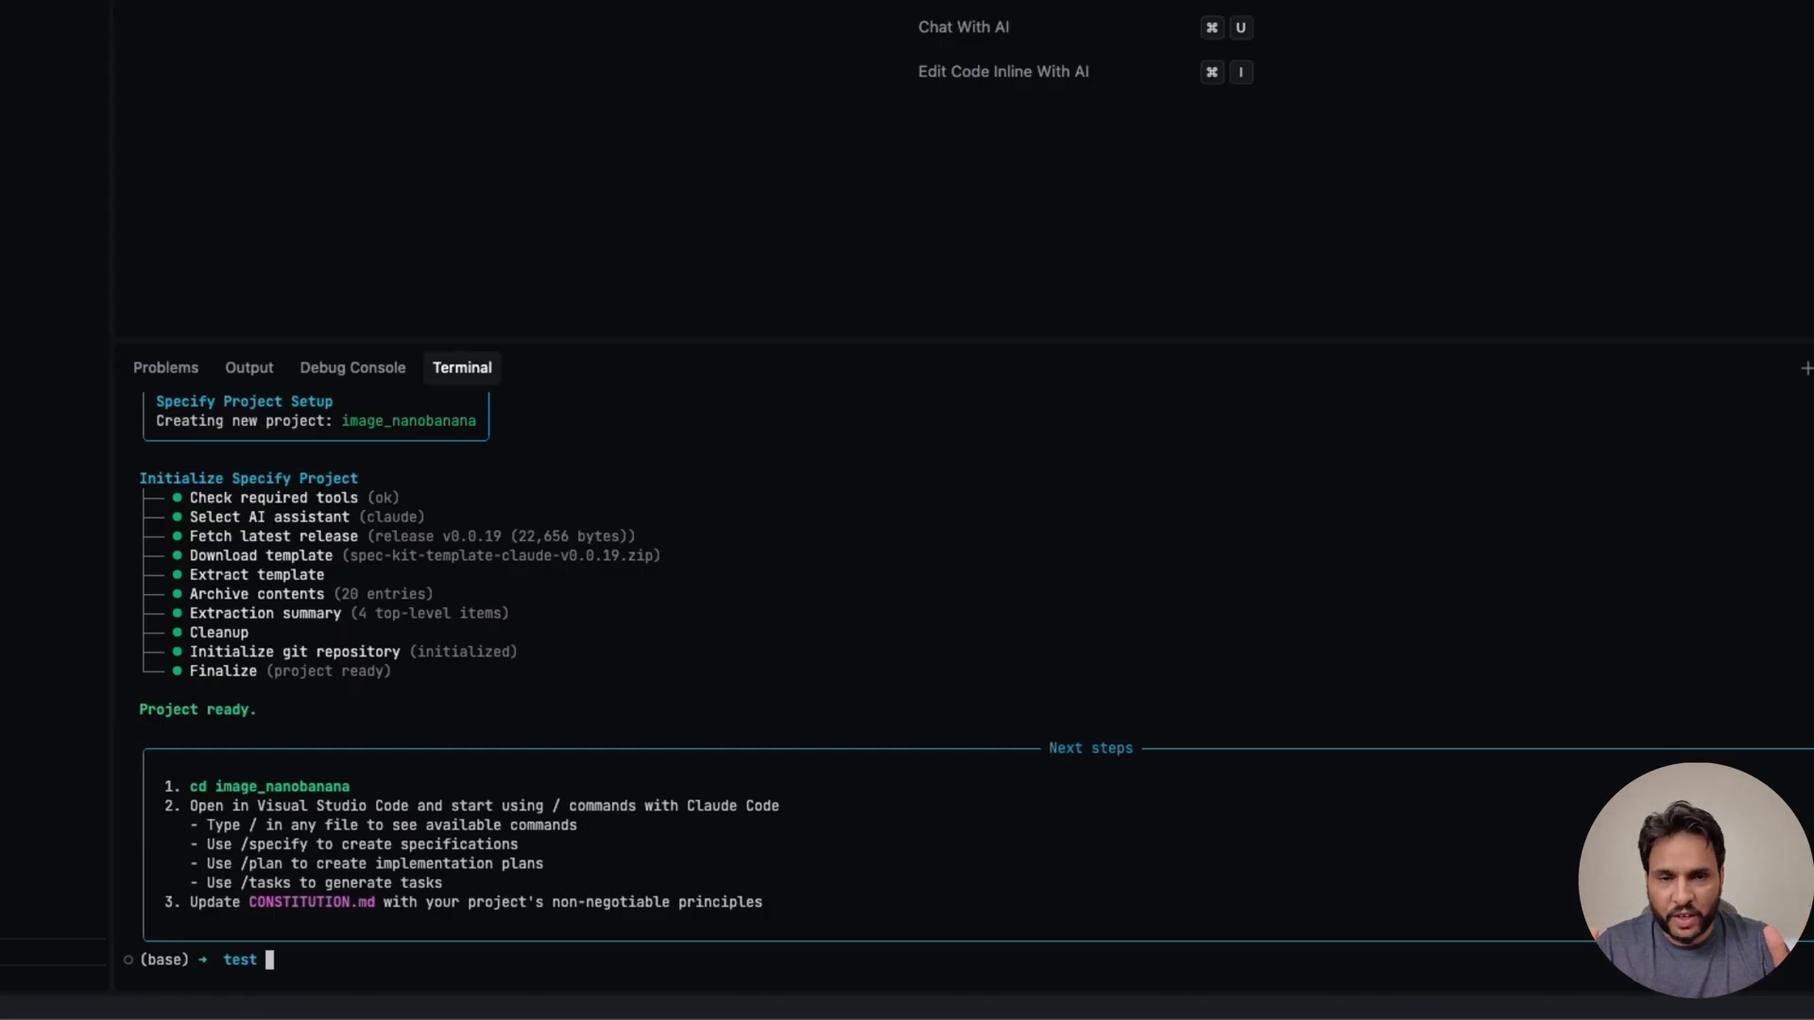
mouse_move(705, 726)
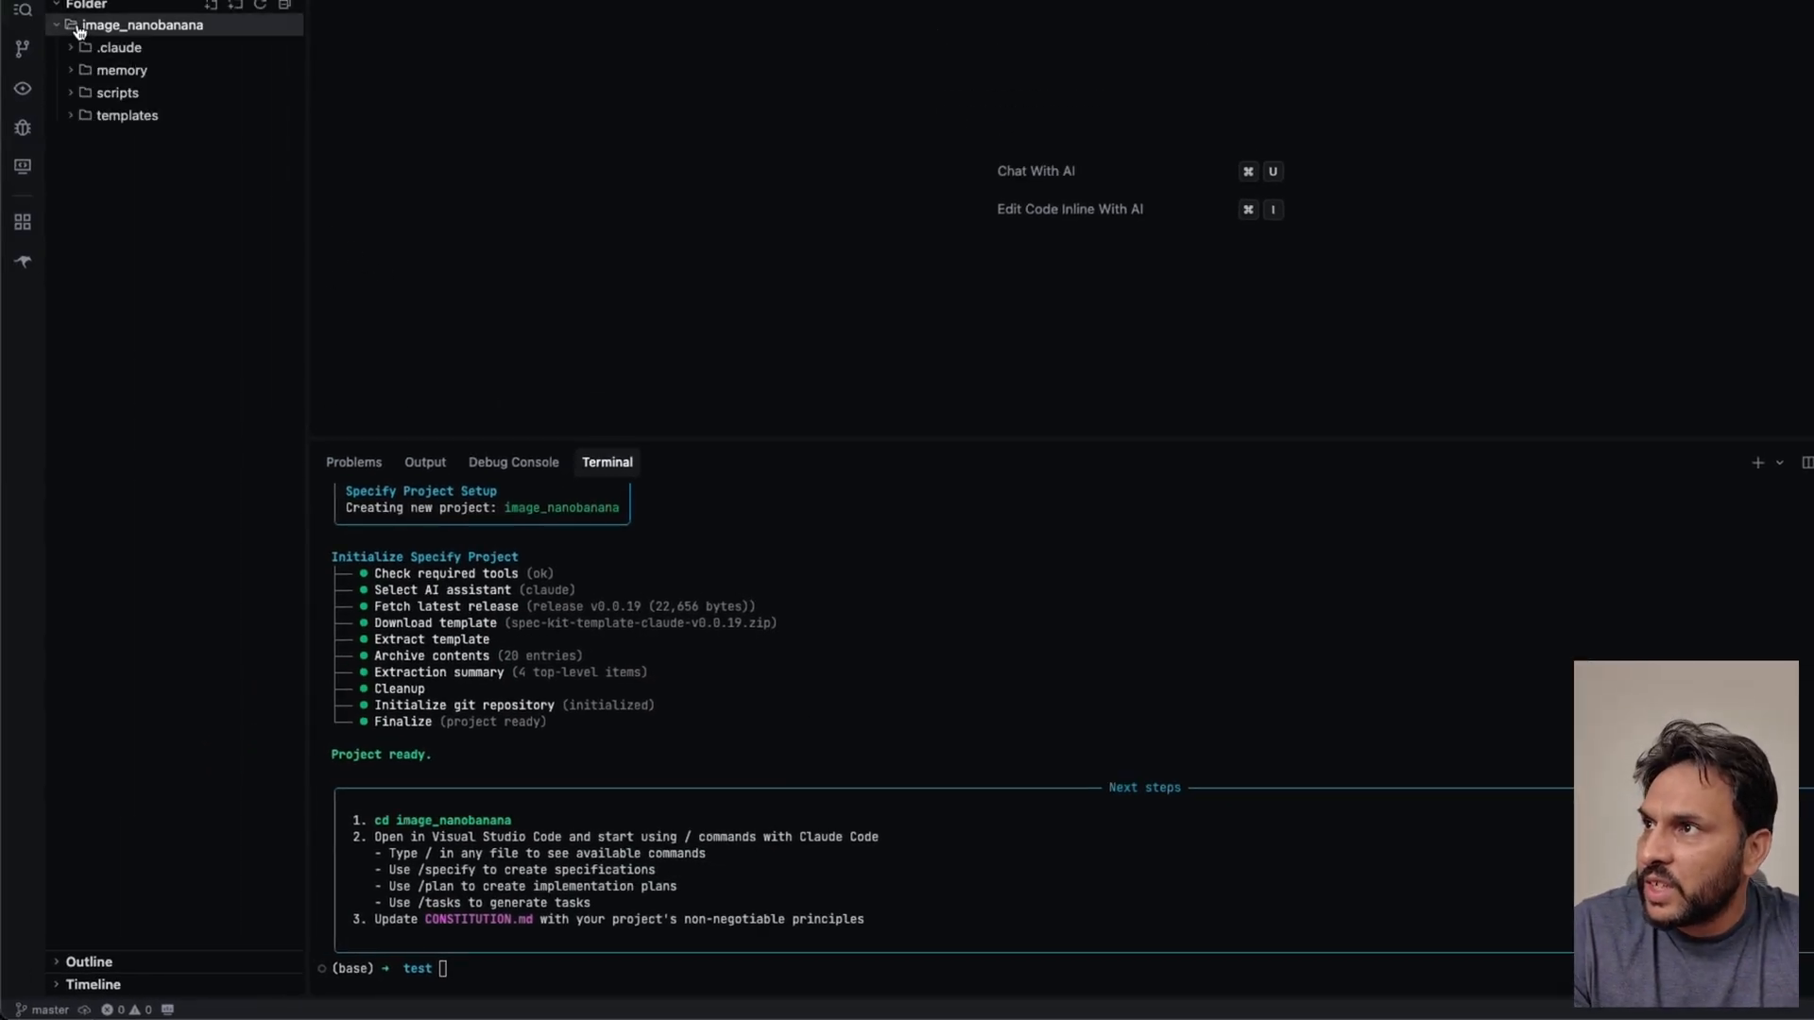
- Review the generated plan and specify command files and the constitution.md memory document
click(117, 47)
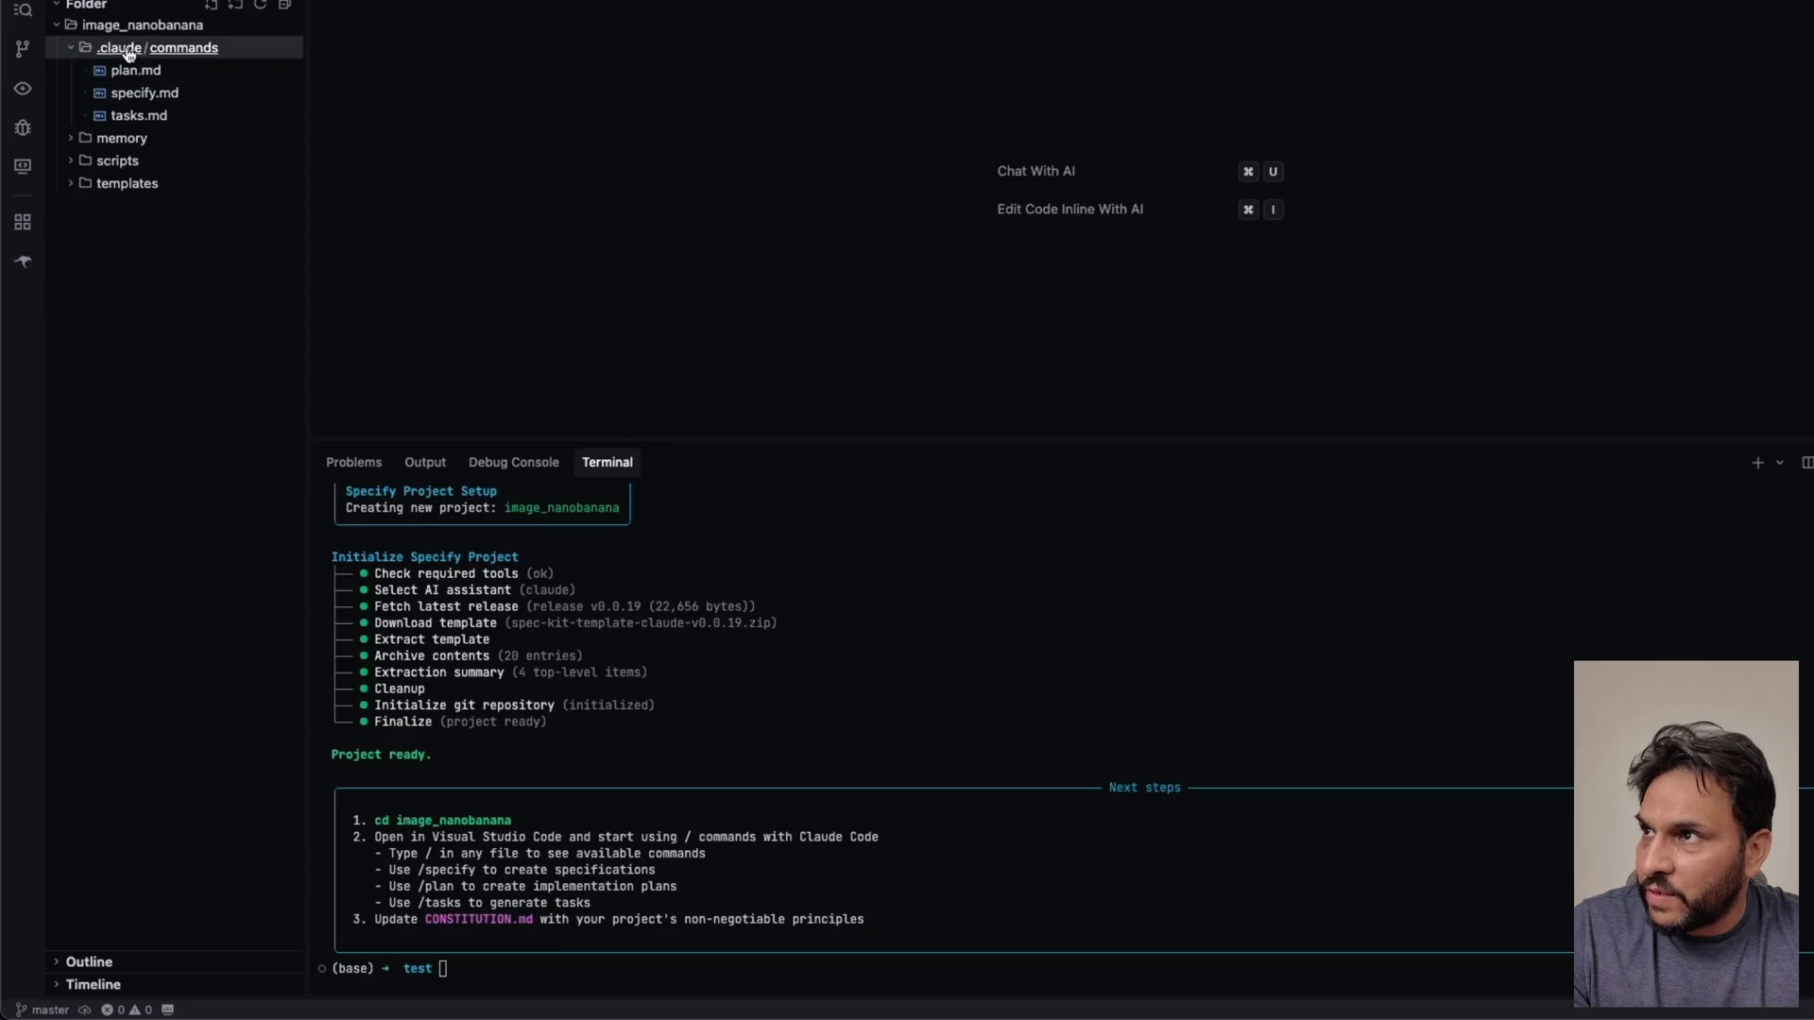
click(134, 70)
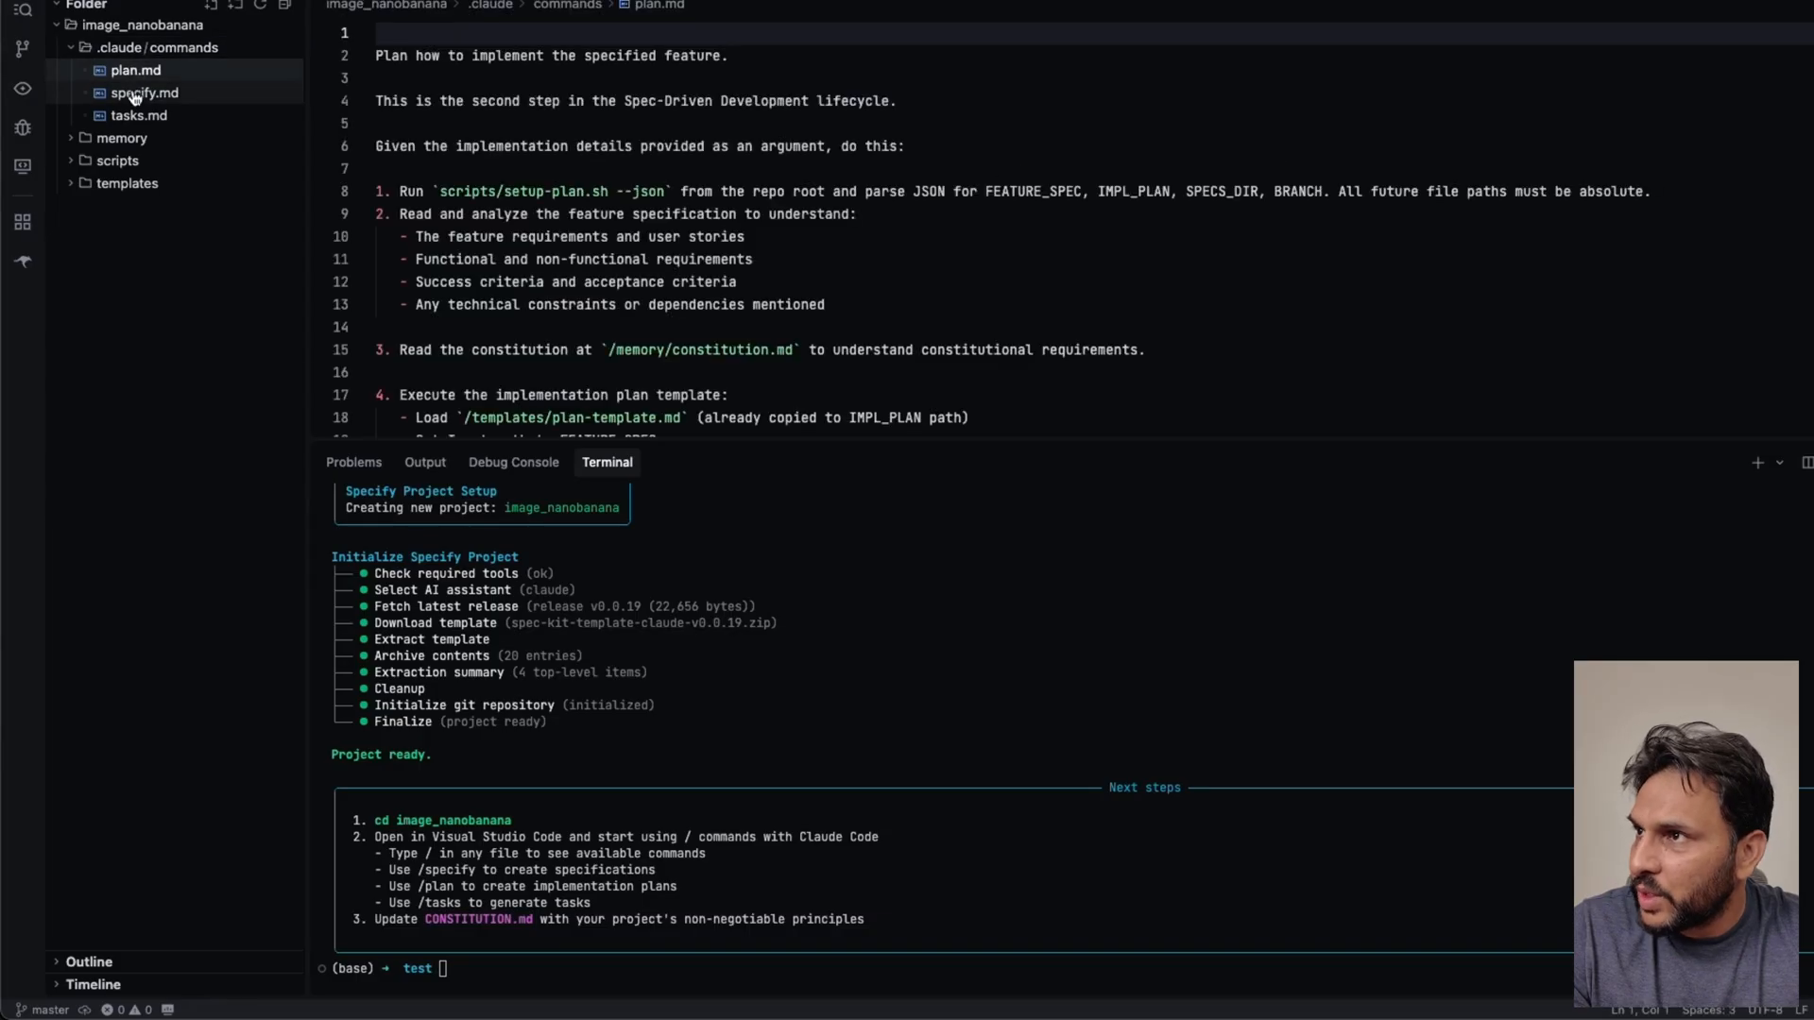
click(138, 115)
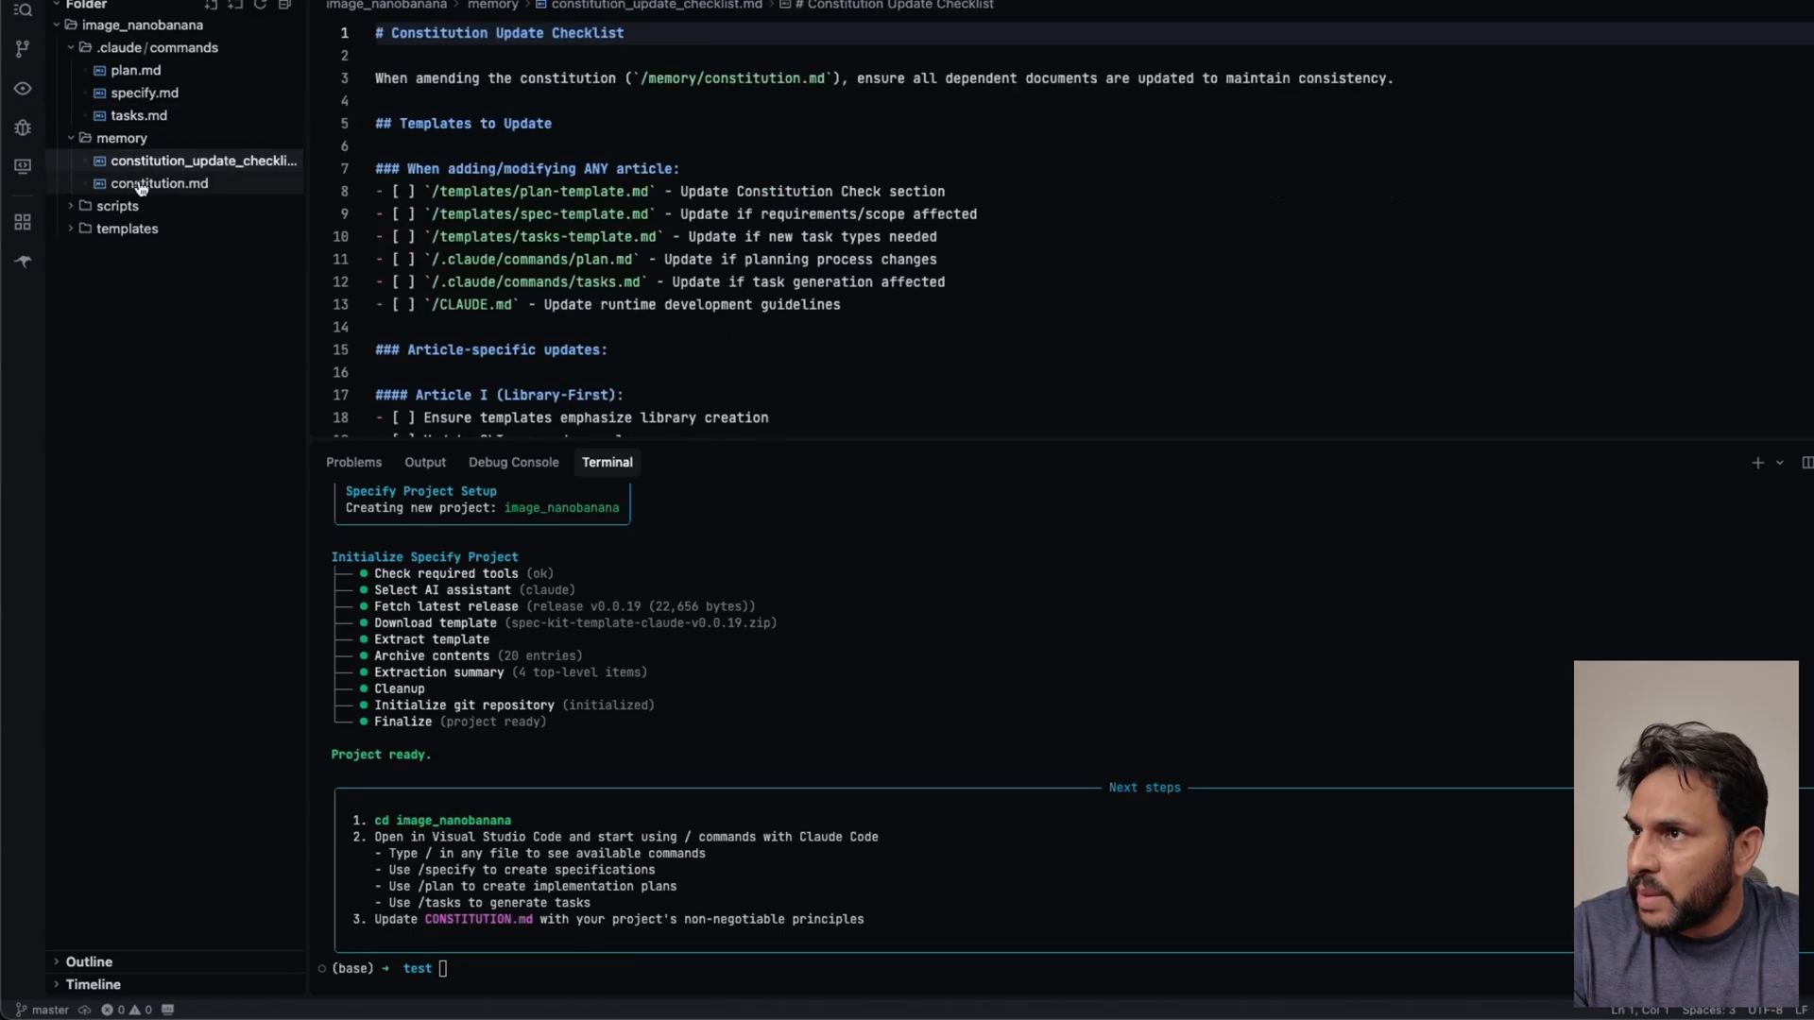
click(161, 183)
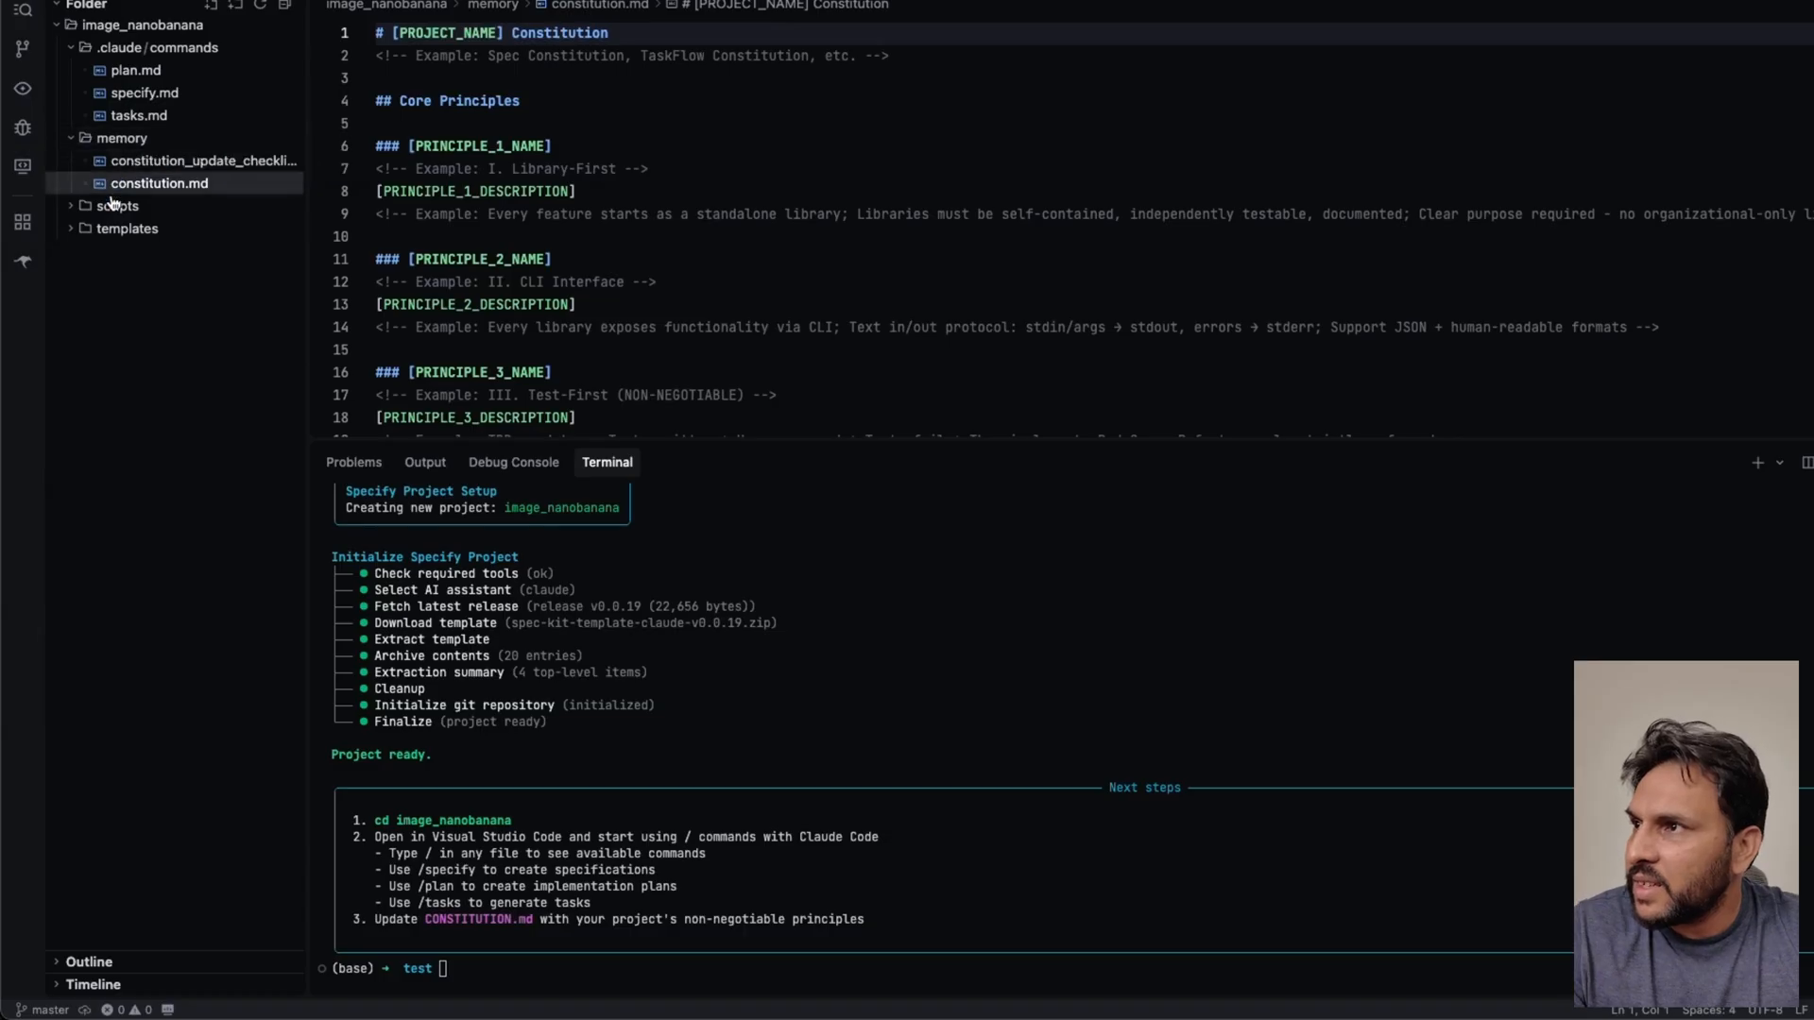
- Expand the scripts and templates folders and view tasks-template.md
click(117, 204)
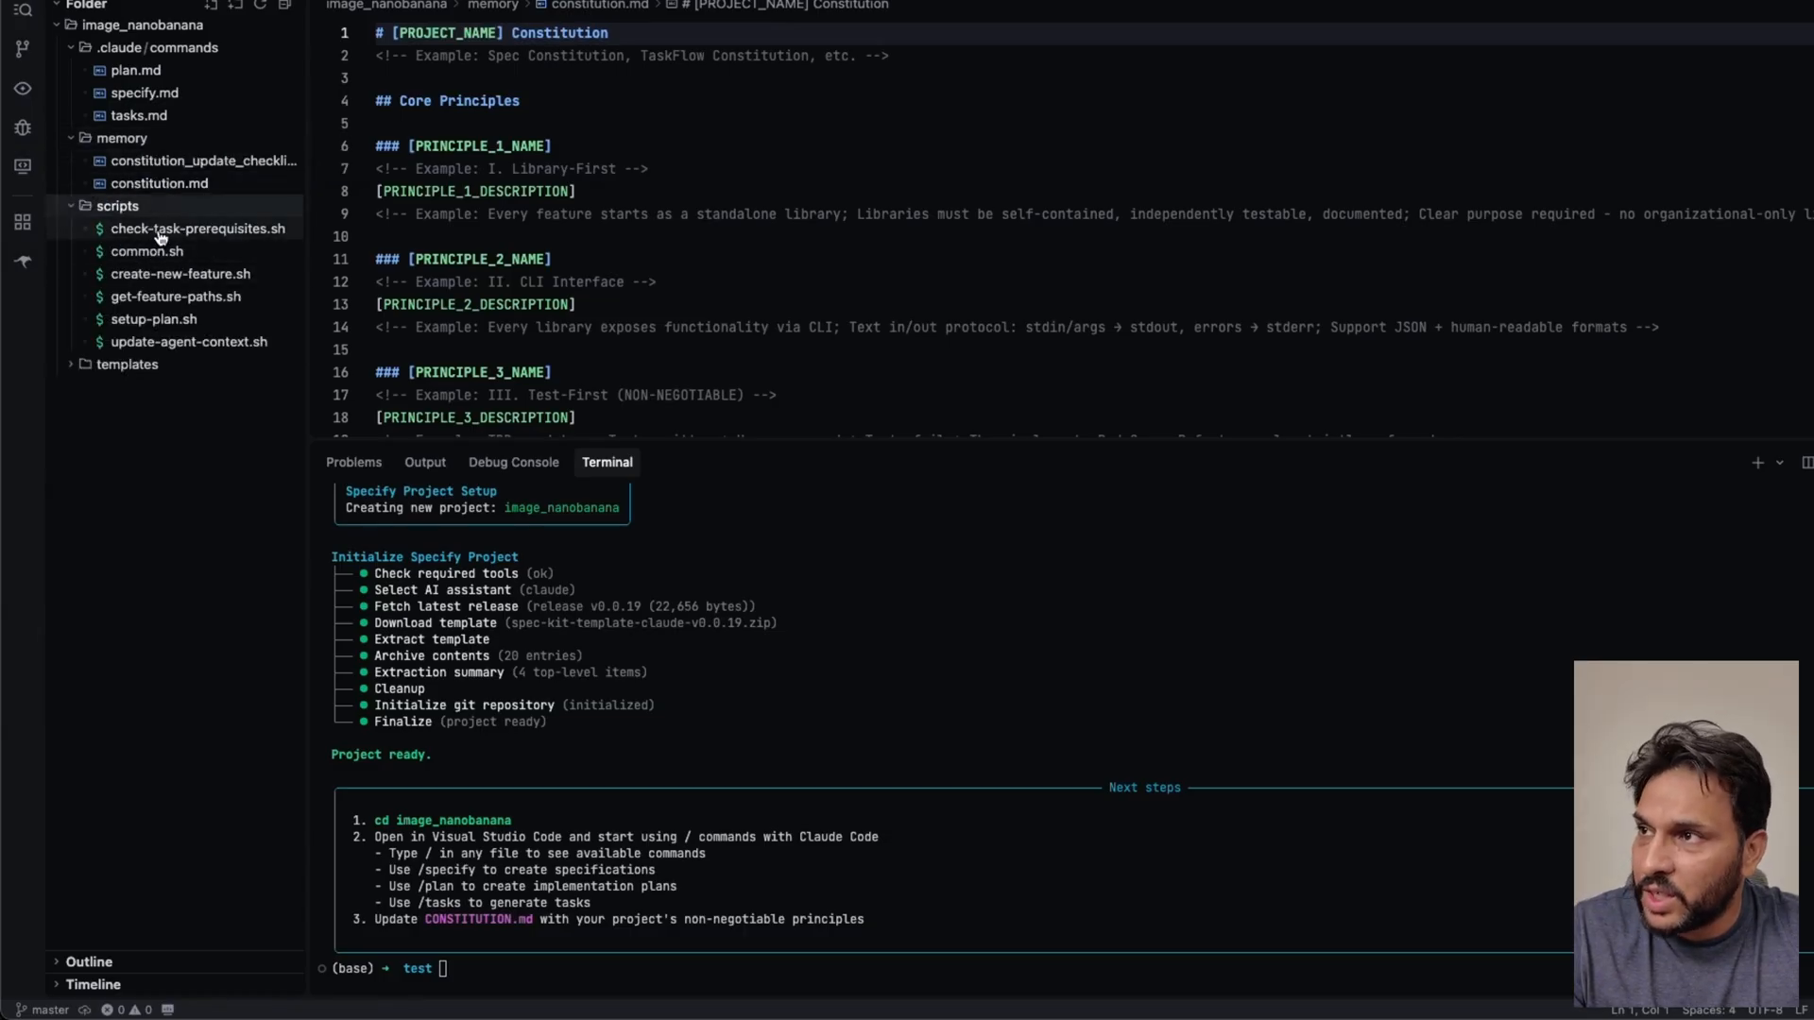
mouse_move(153, 240)
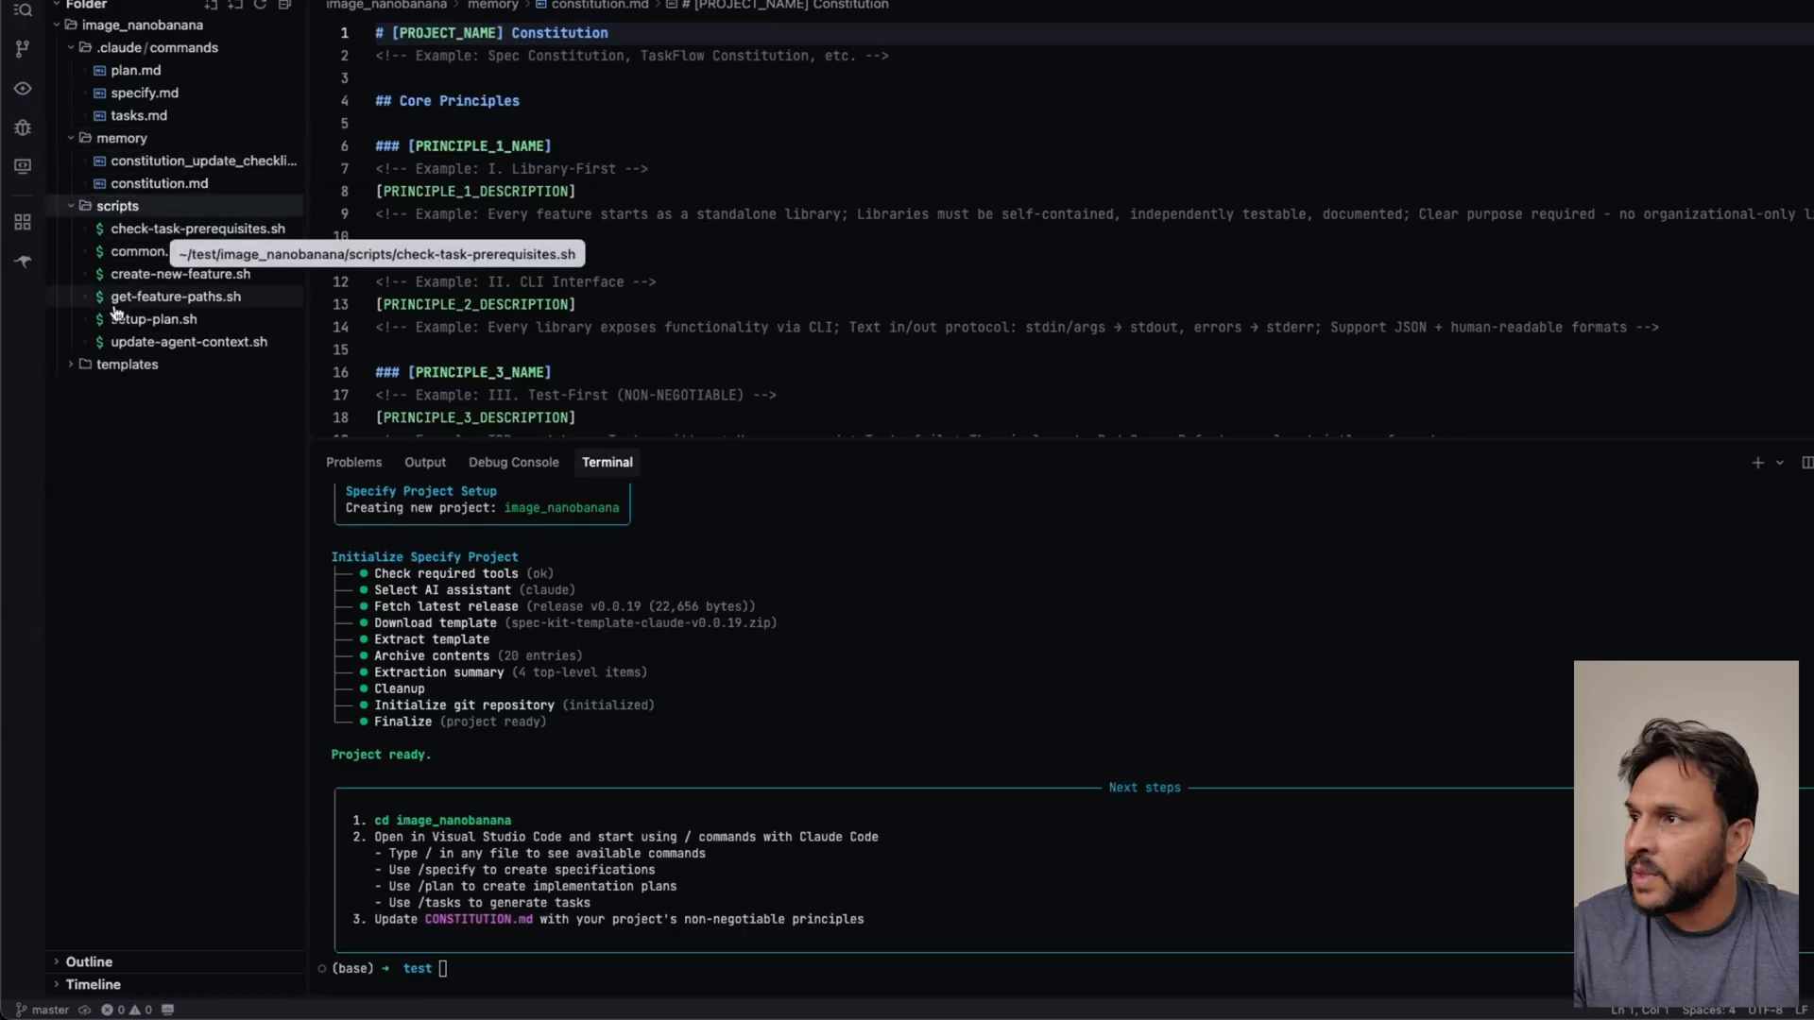
click(183, 386)
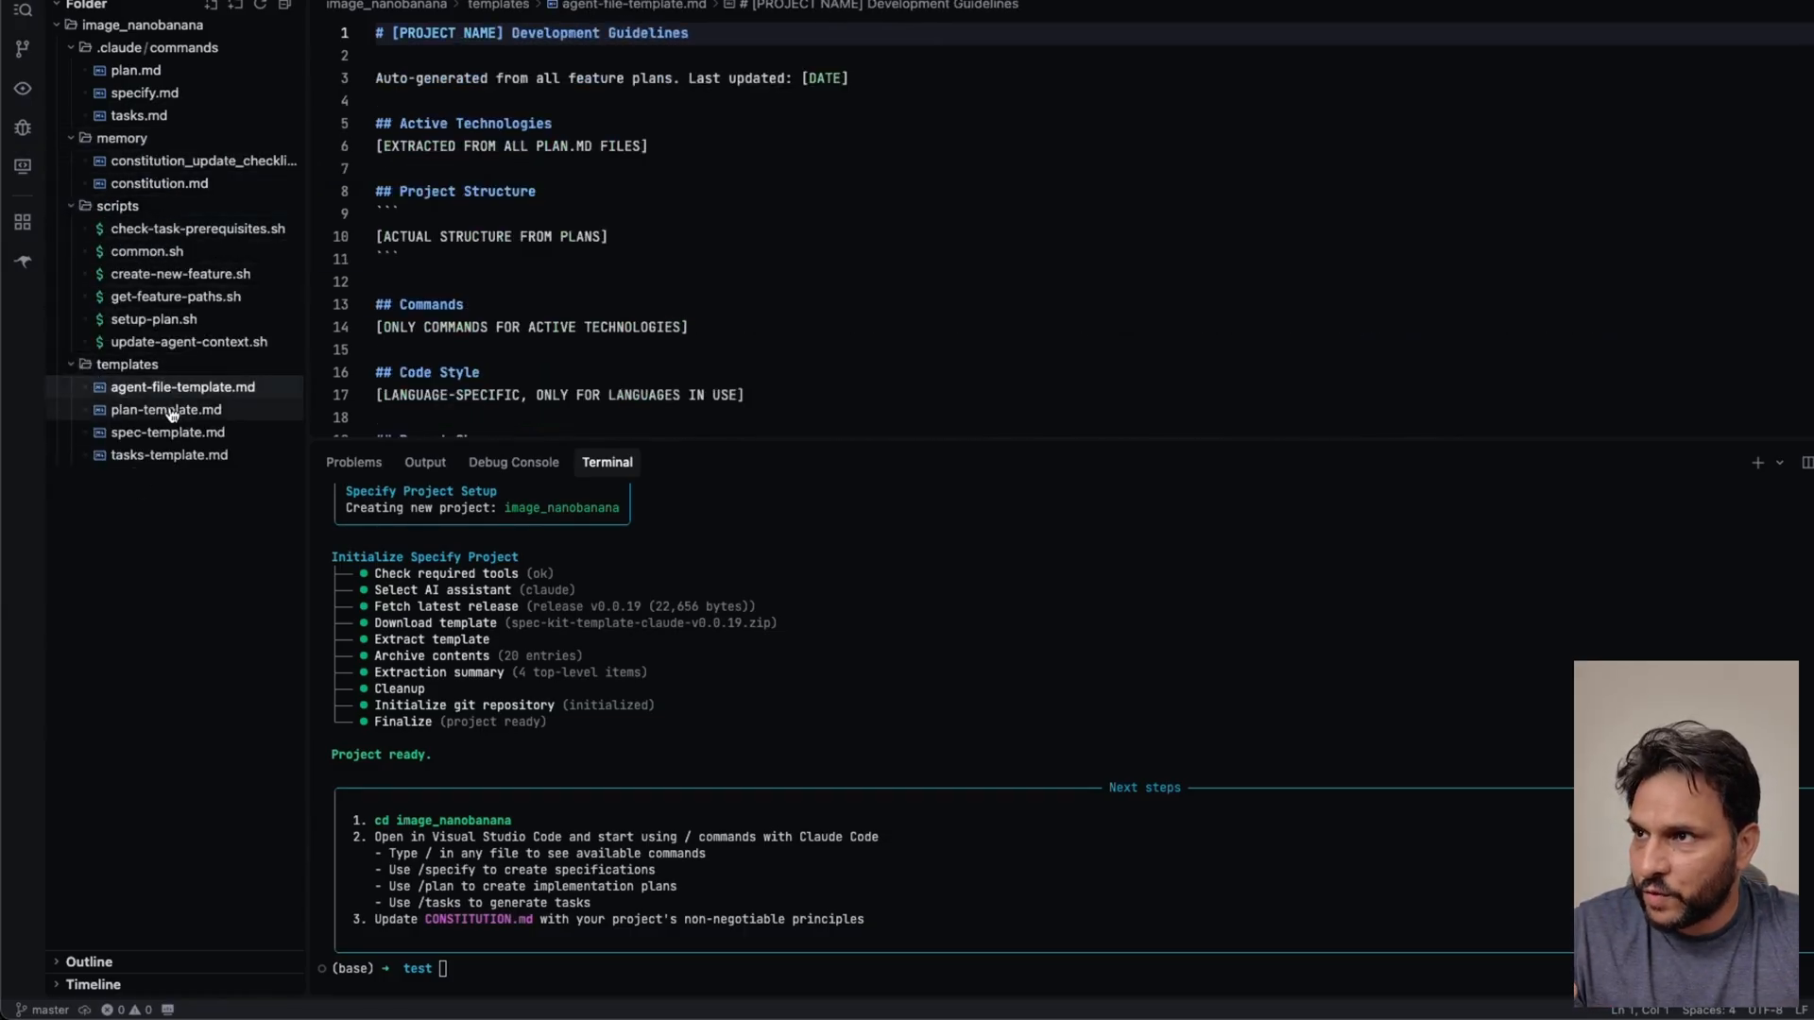
click(166, 455)
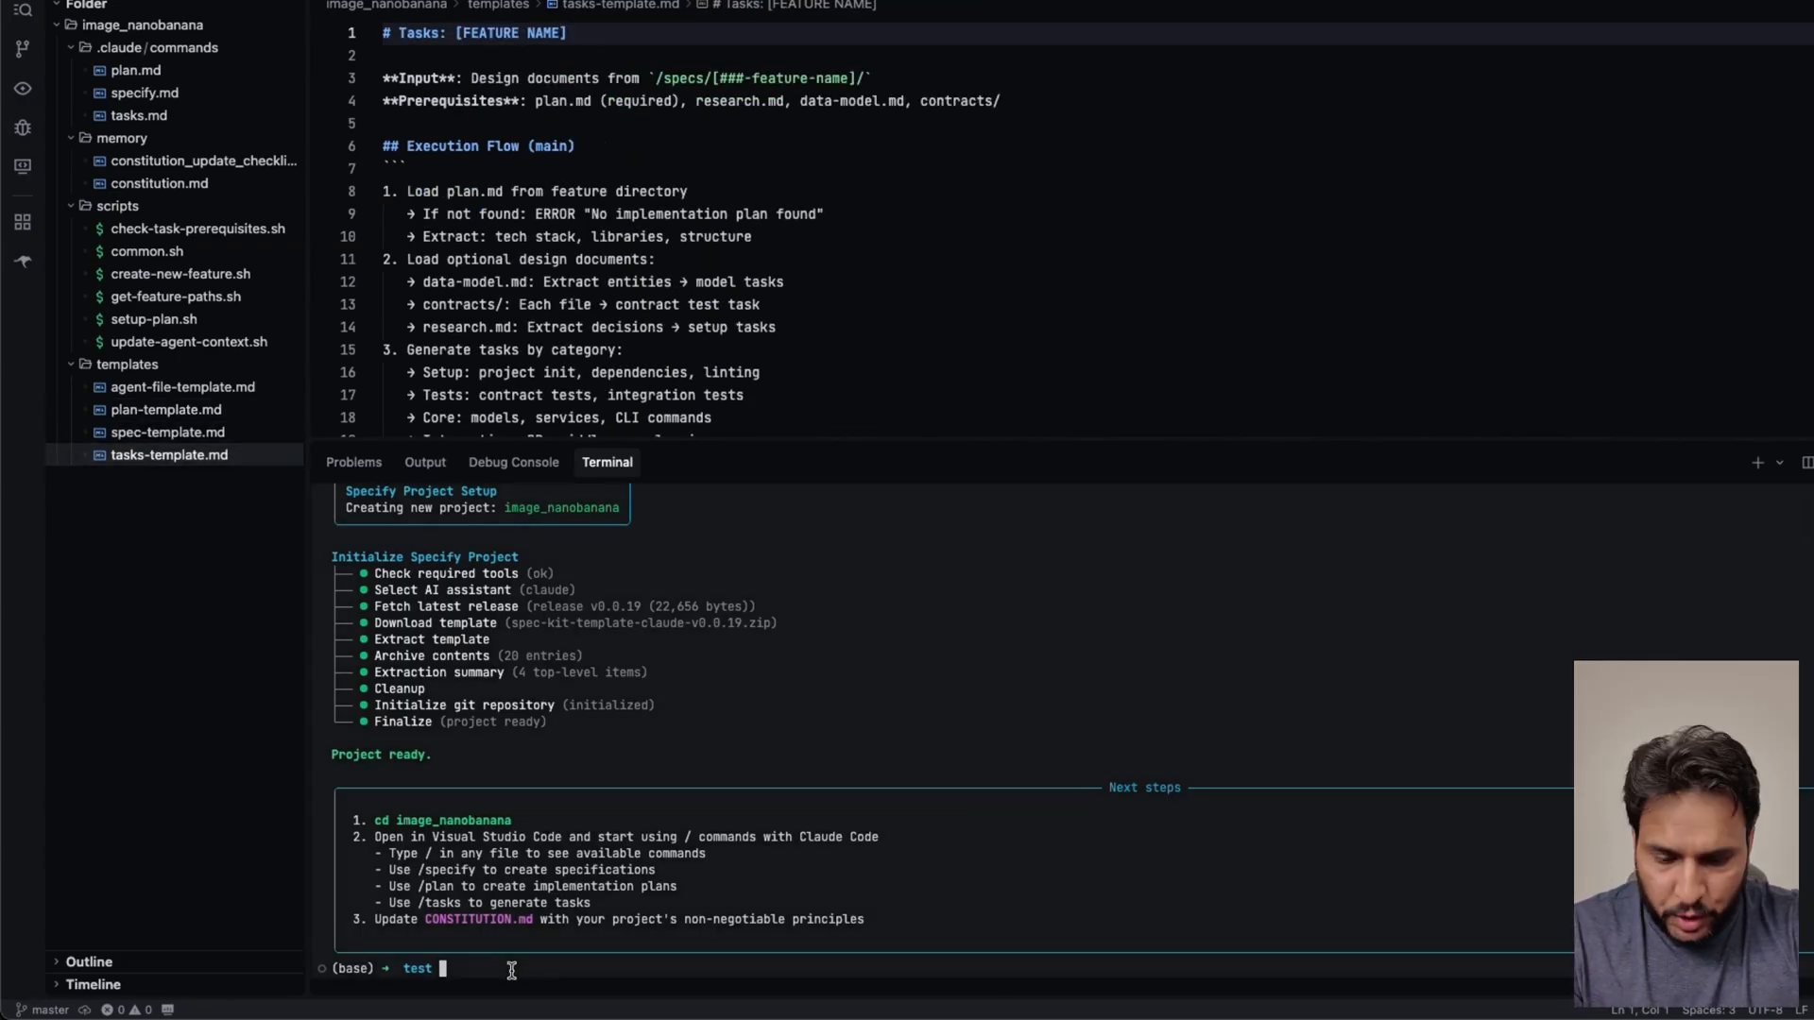
- Clear and list the terminal, then cd into image_nanobanana and launch claude there
text(clear)
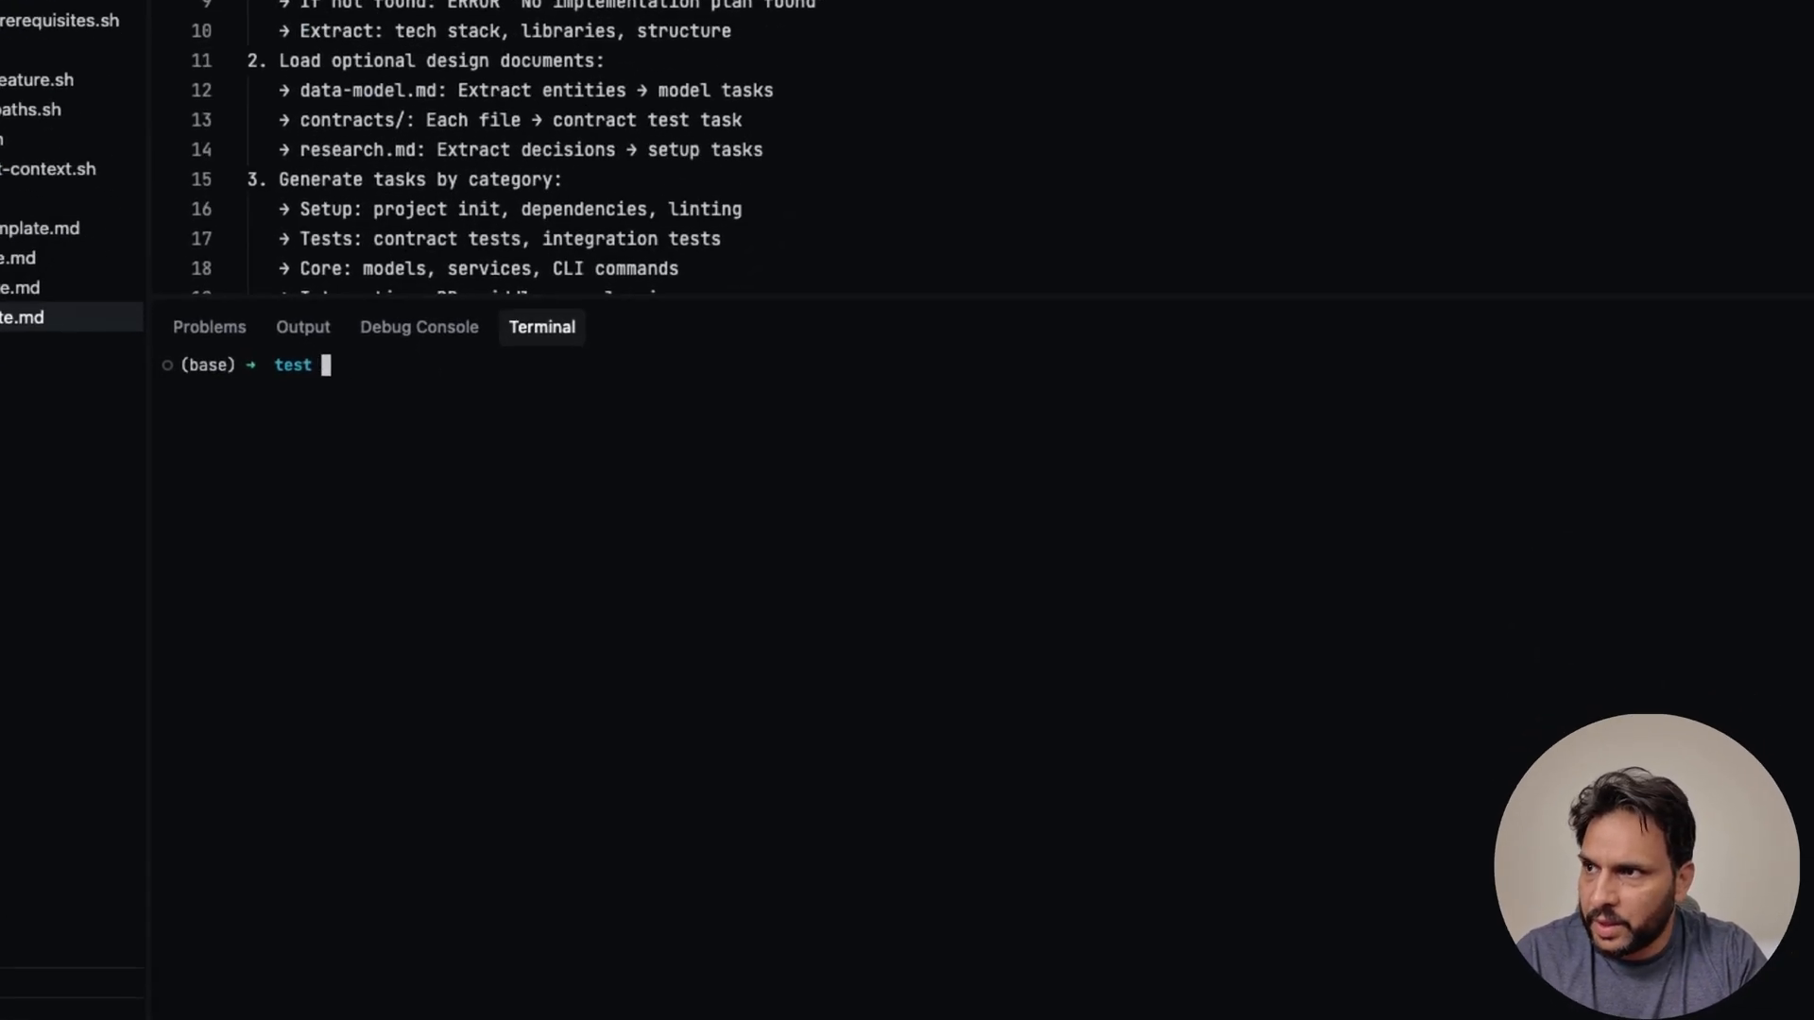
text(ls)
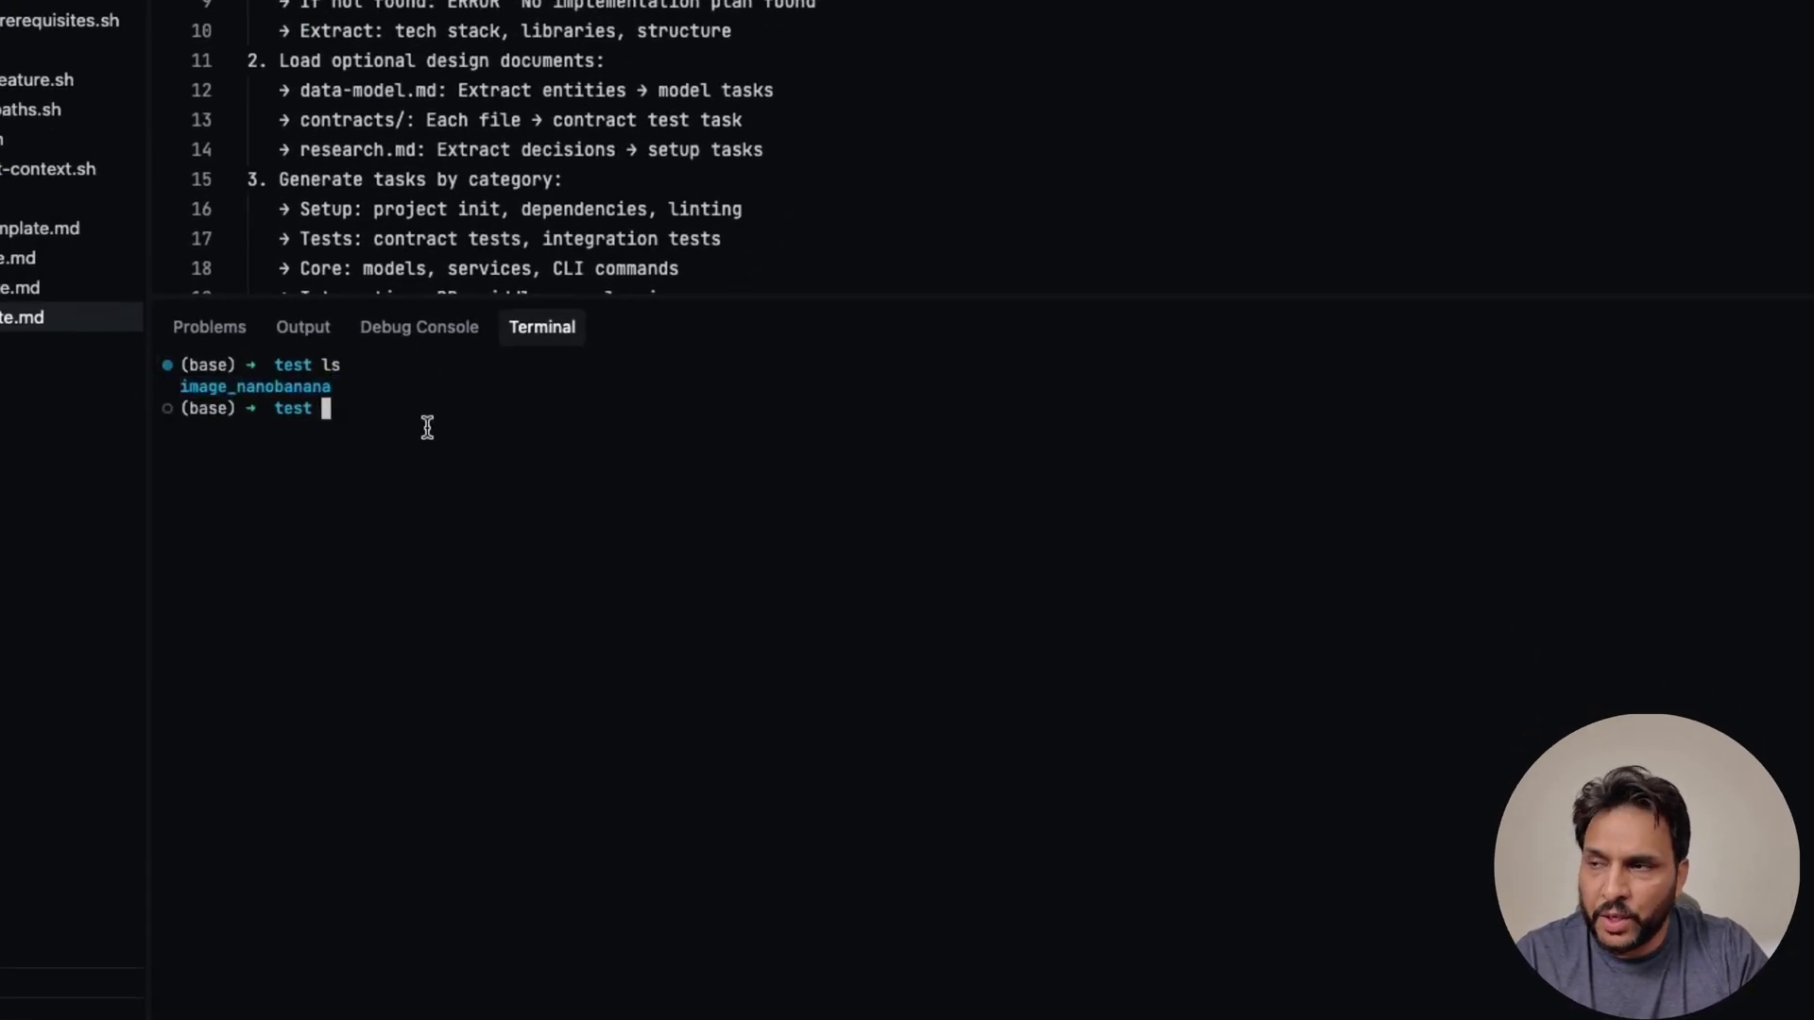
text(claude)
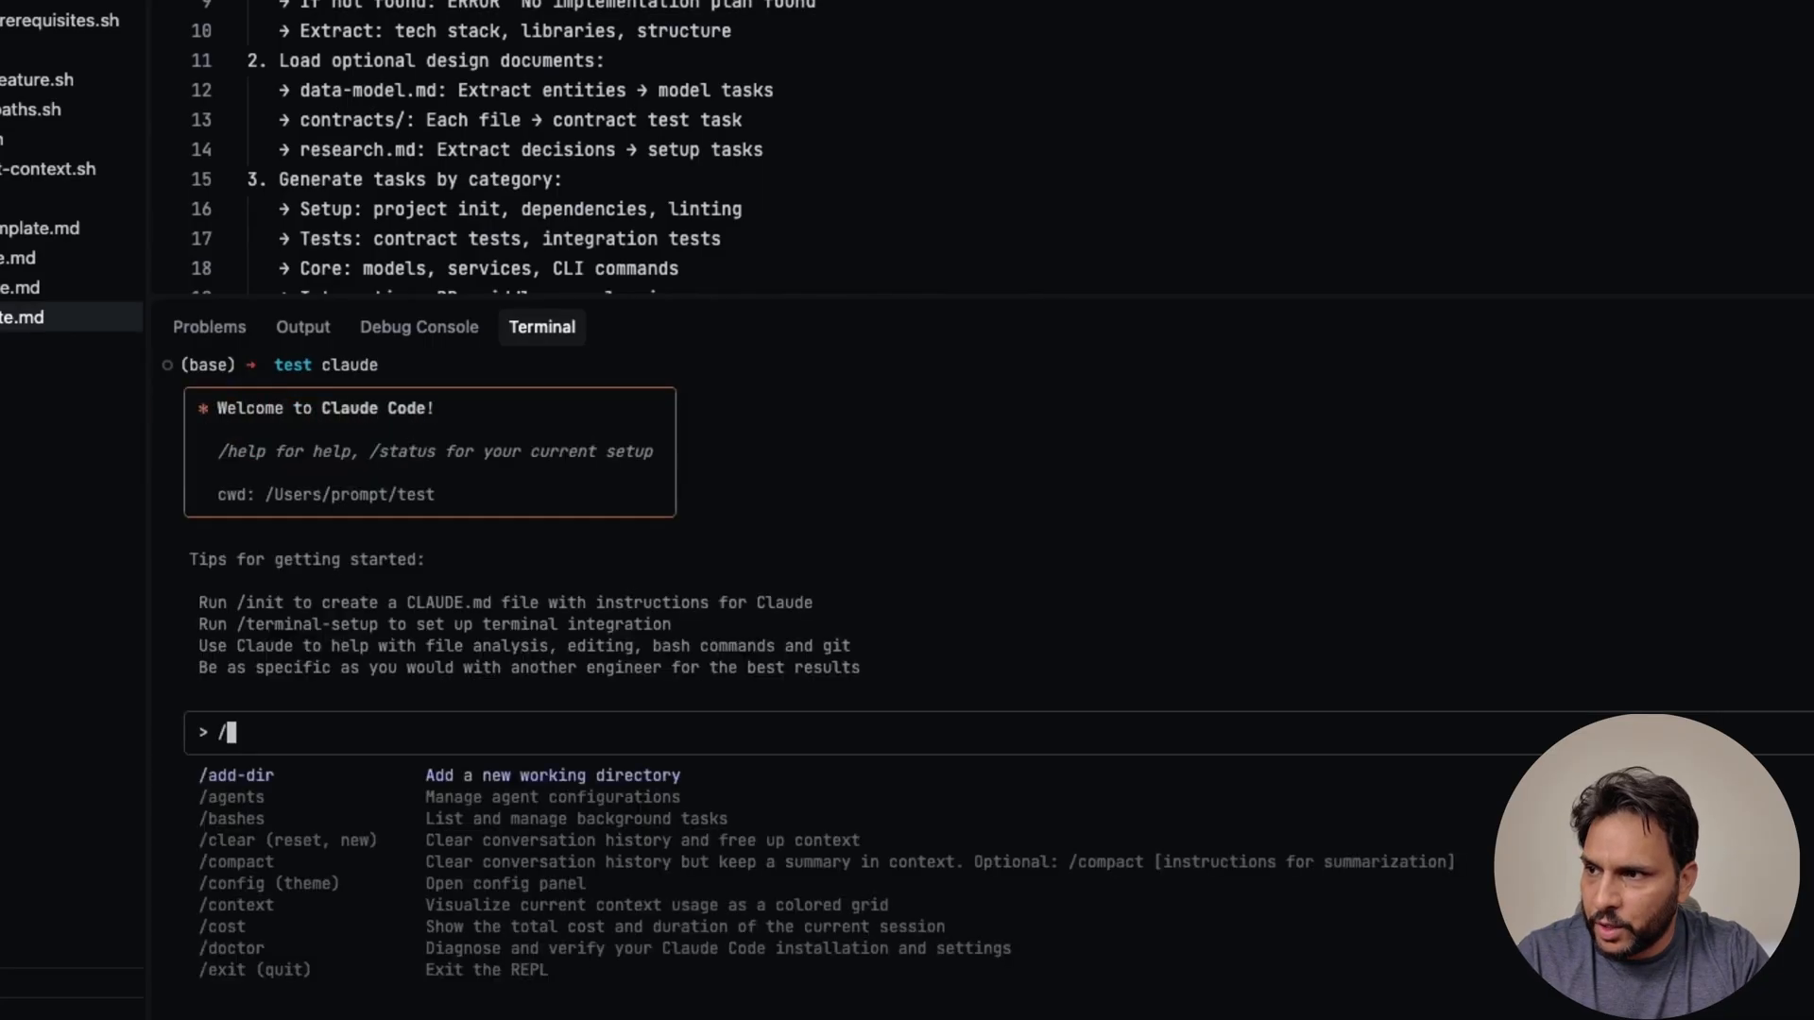
text(pla)
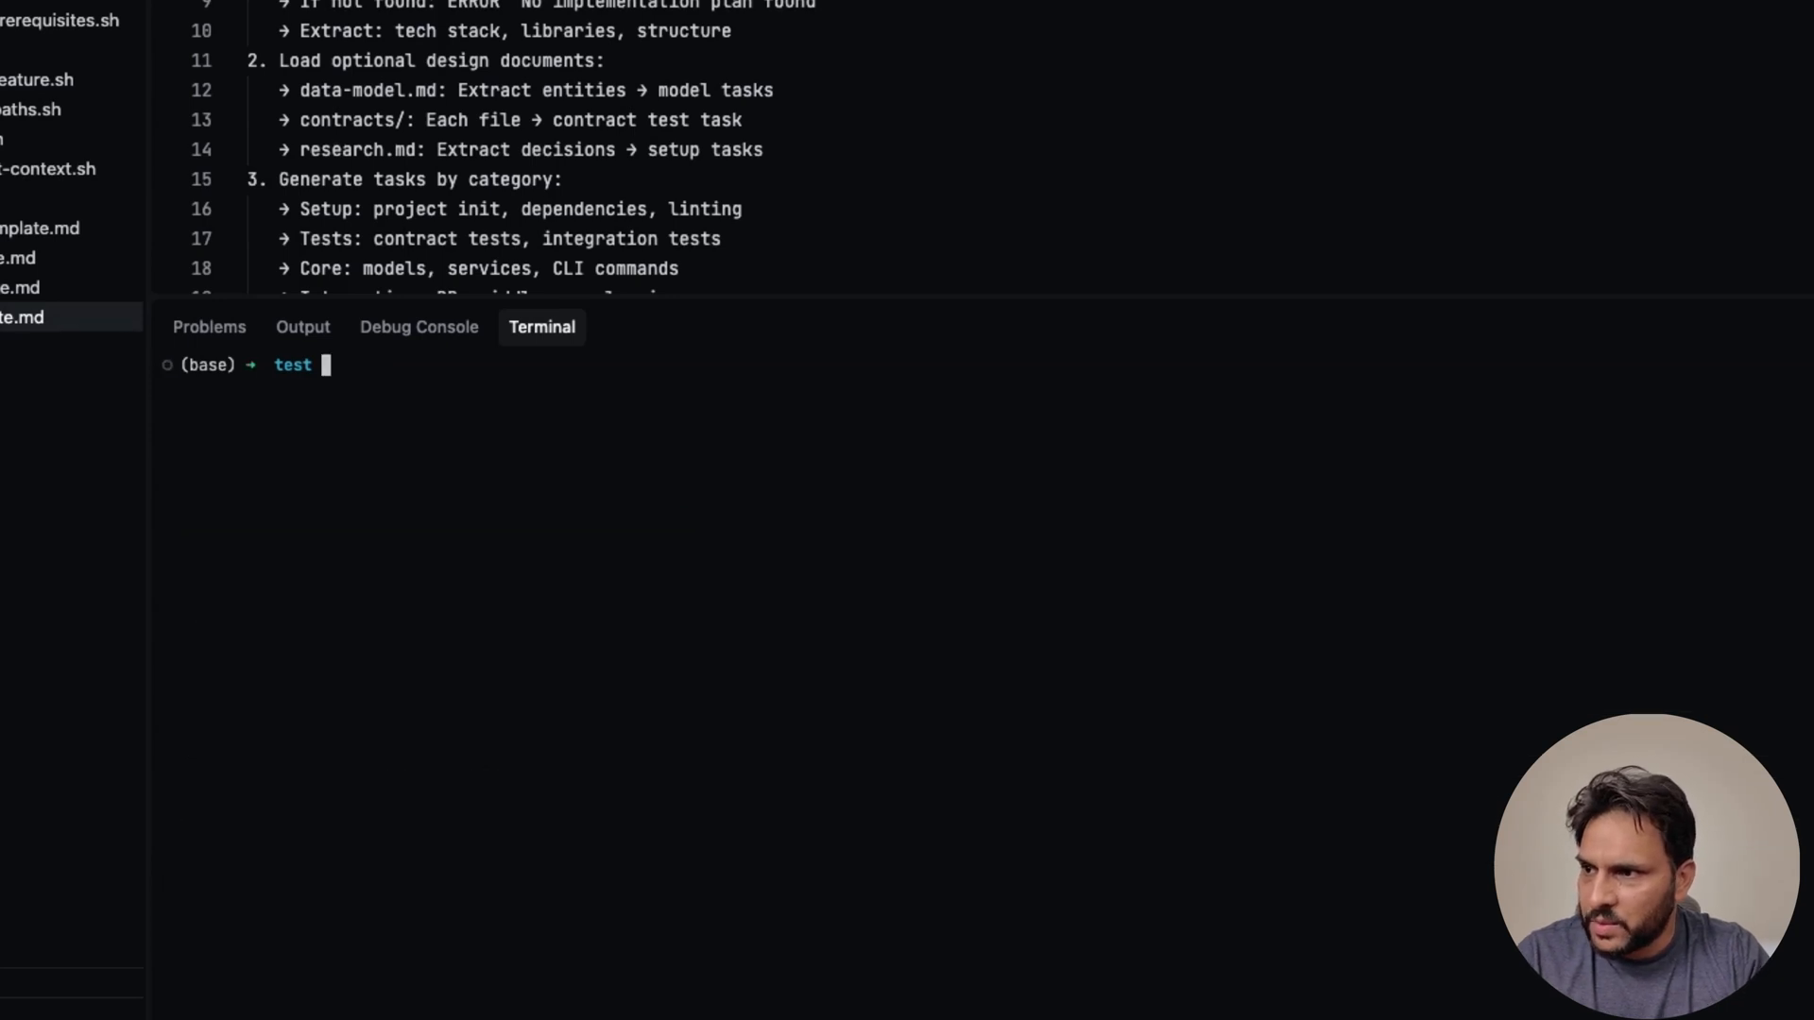
text(cd)
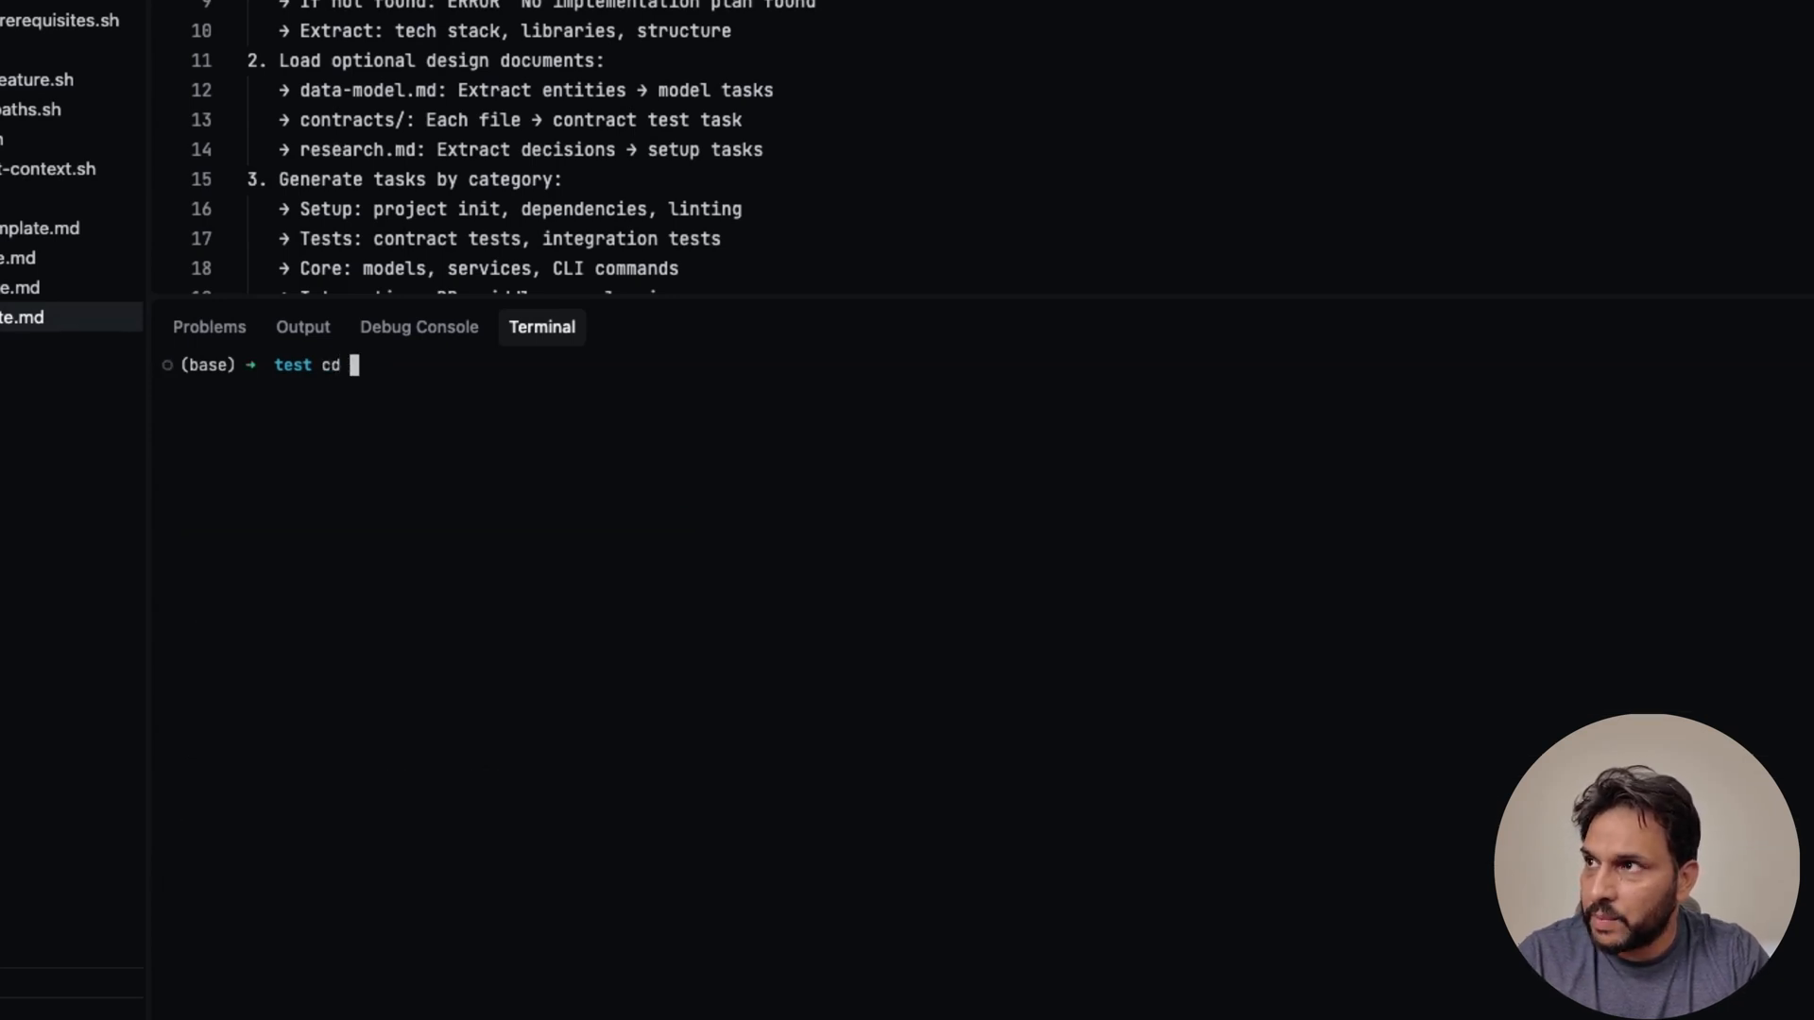
text(image_nanobanana)
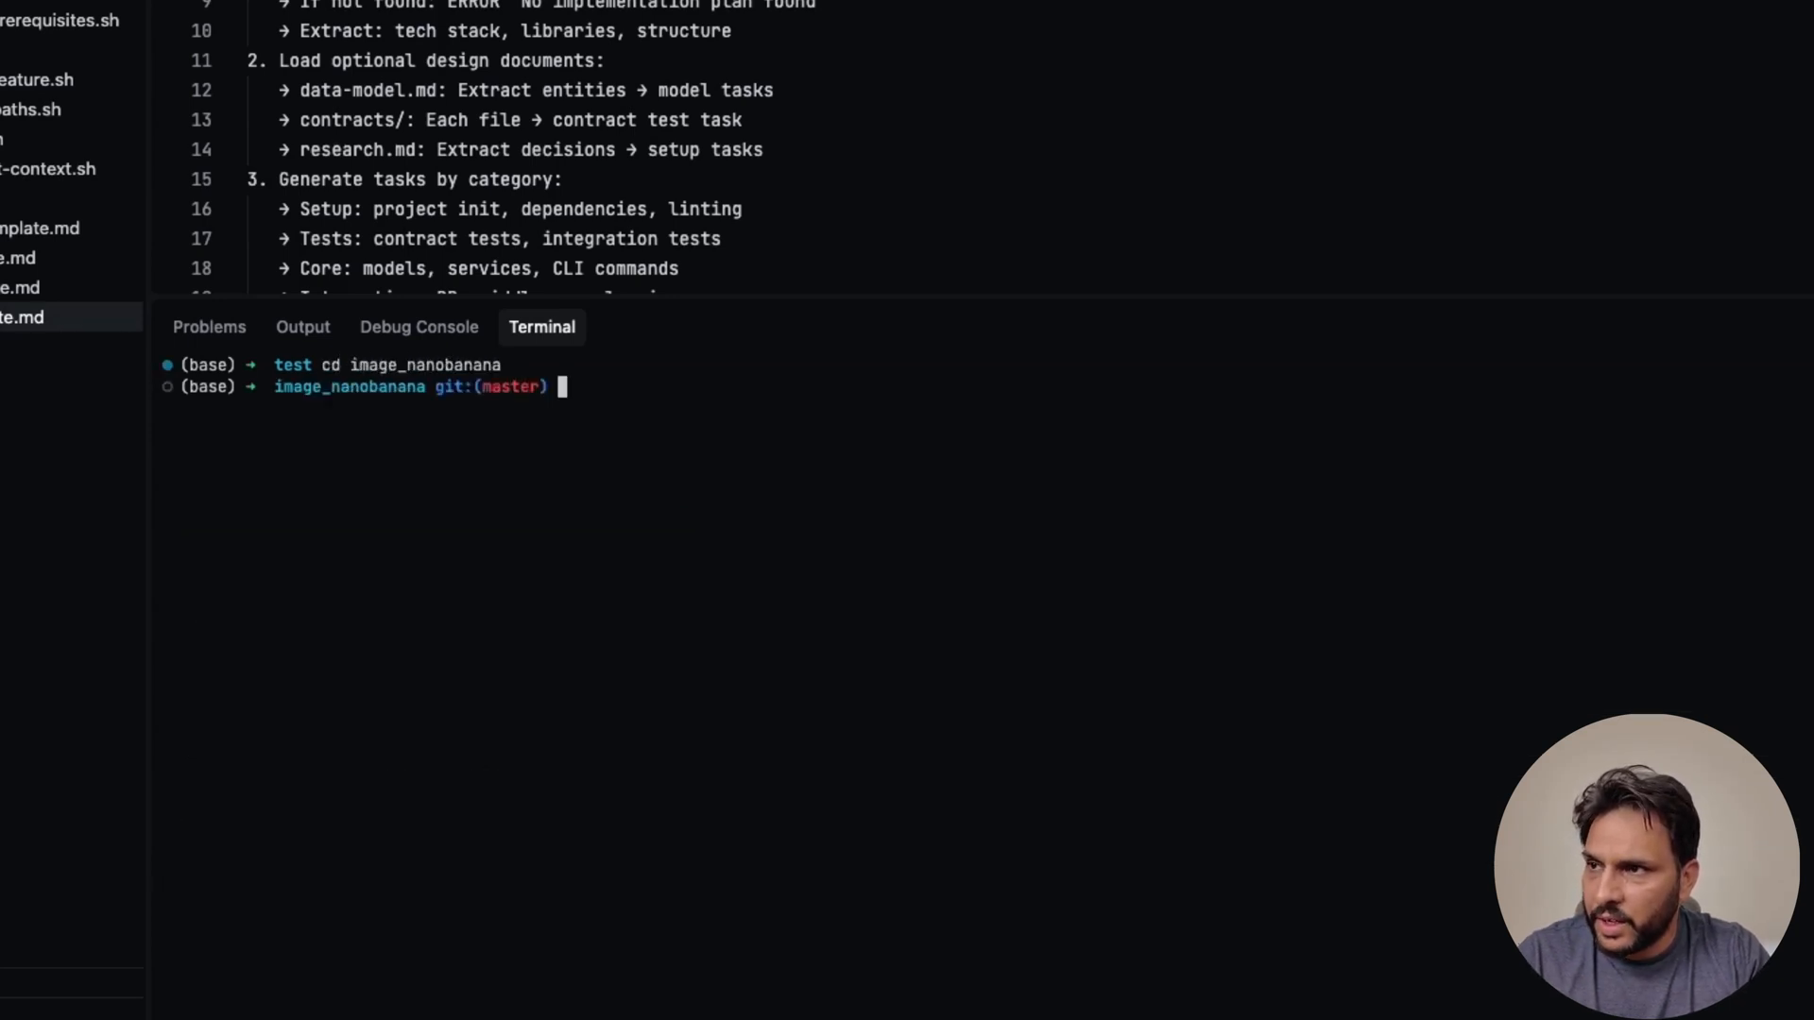
text(claude)
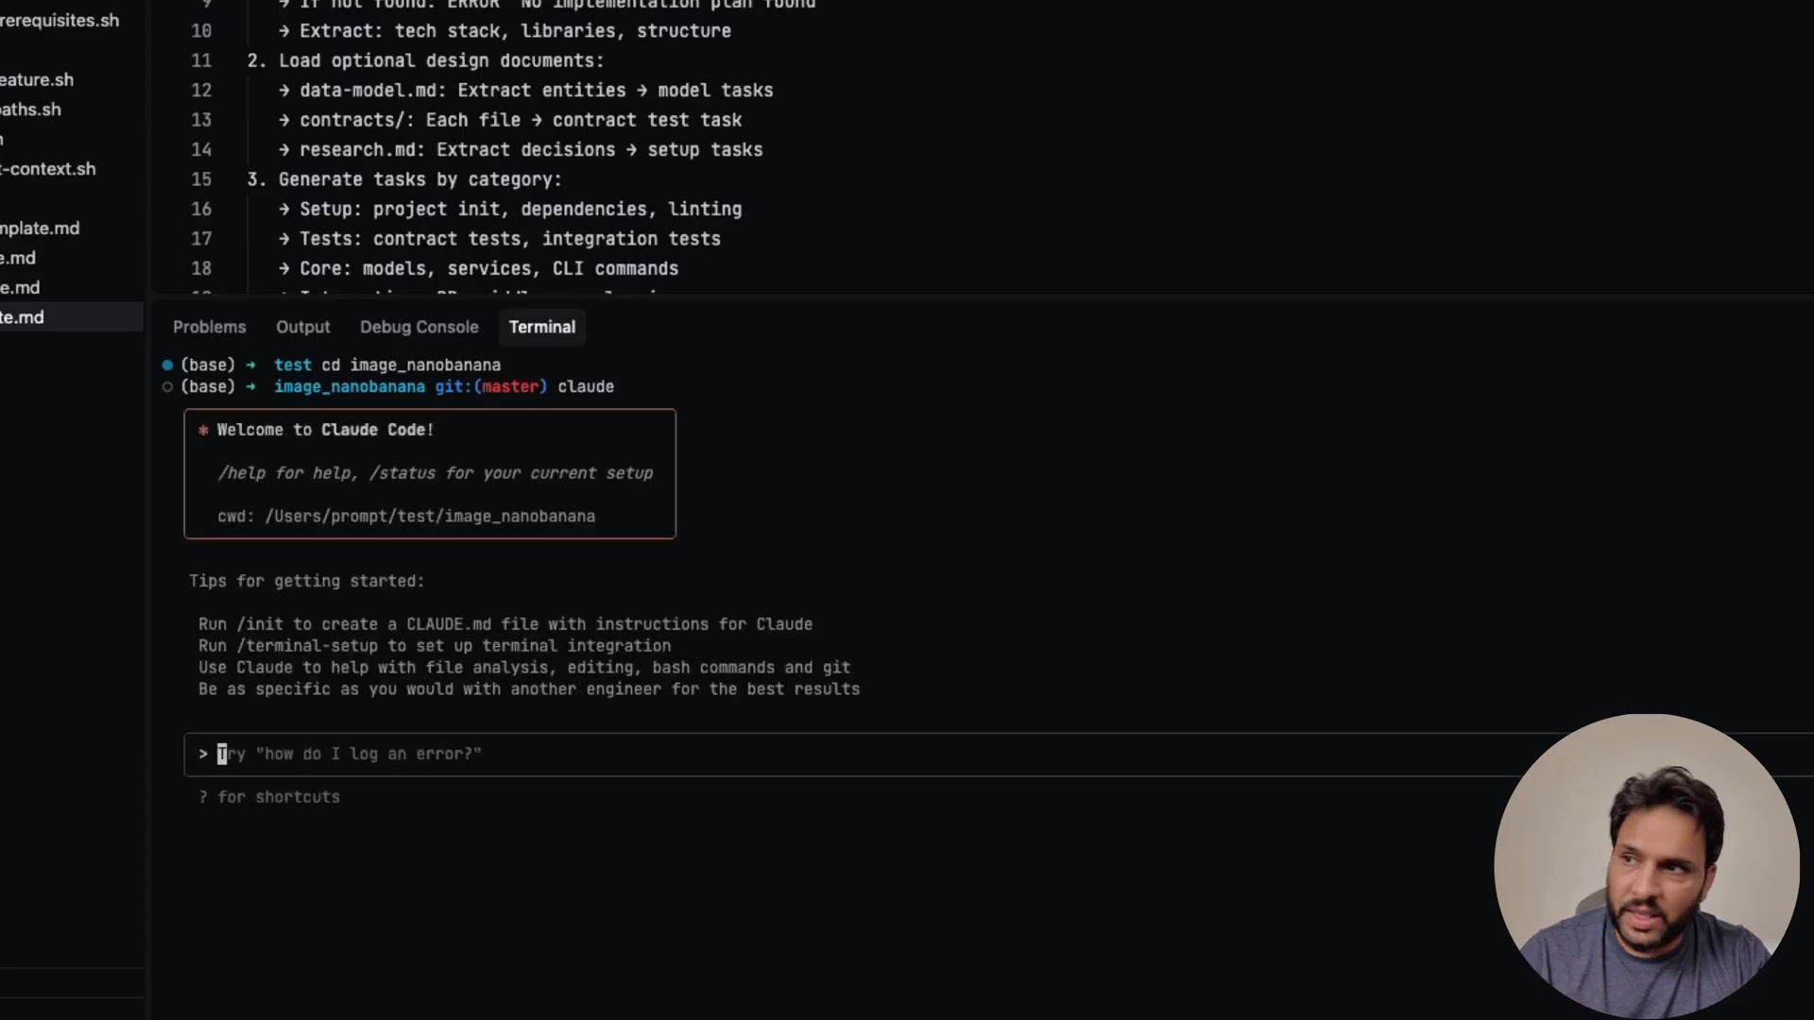
- Enter /specify at the Claude Code prompt to begin the Spec Kit specify command
text(/)
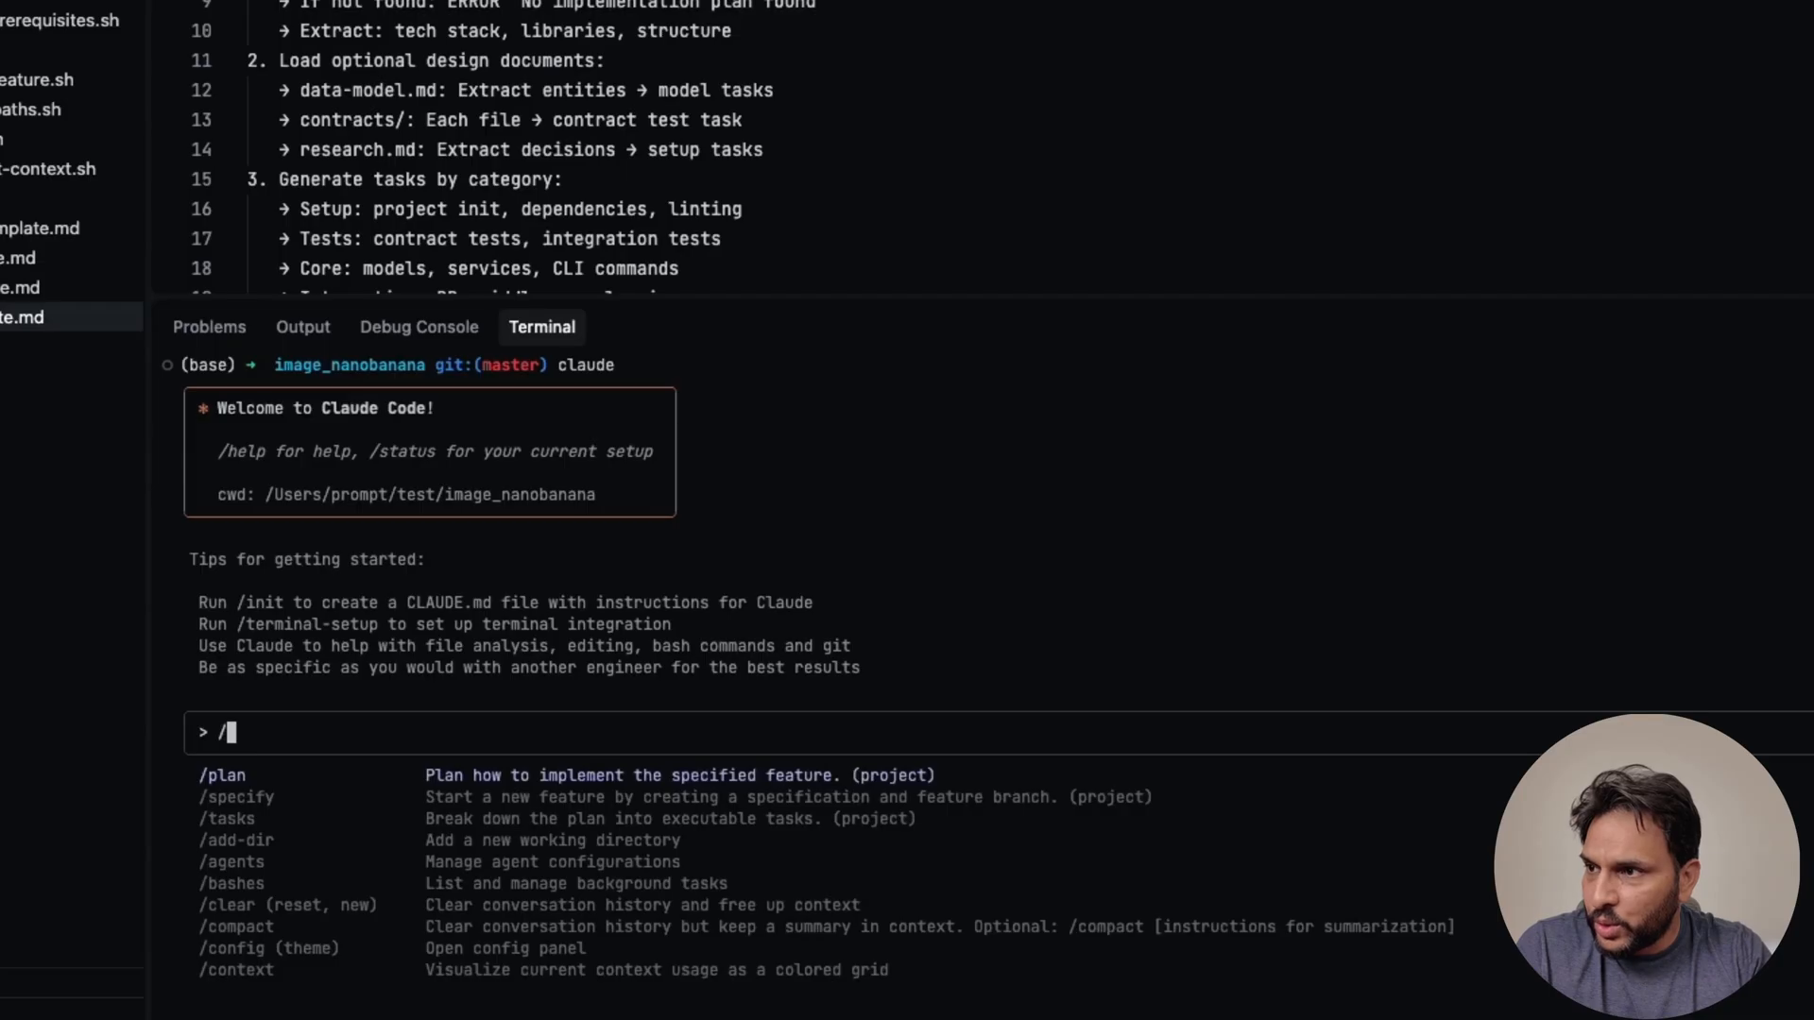
text(sp)
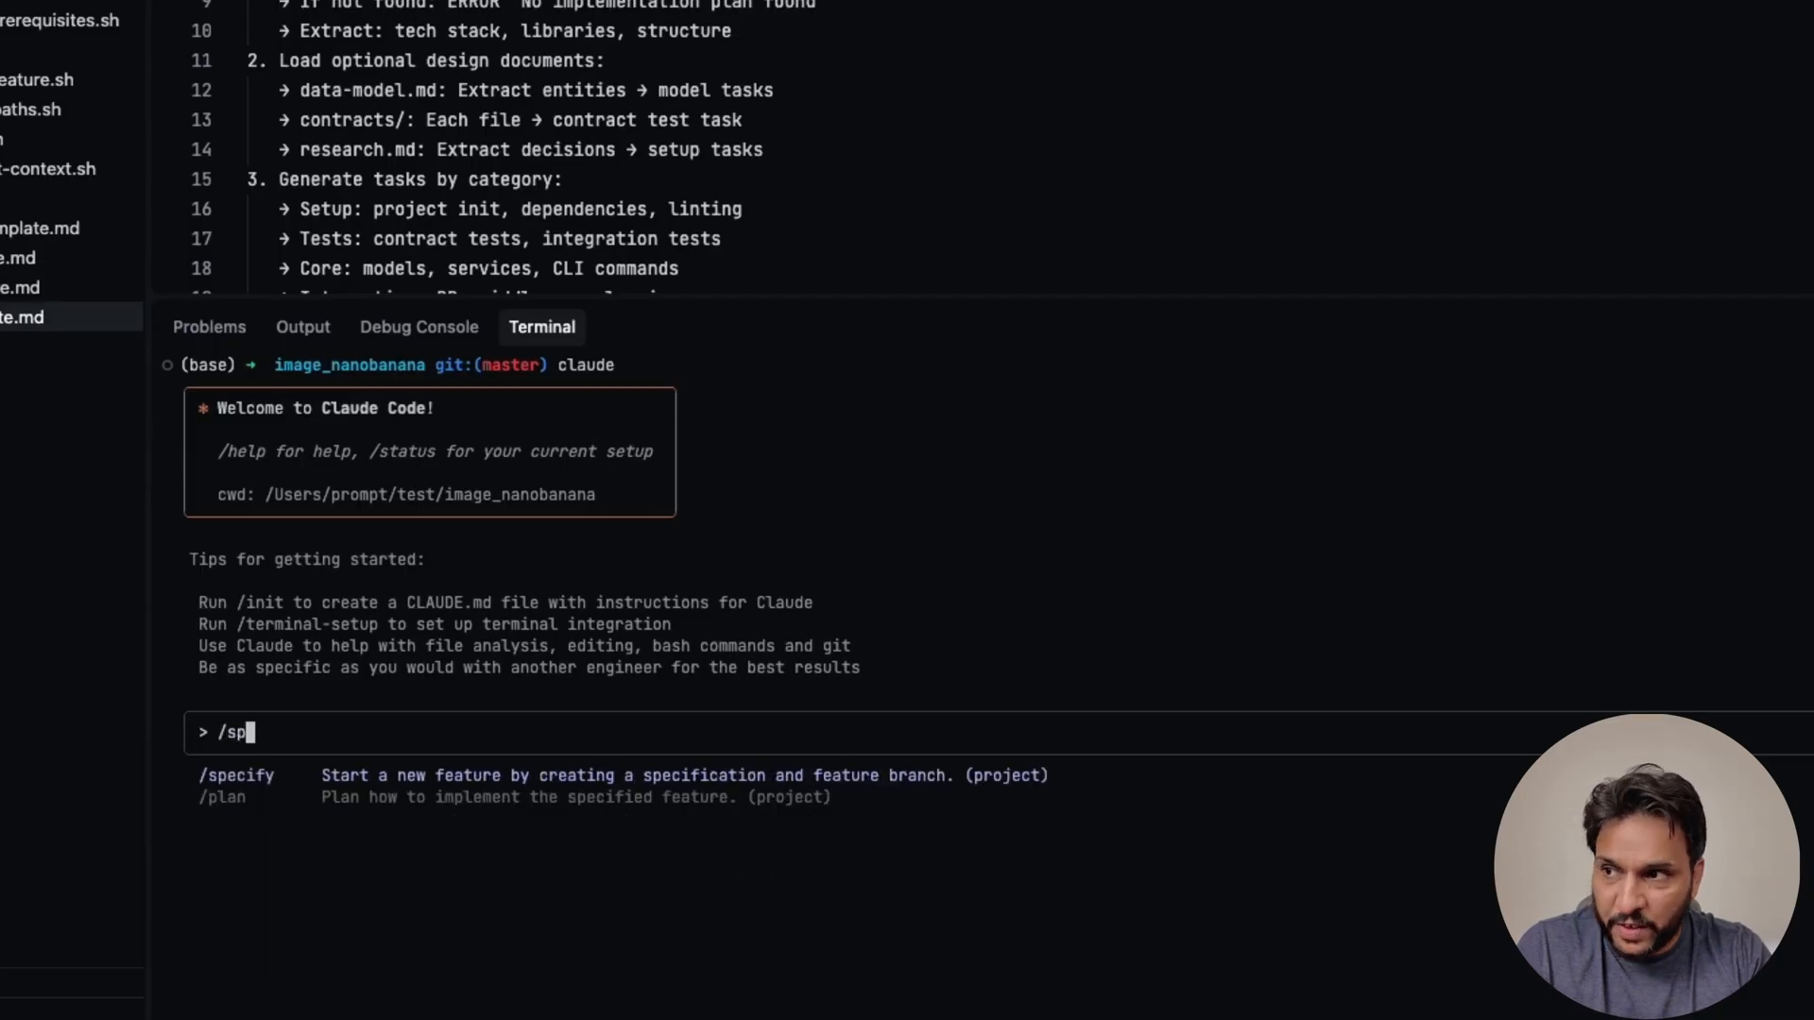
text(ecify)
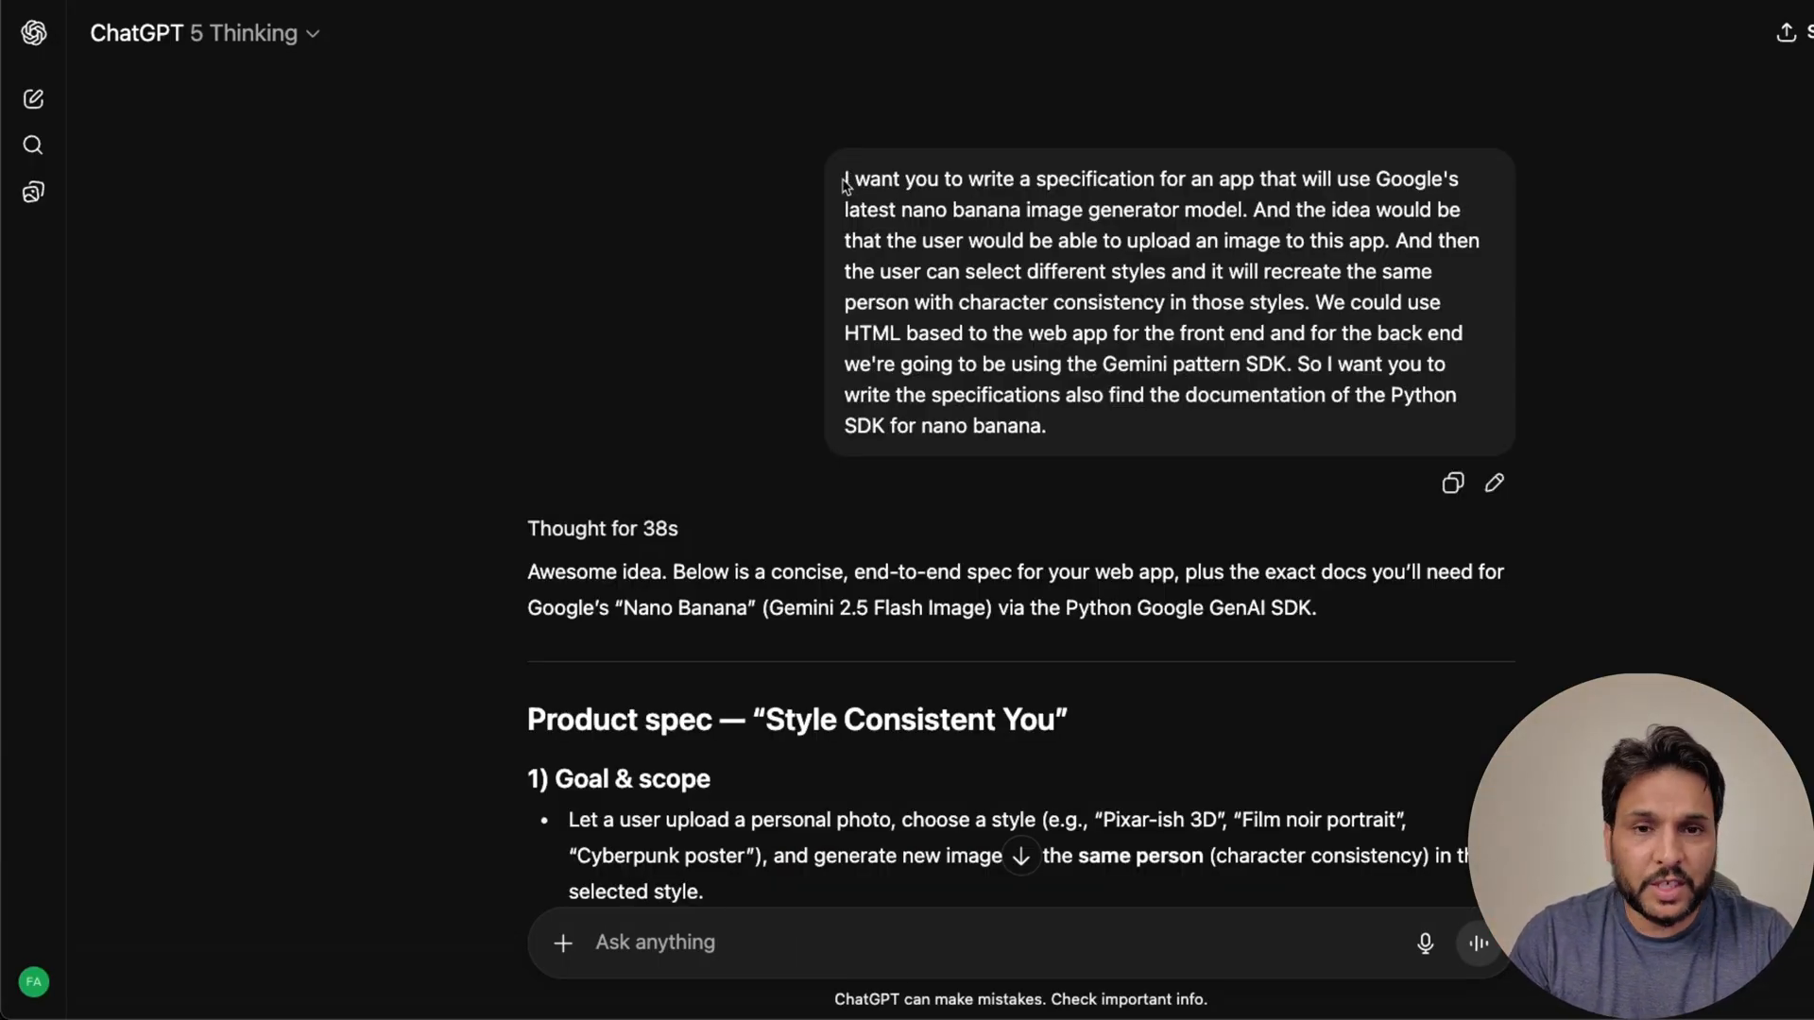
- Select and review ChatGPT's Style Consistent You product spec for copying
drag(847, 178, 1044, 425)
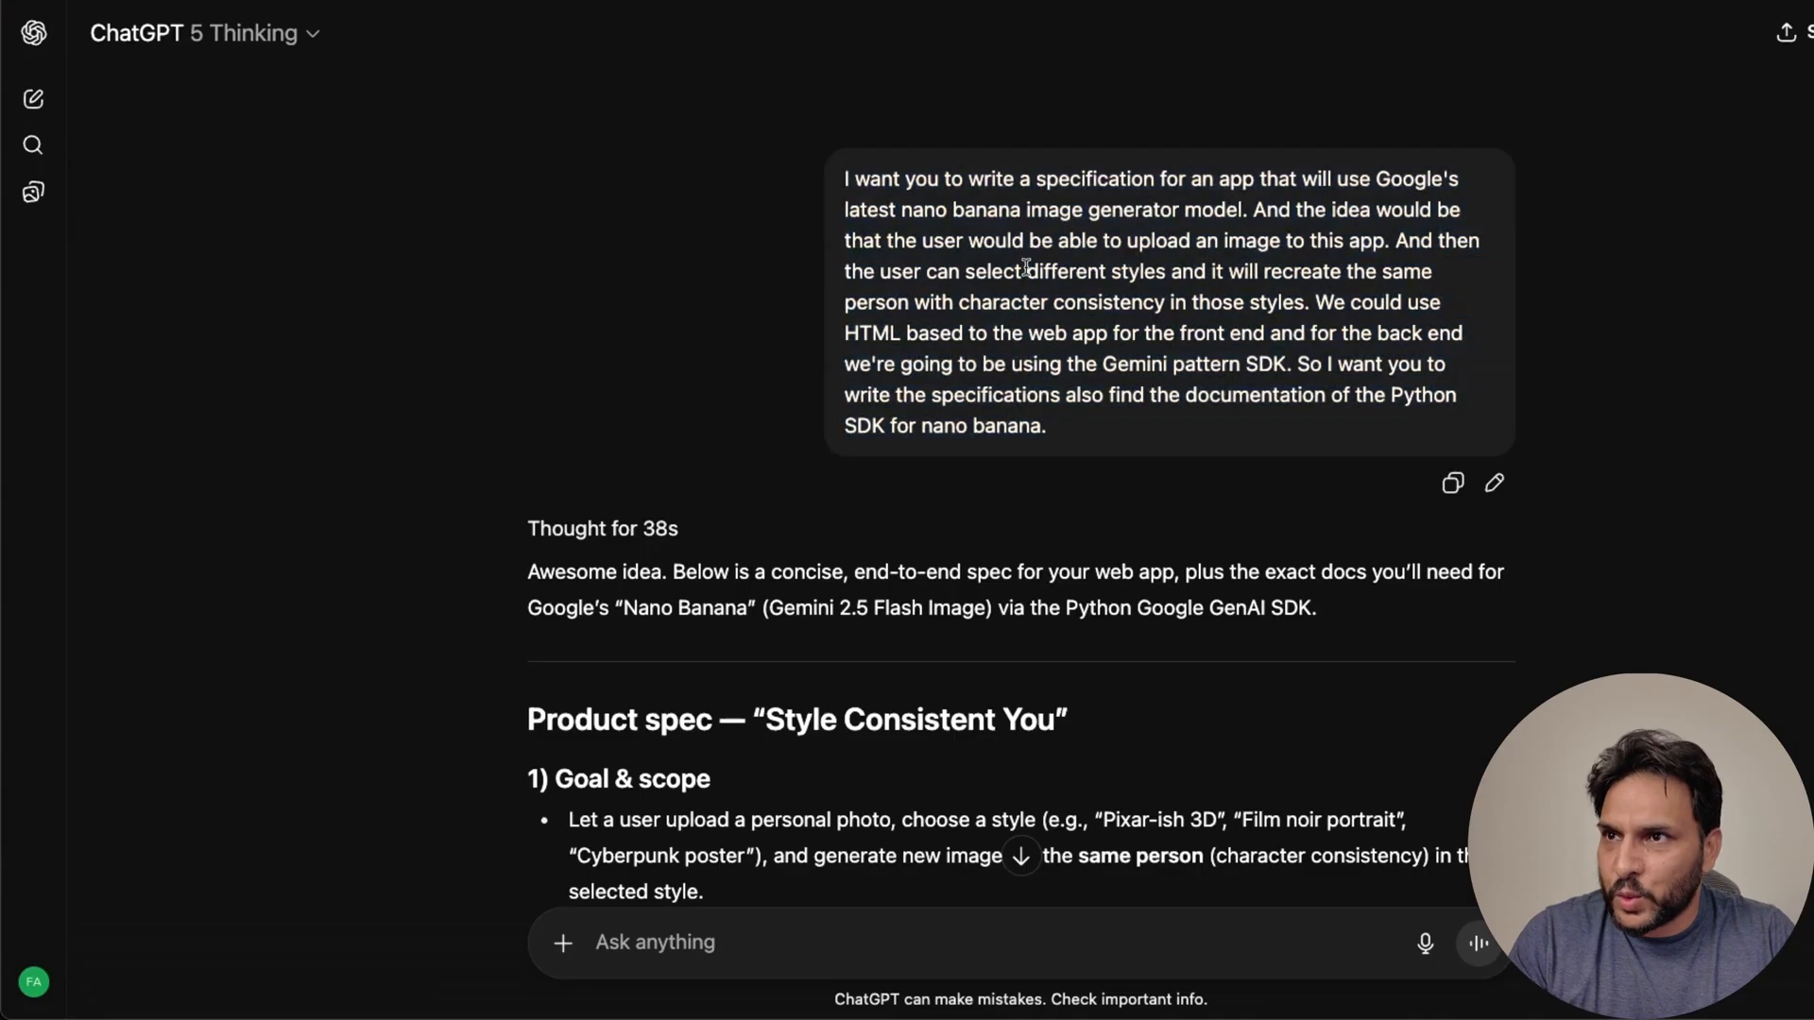
scroll(down, 3)
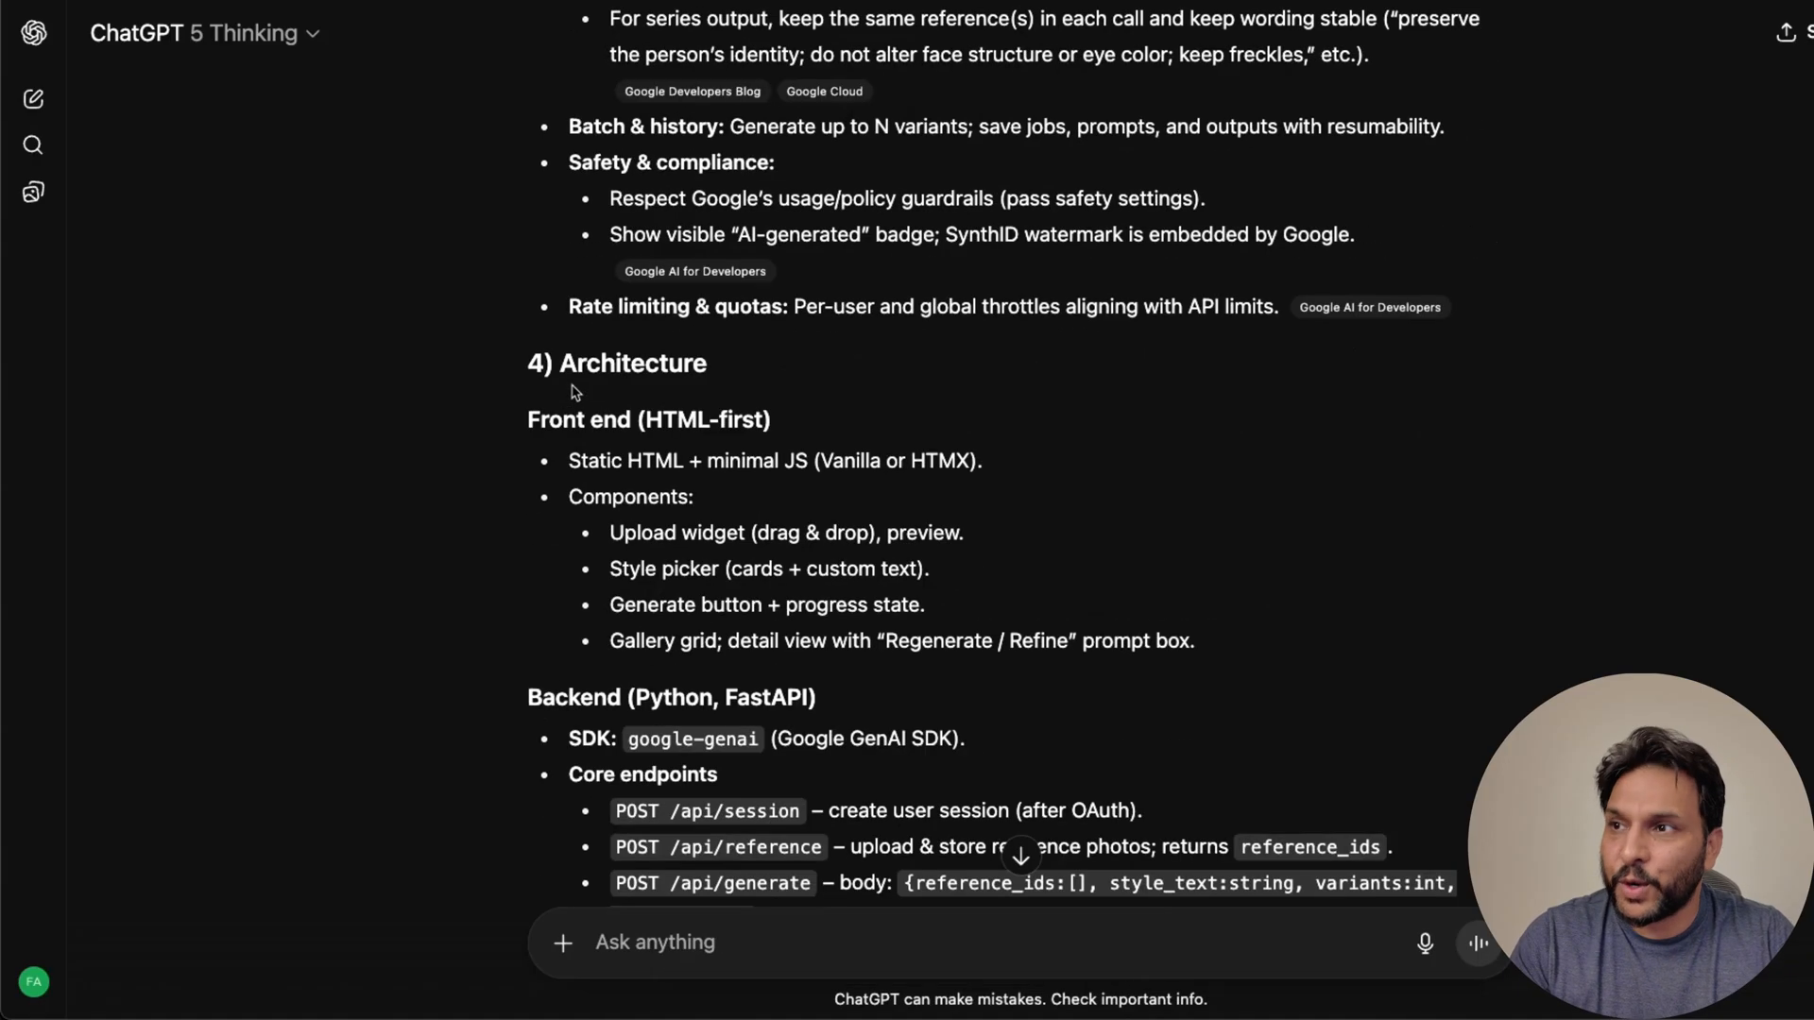
scroll(up, 3)
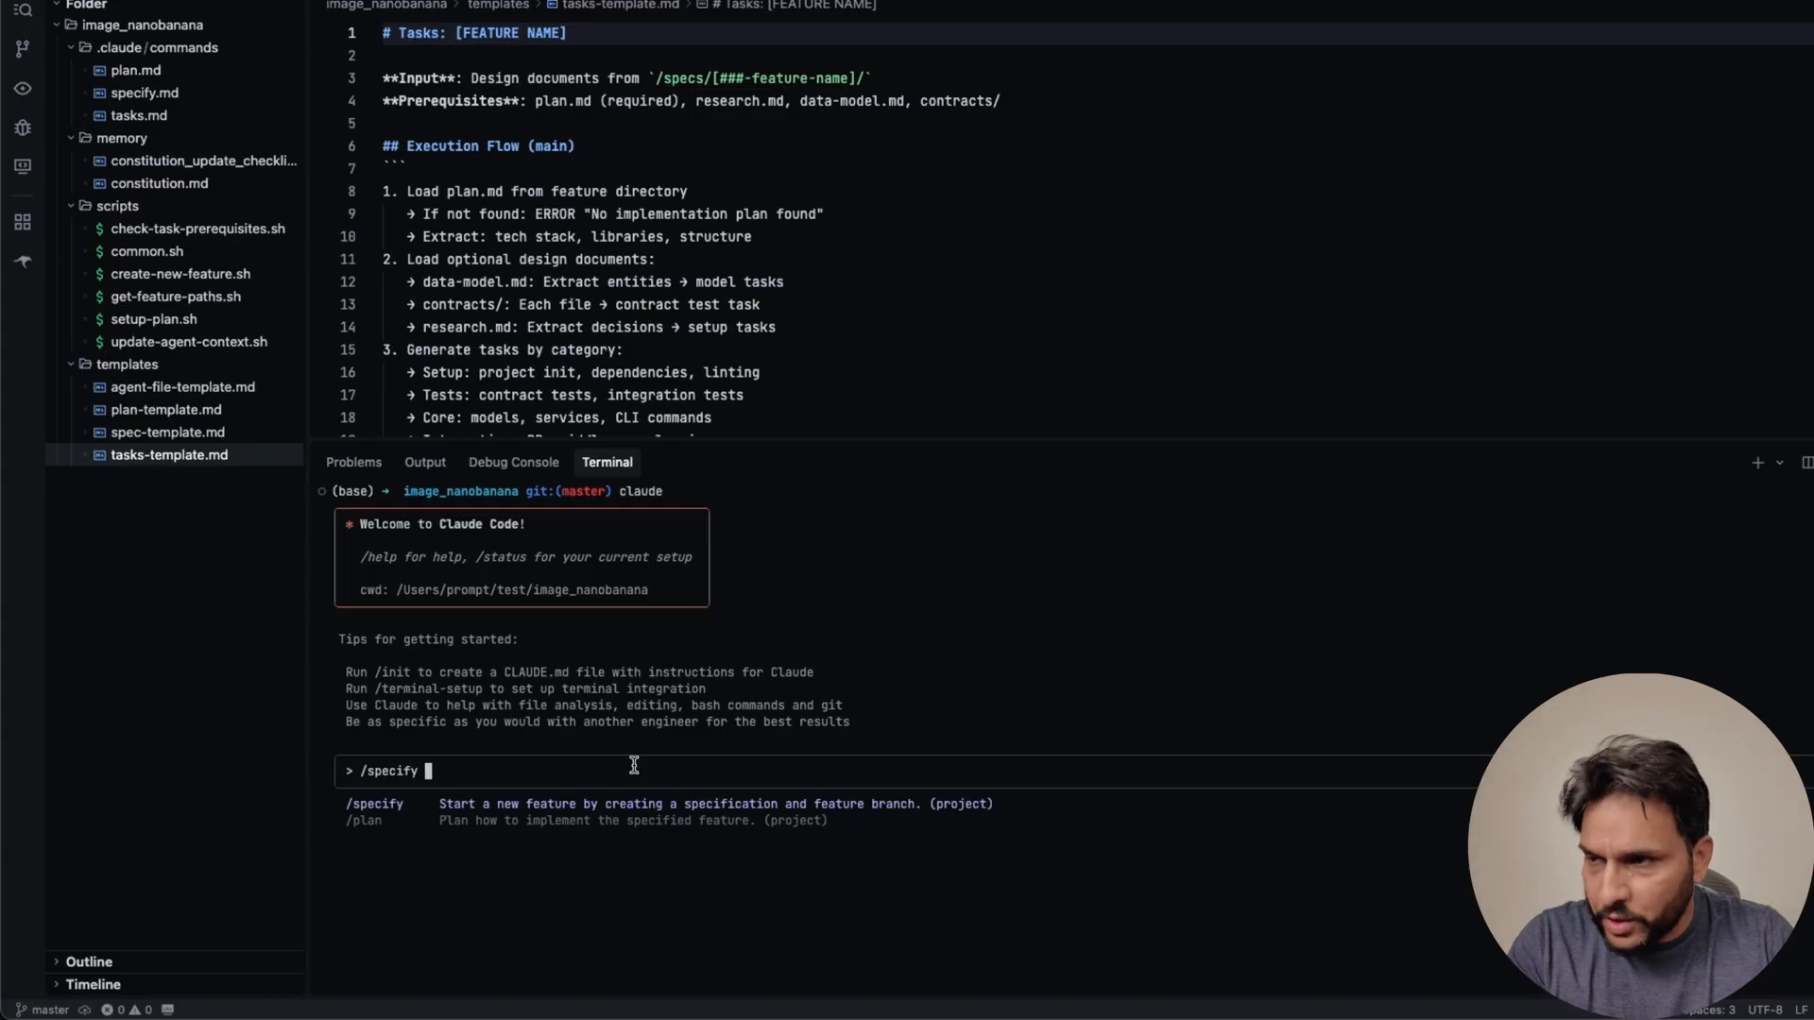
- Paste the 67-line product spec after /specify and approve Claude Code writing spec.md
text([Pasted text #1 +67 lines])
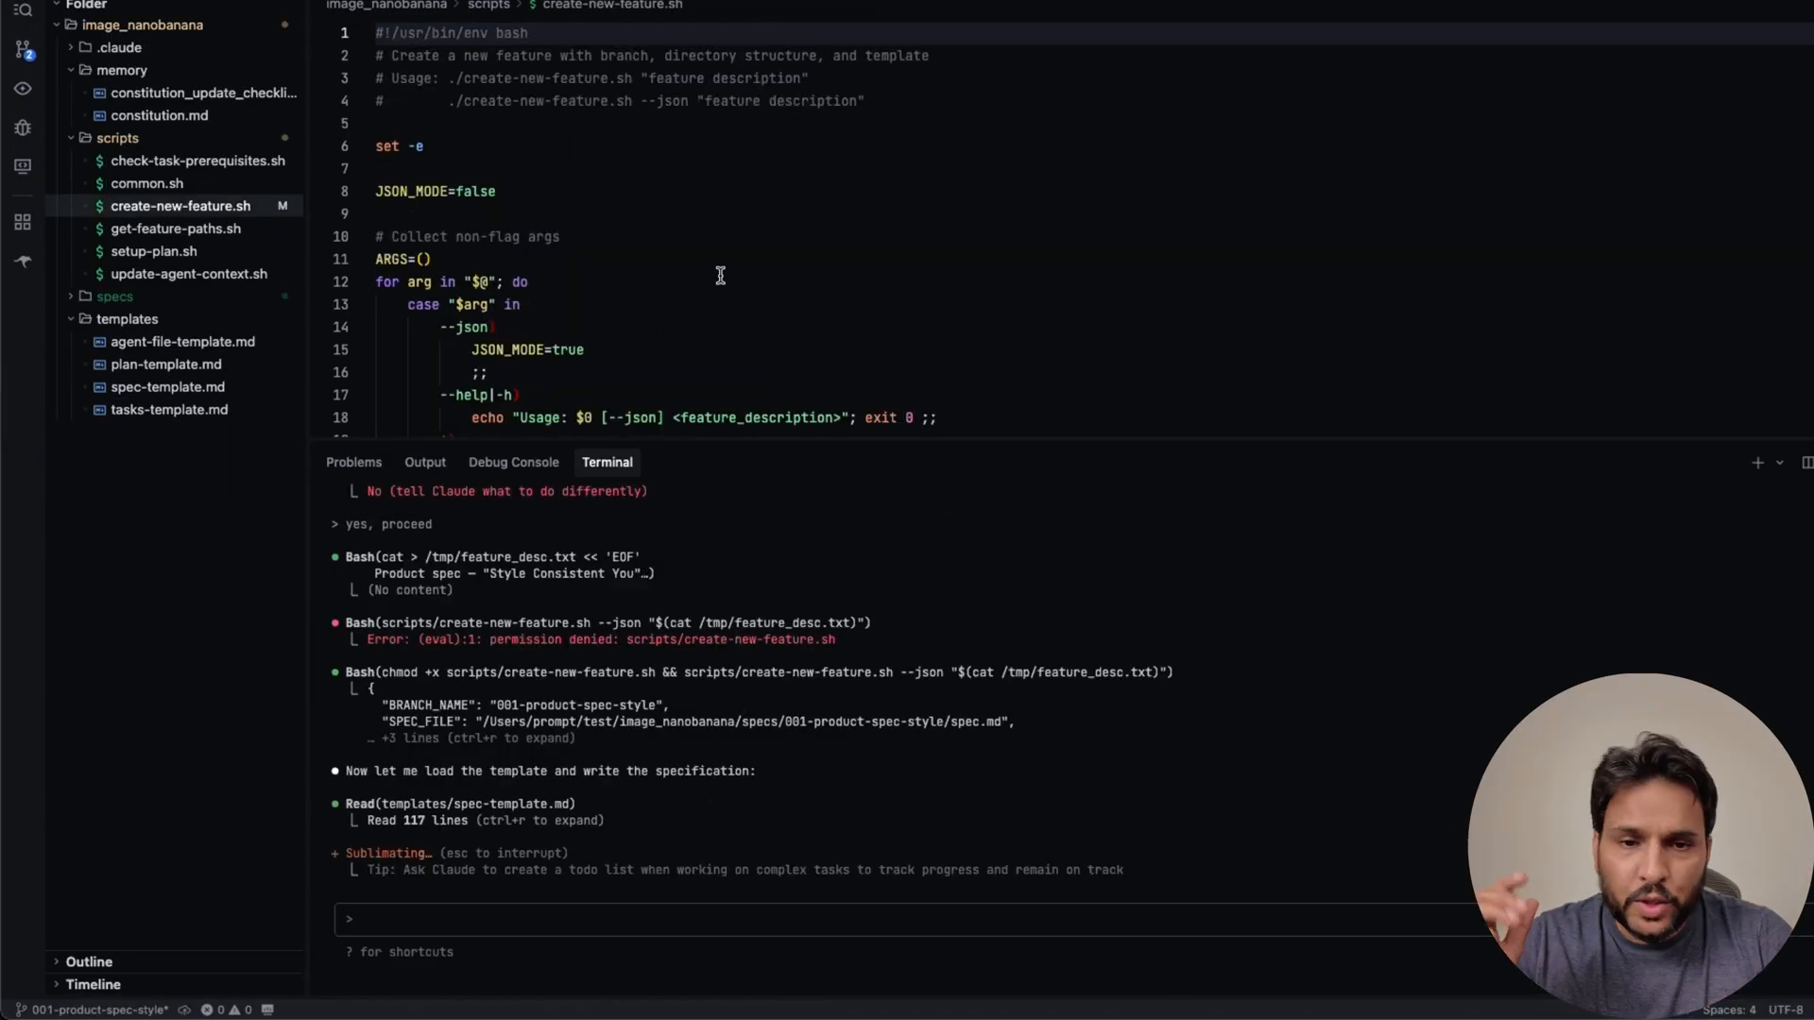
scroll(down, 3)
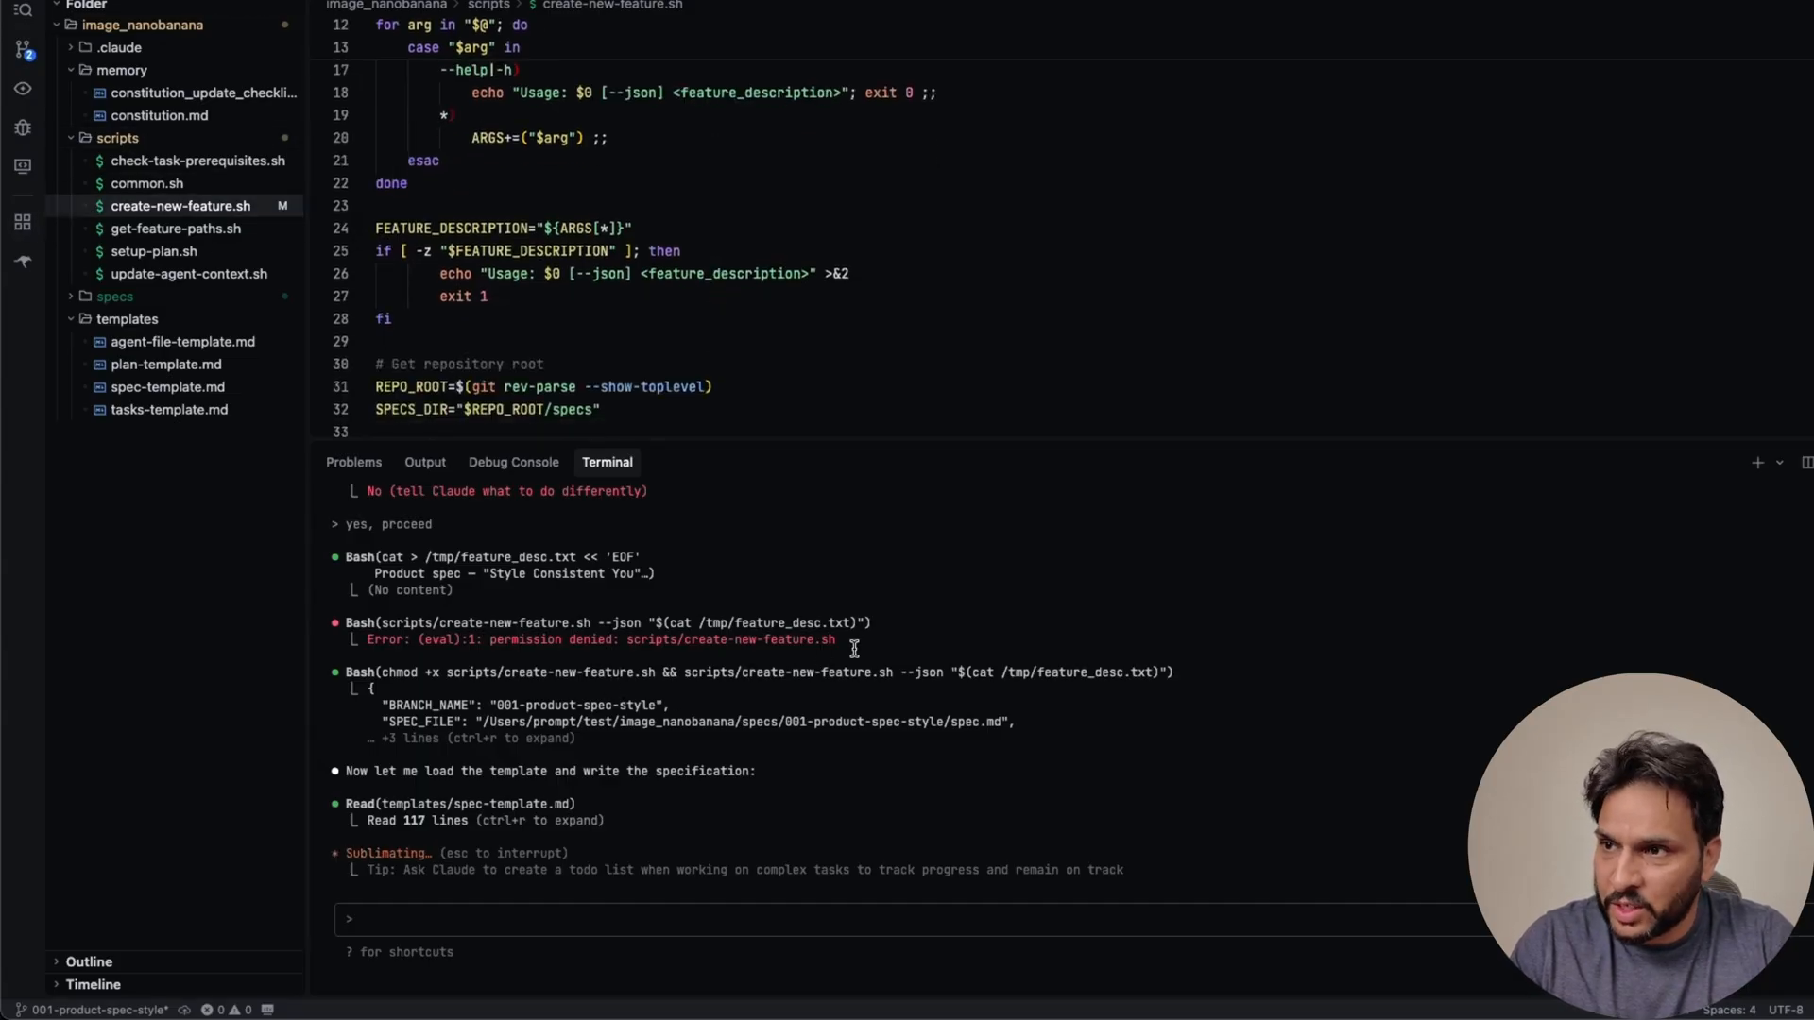
drag(410, 641, 845, 641)
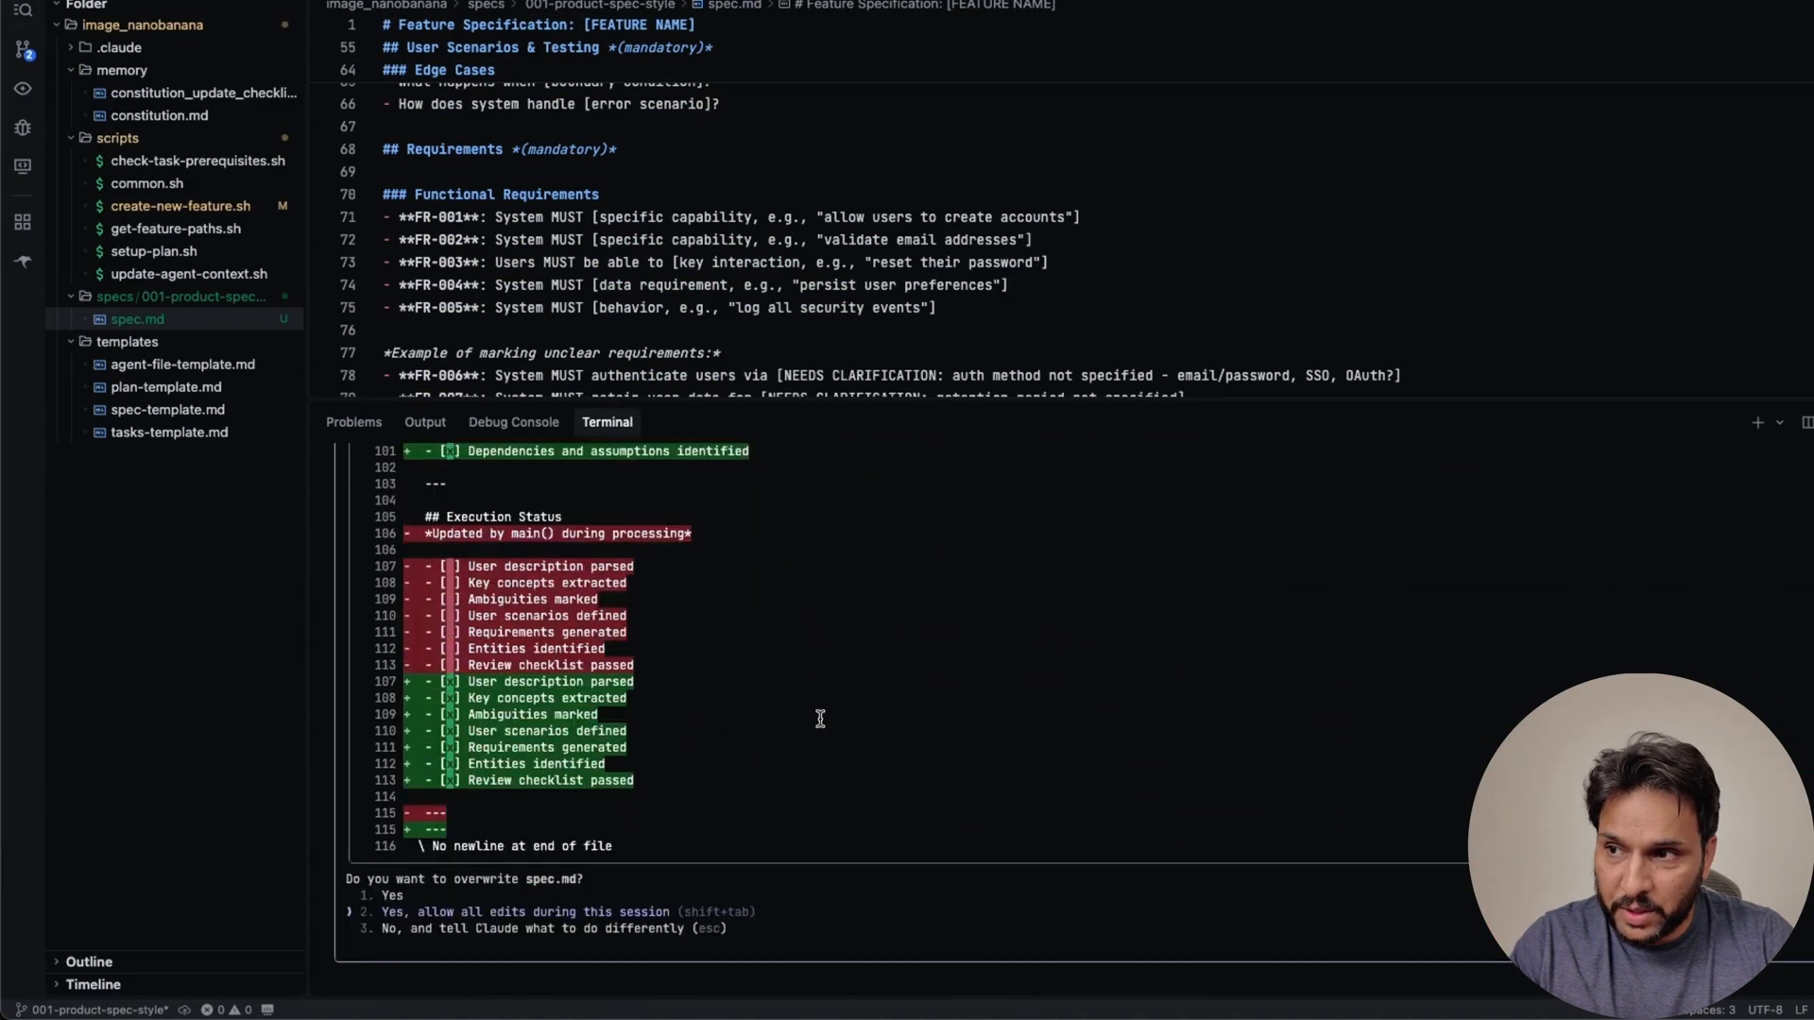
click(440, 911)
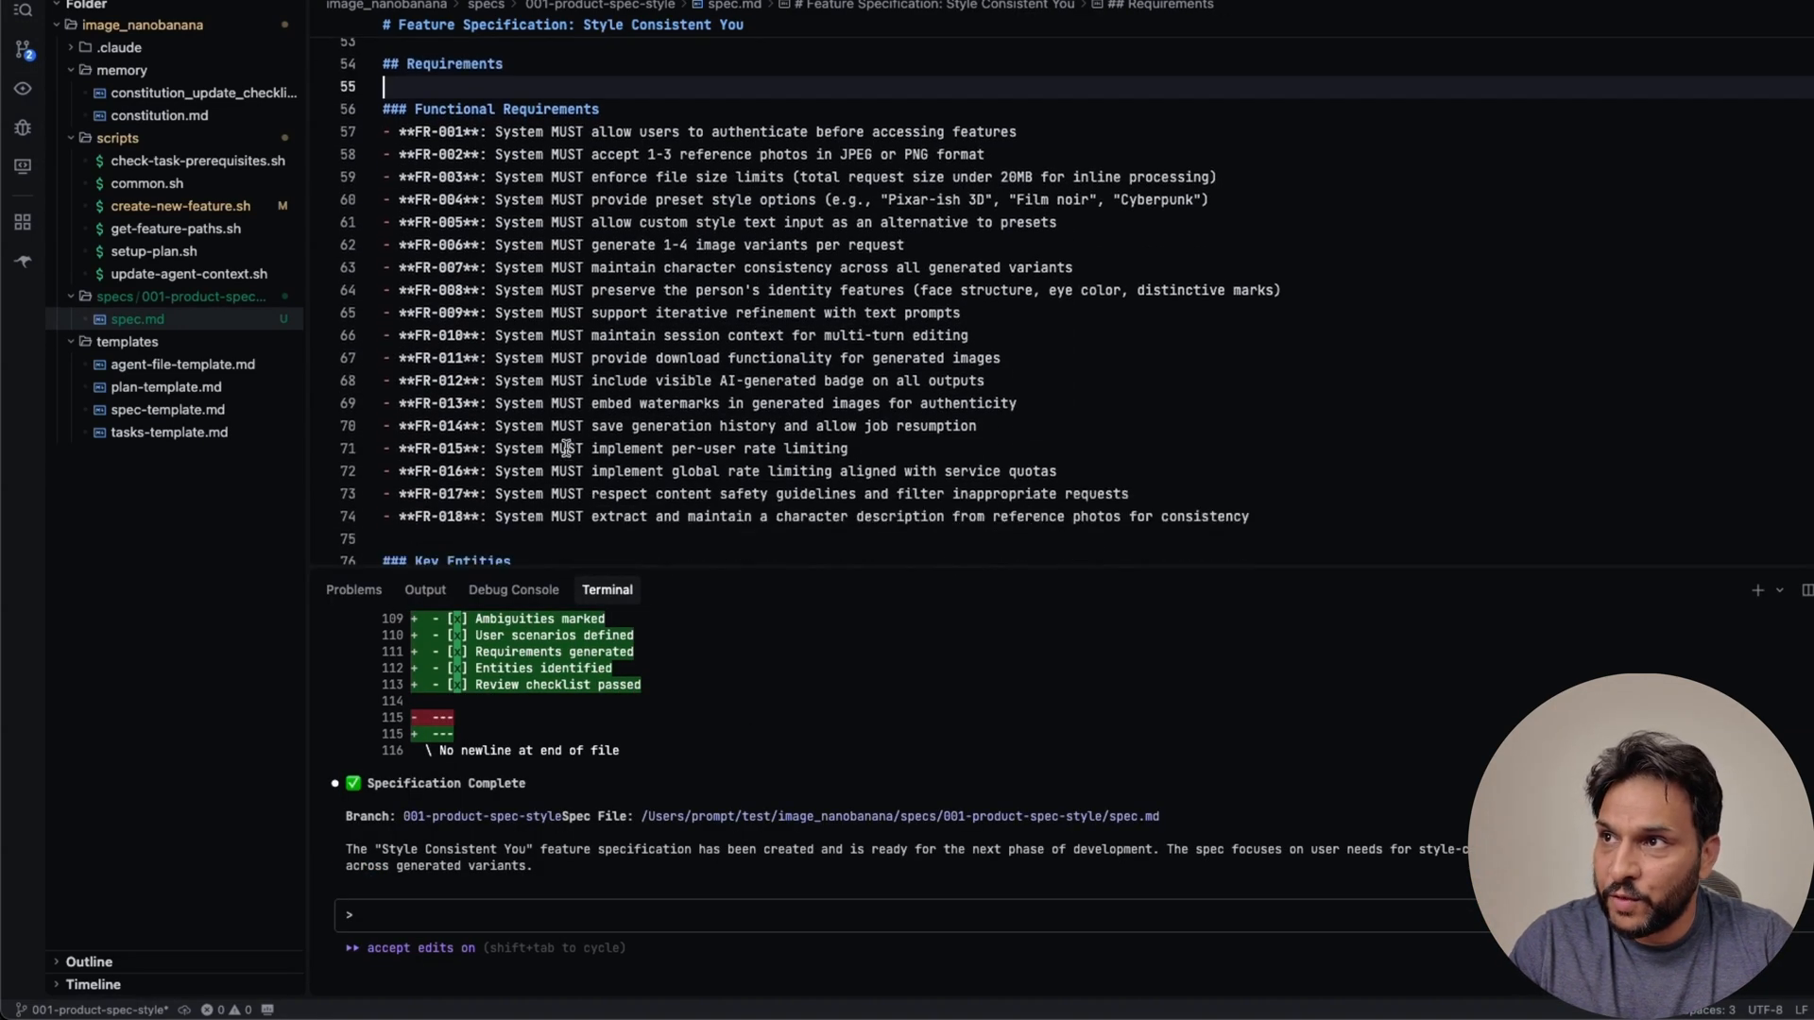
- Scroll spec.md to review its requirements, key entities and review checklist
scroll(down, 3)
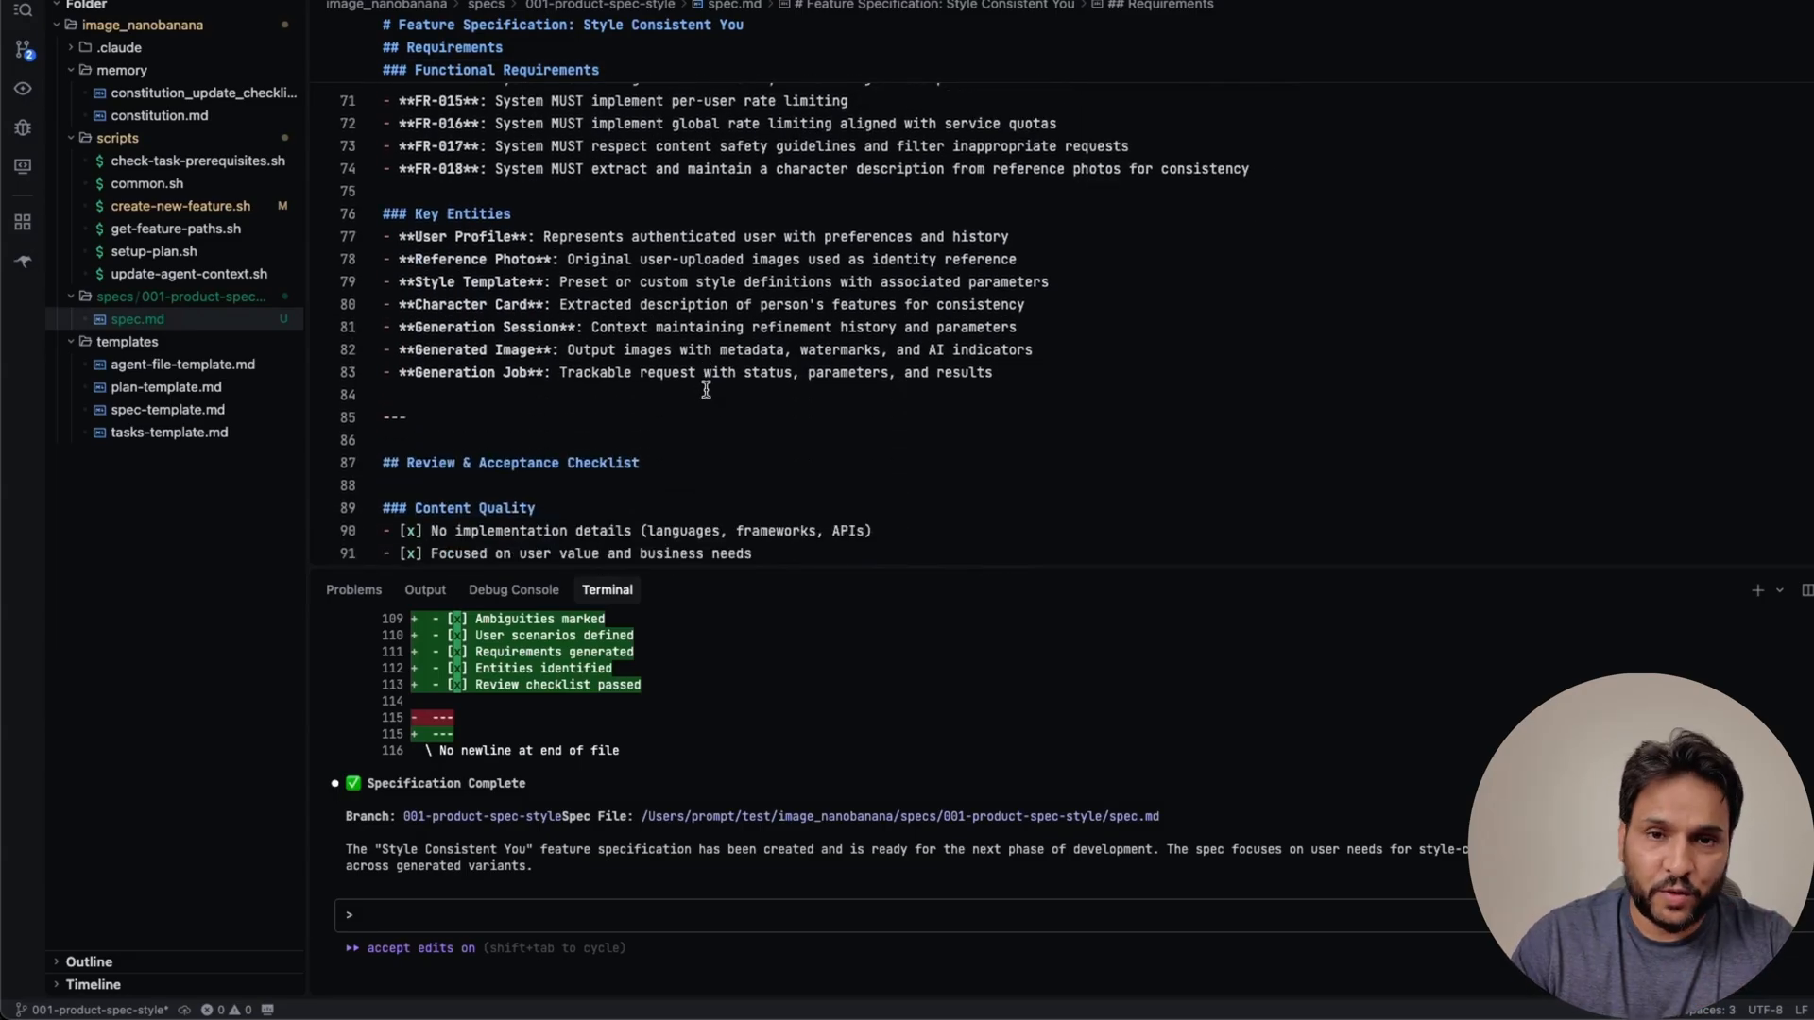
mouse_move(773, 372)
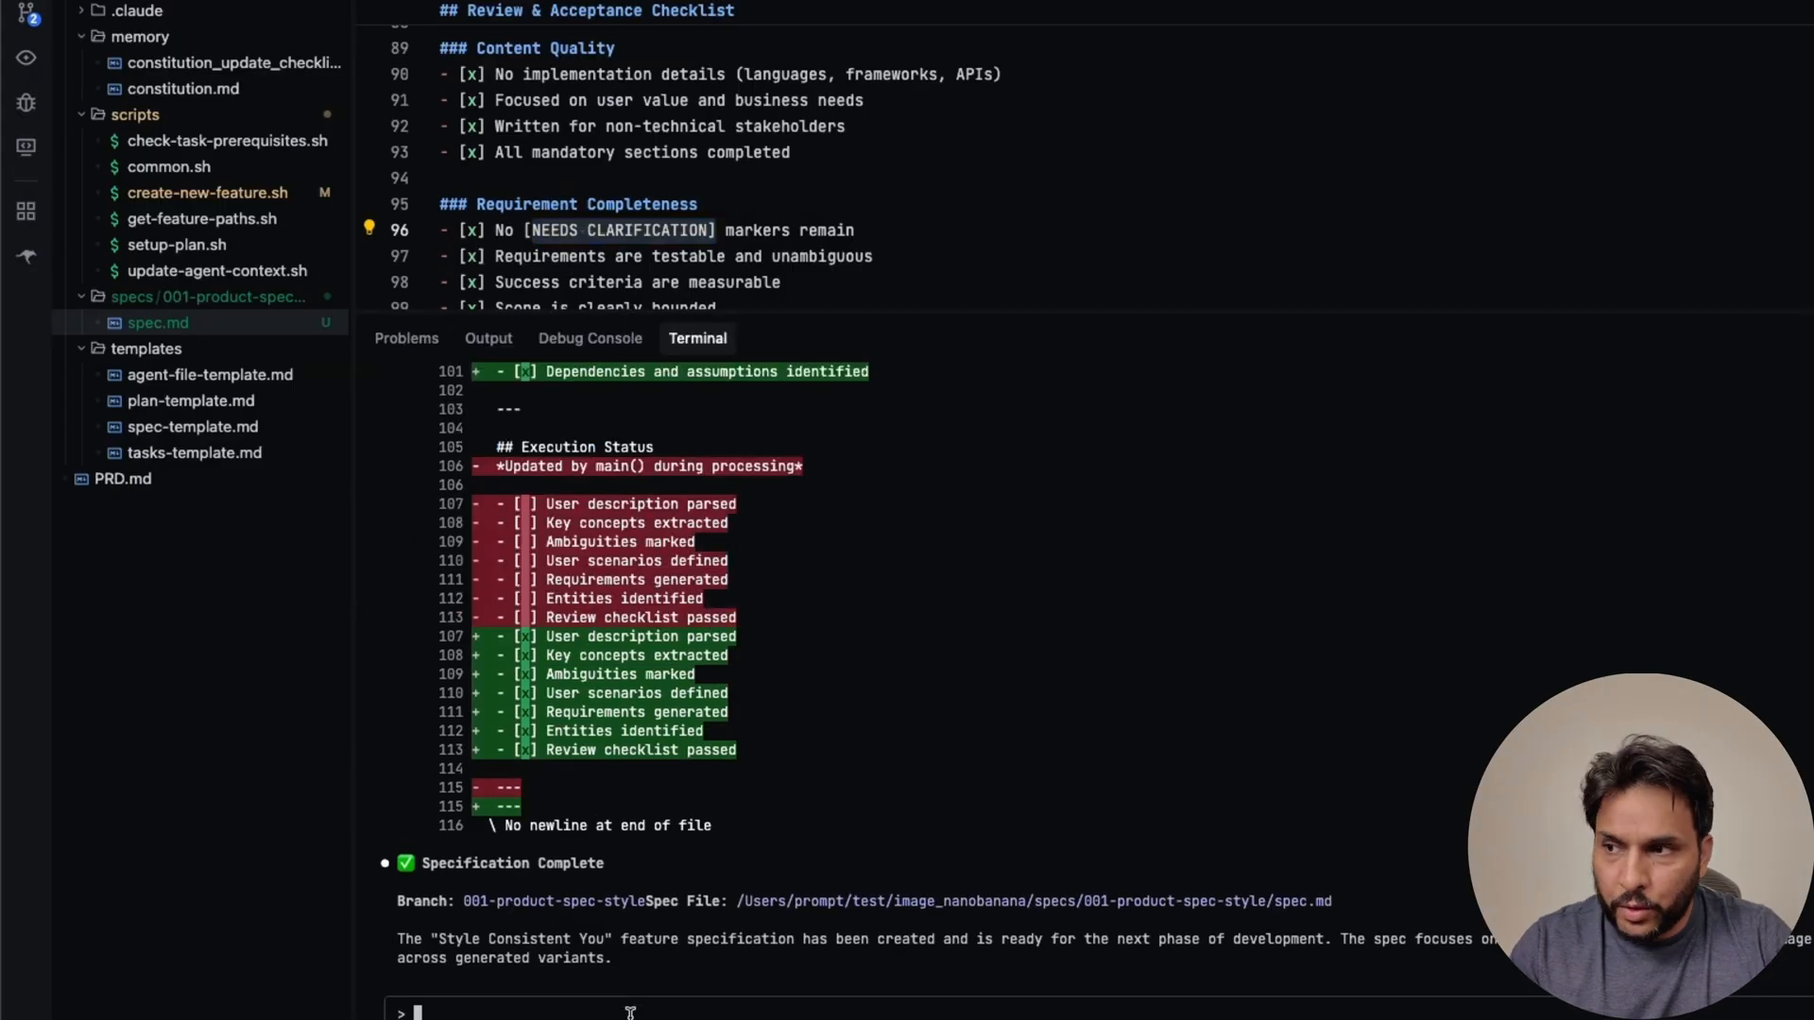
text(/plan)
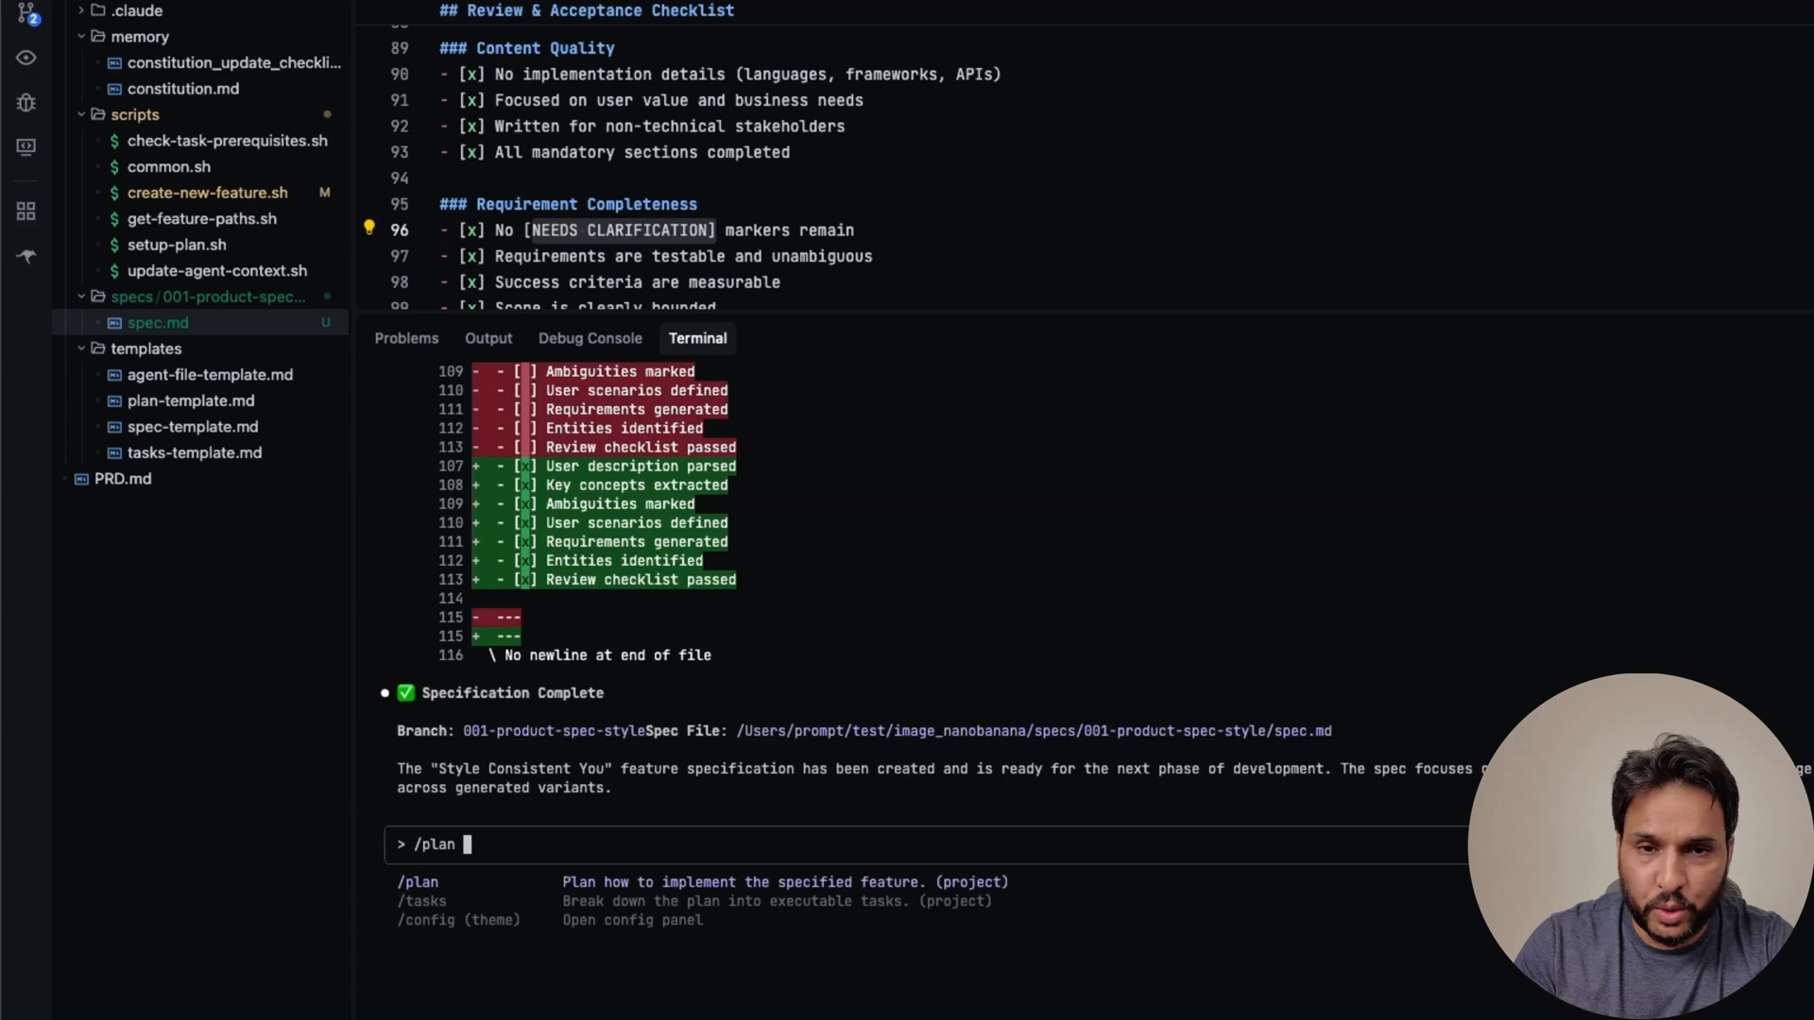
text(u)
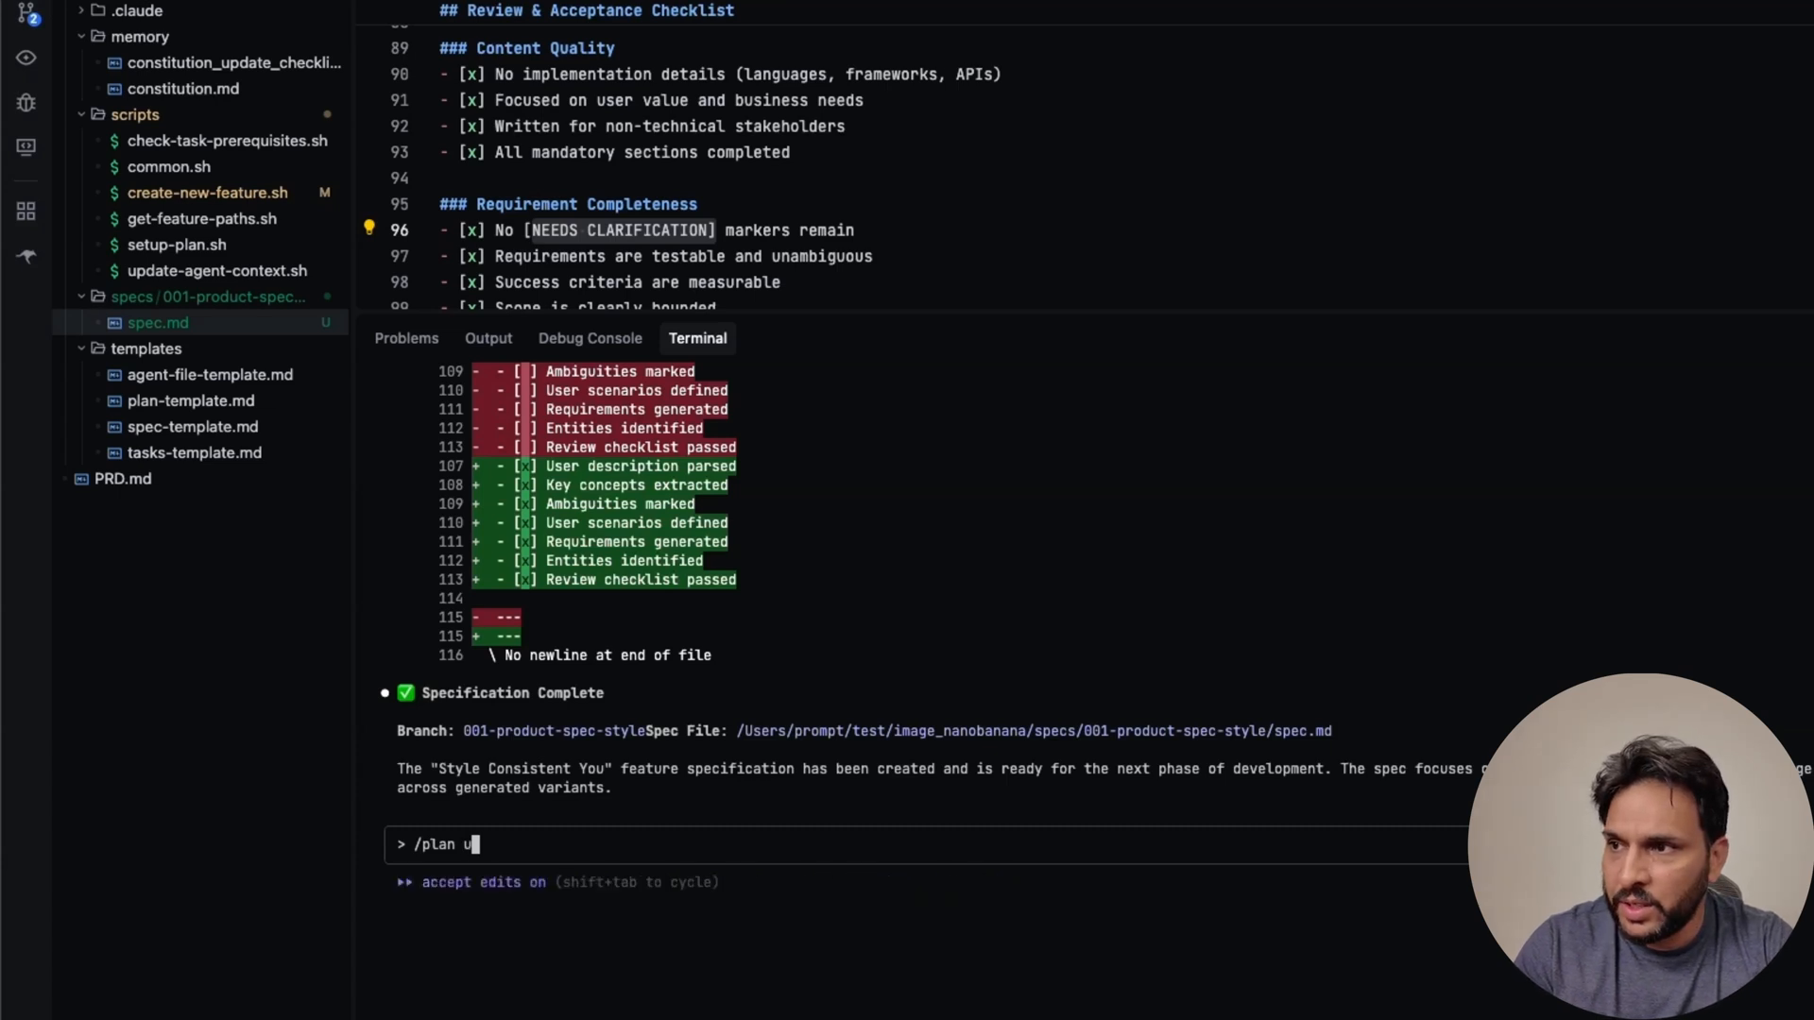
text(use the)
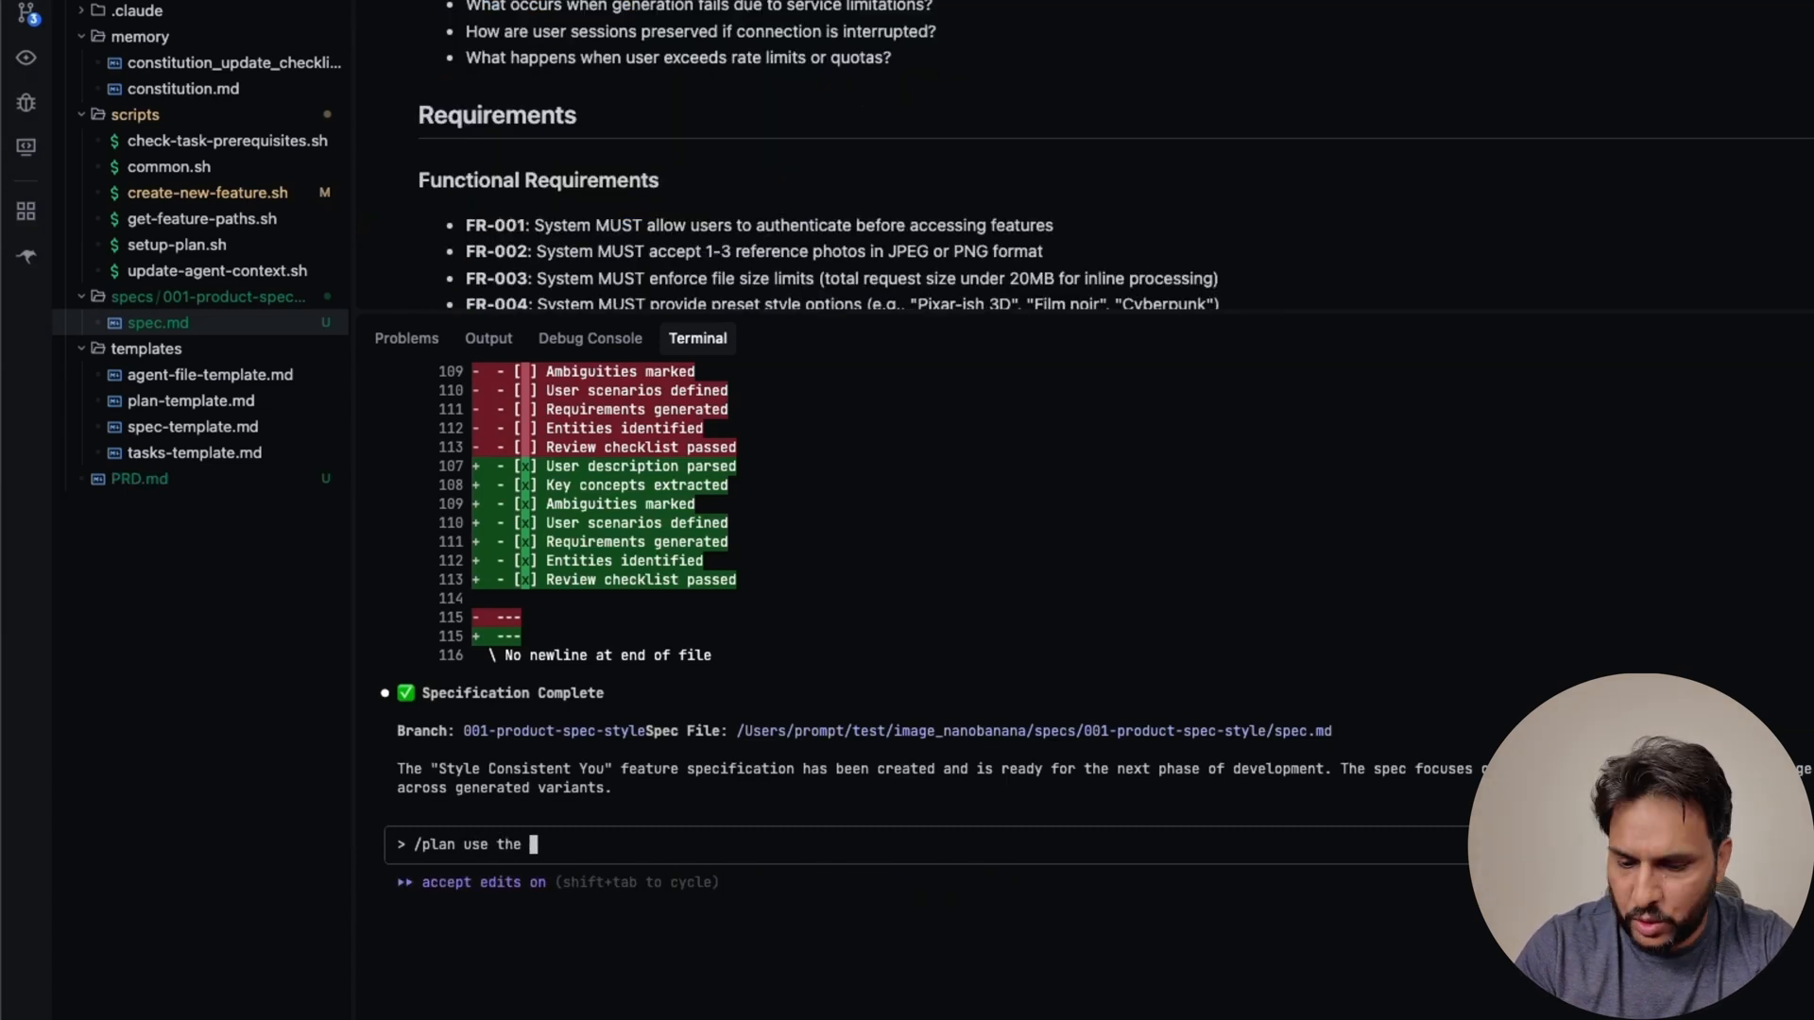
text(@PRD.m)
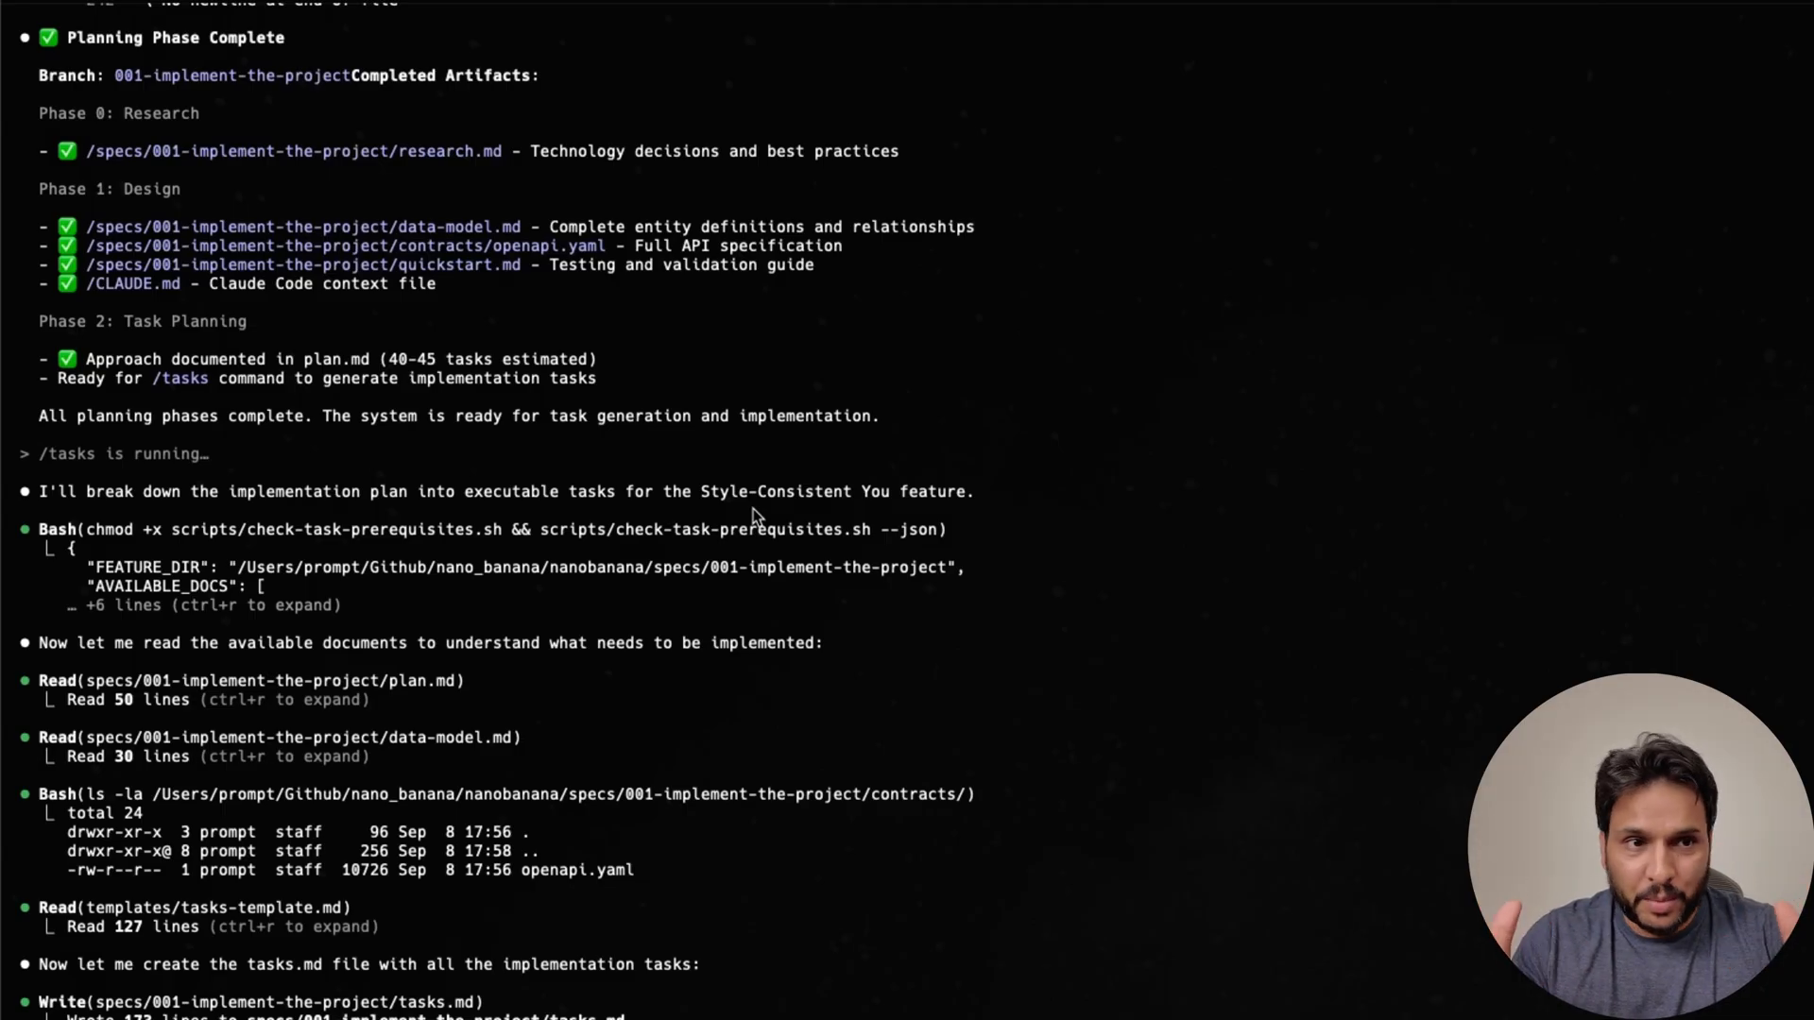
mouse_move(230, 491)
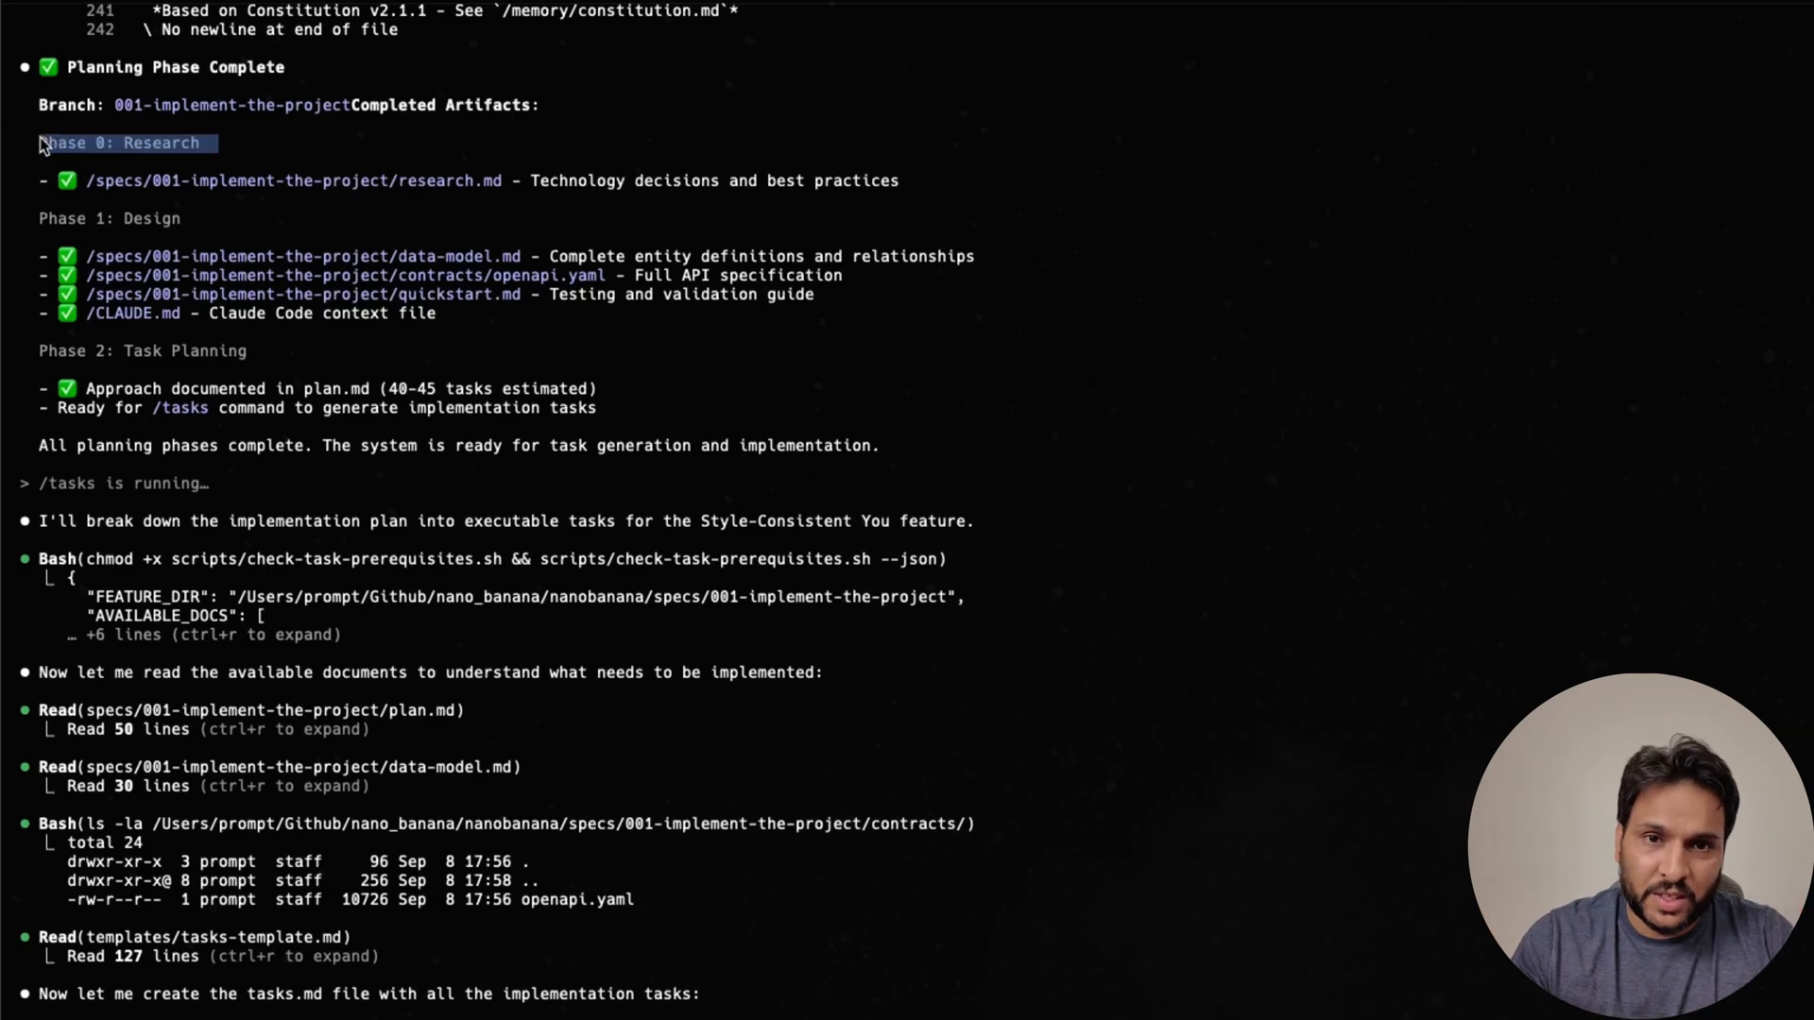
mouse_move(402, 193)
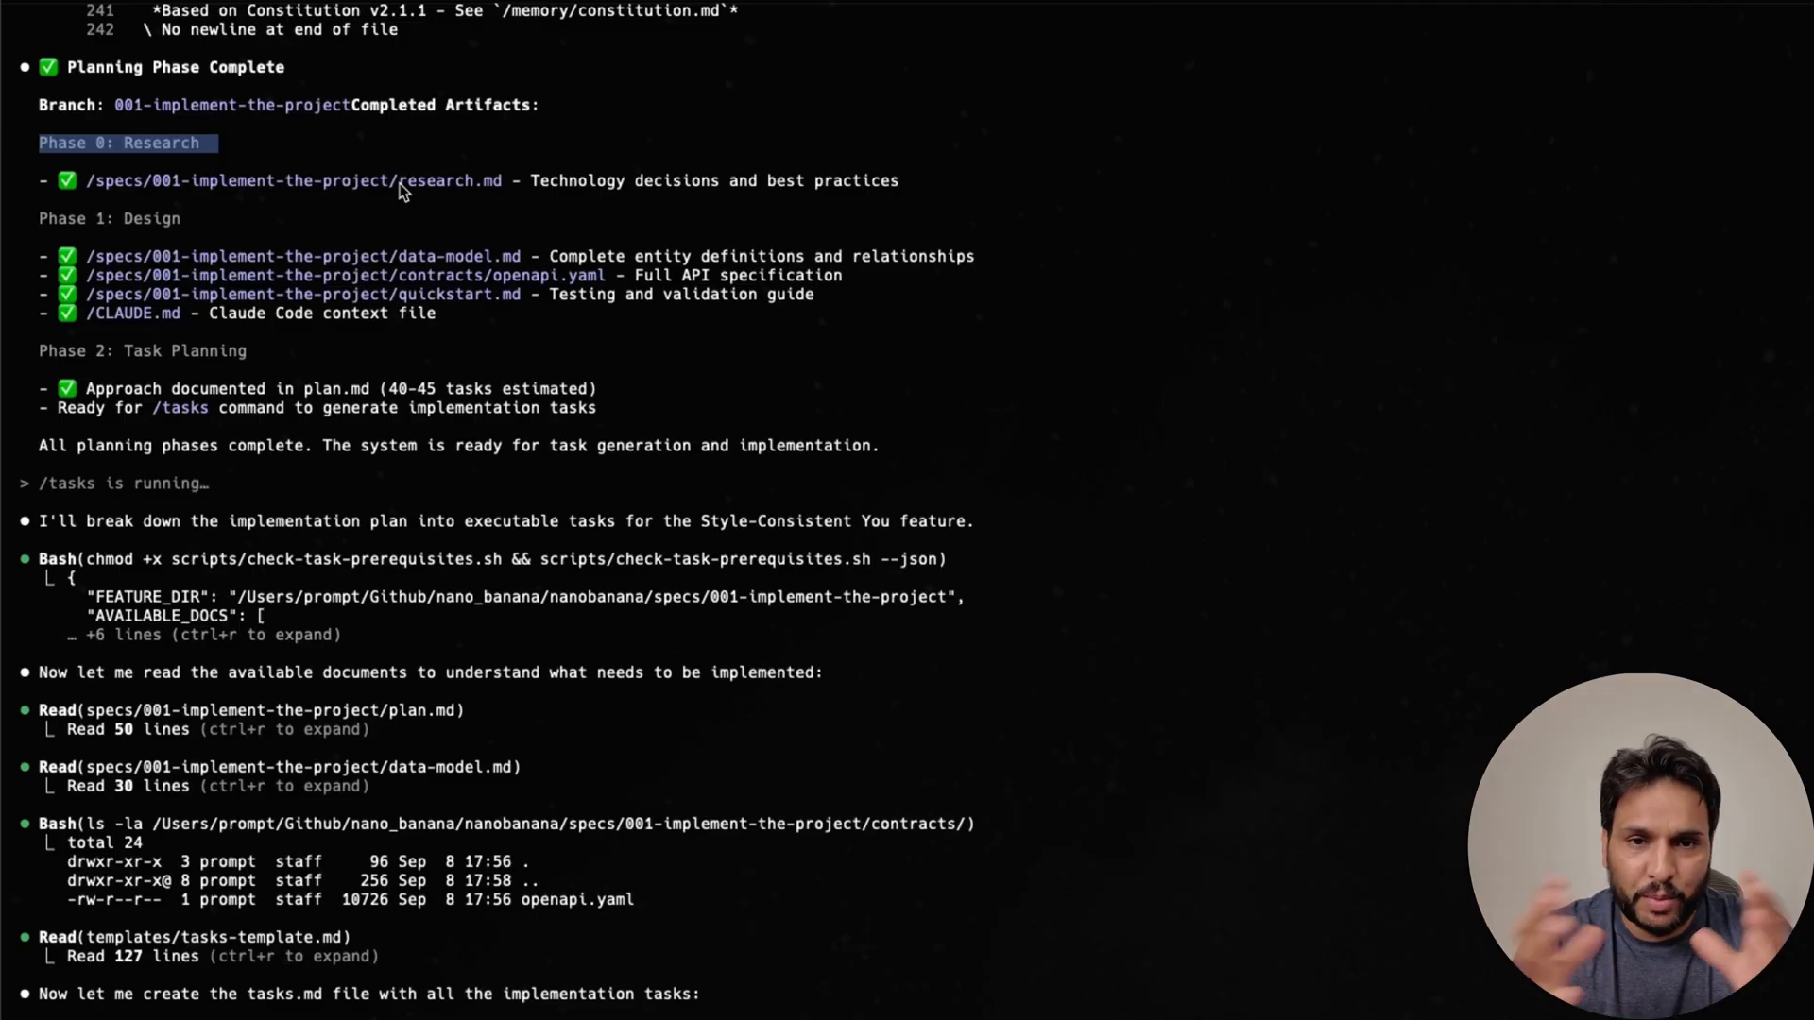
mouse_move(306, 240)
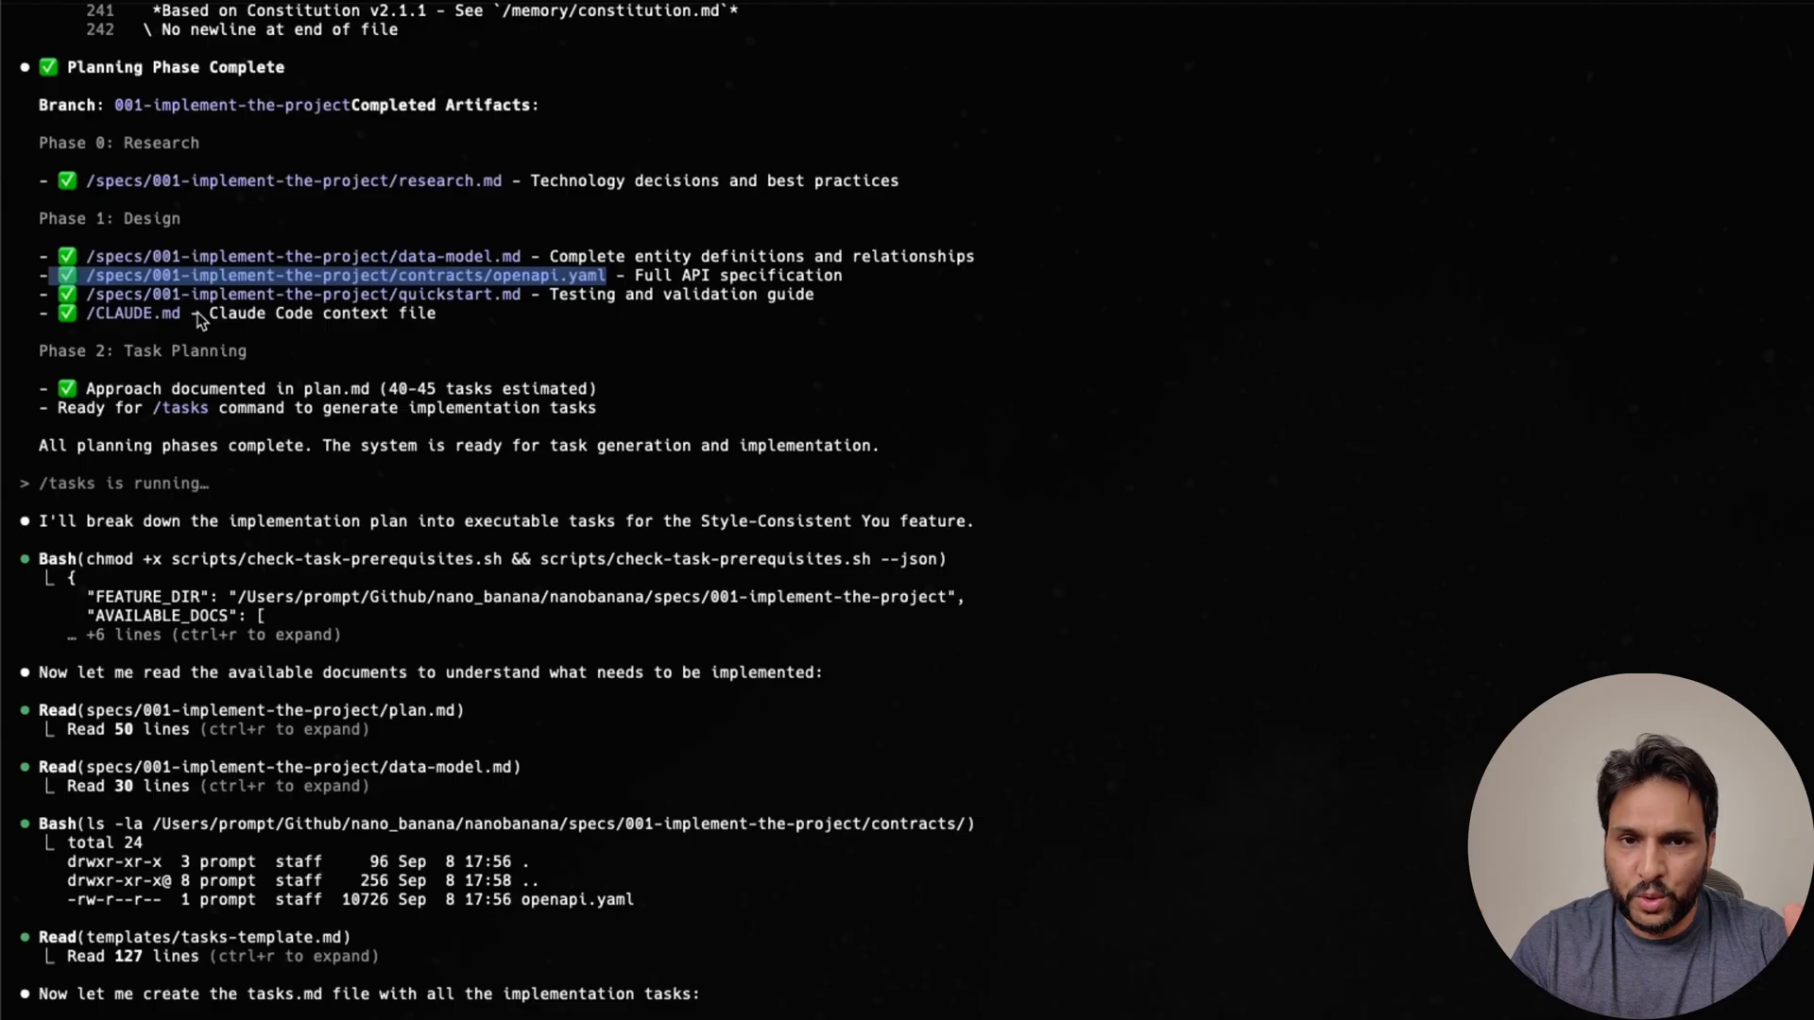
mouse_move(371, 351)
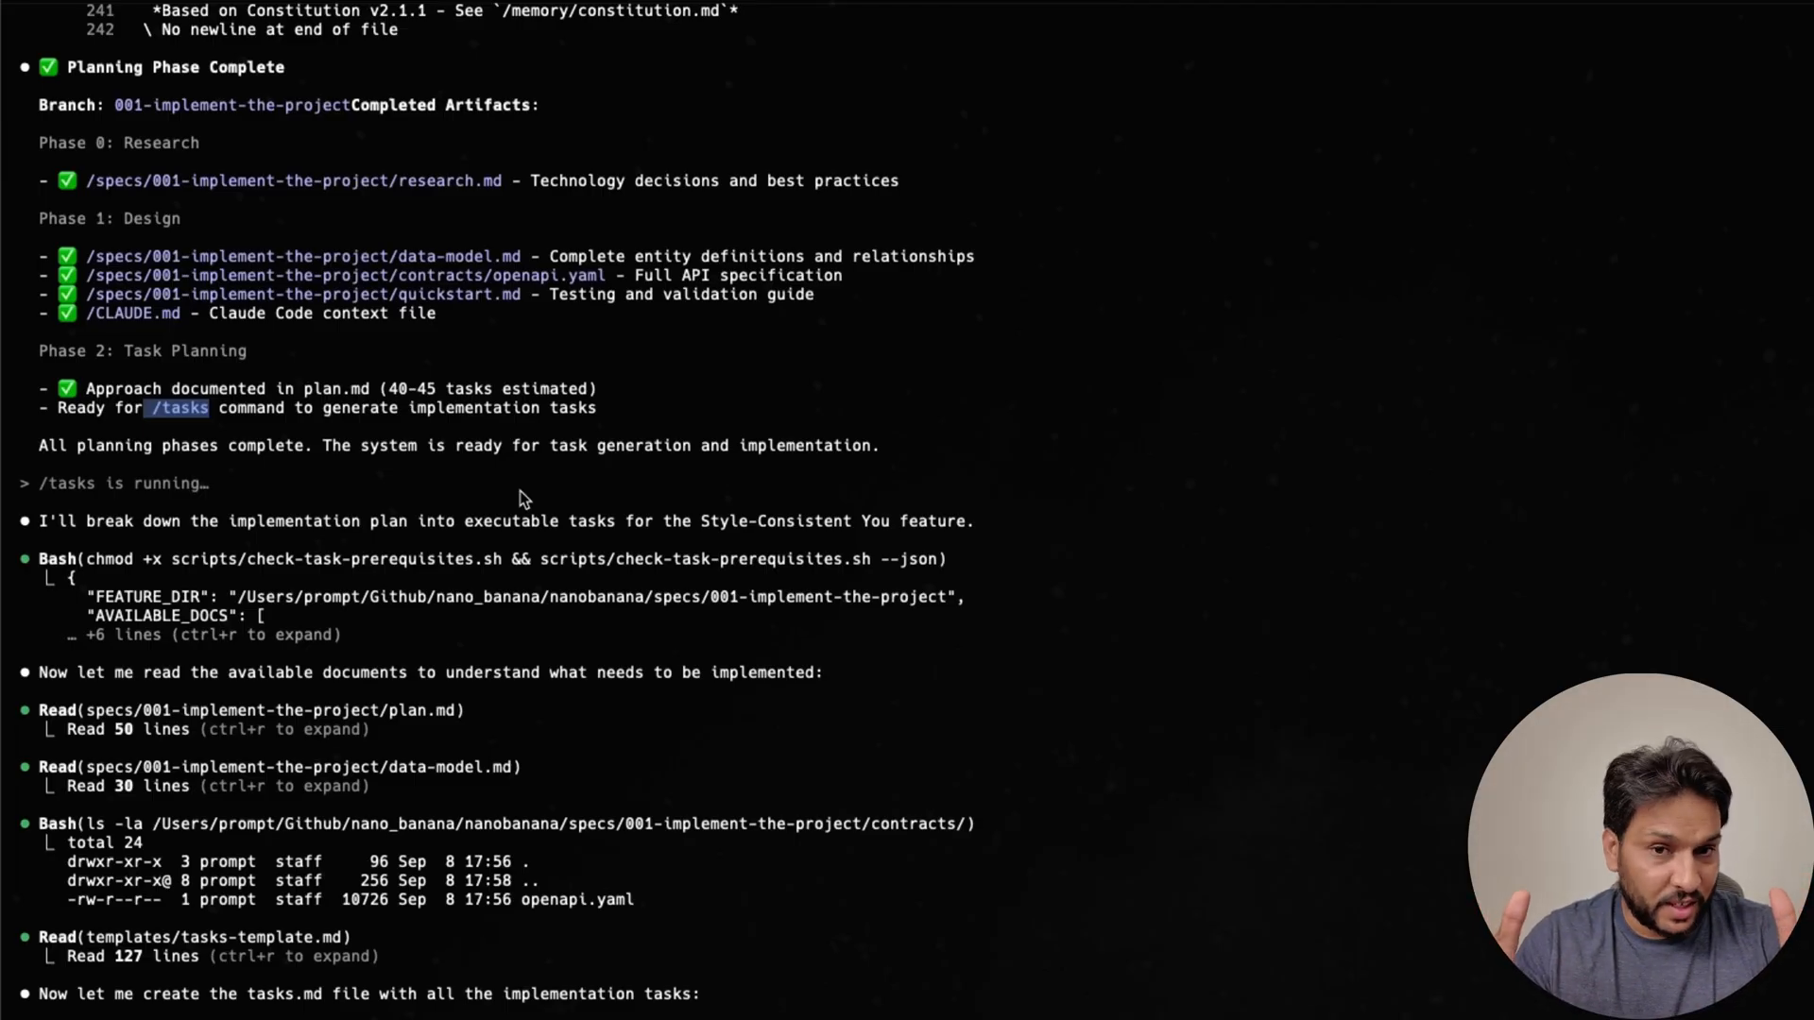
scroll(down, 3)
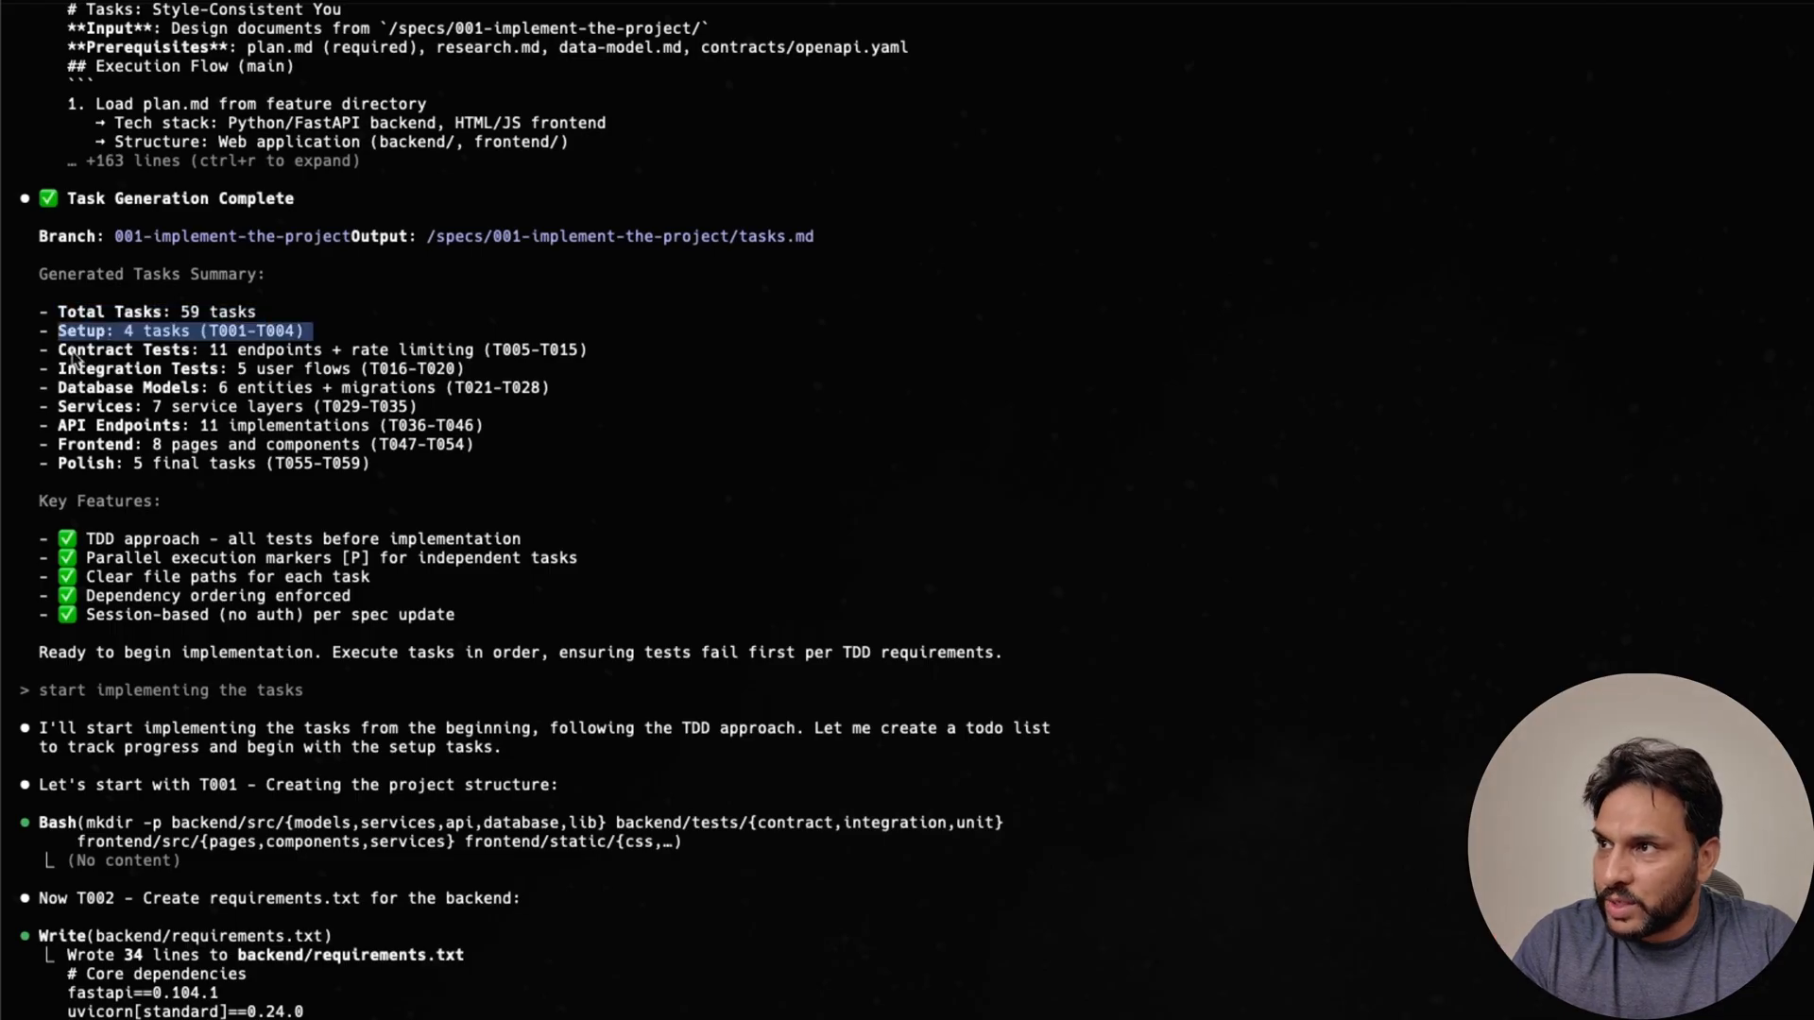
drag(59, 329, 533, 350)
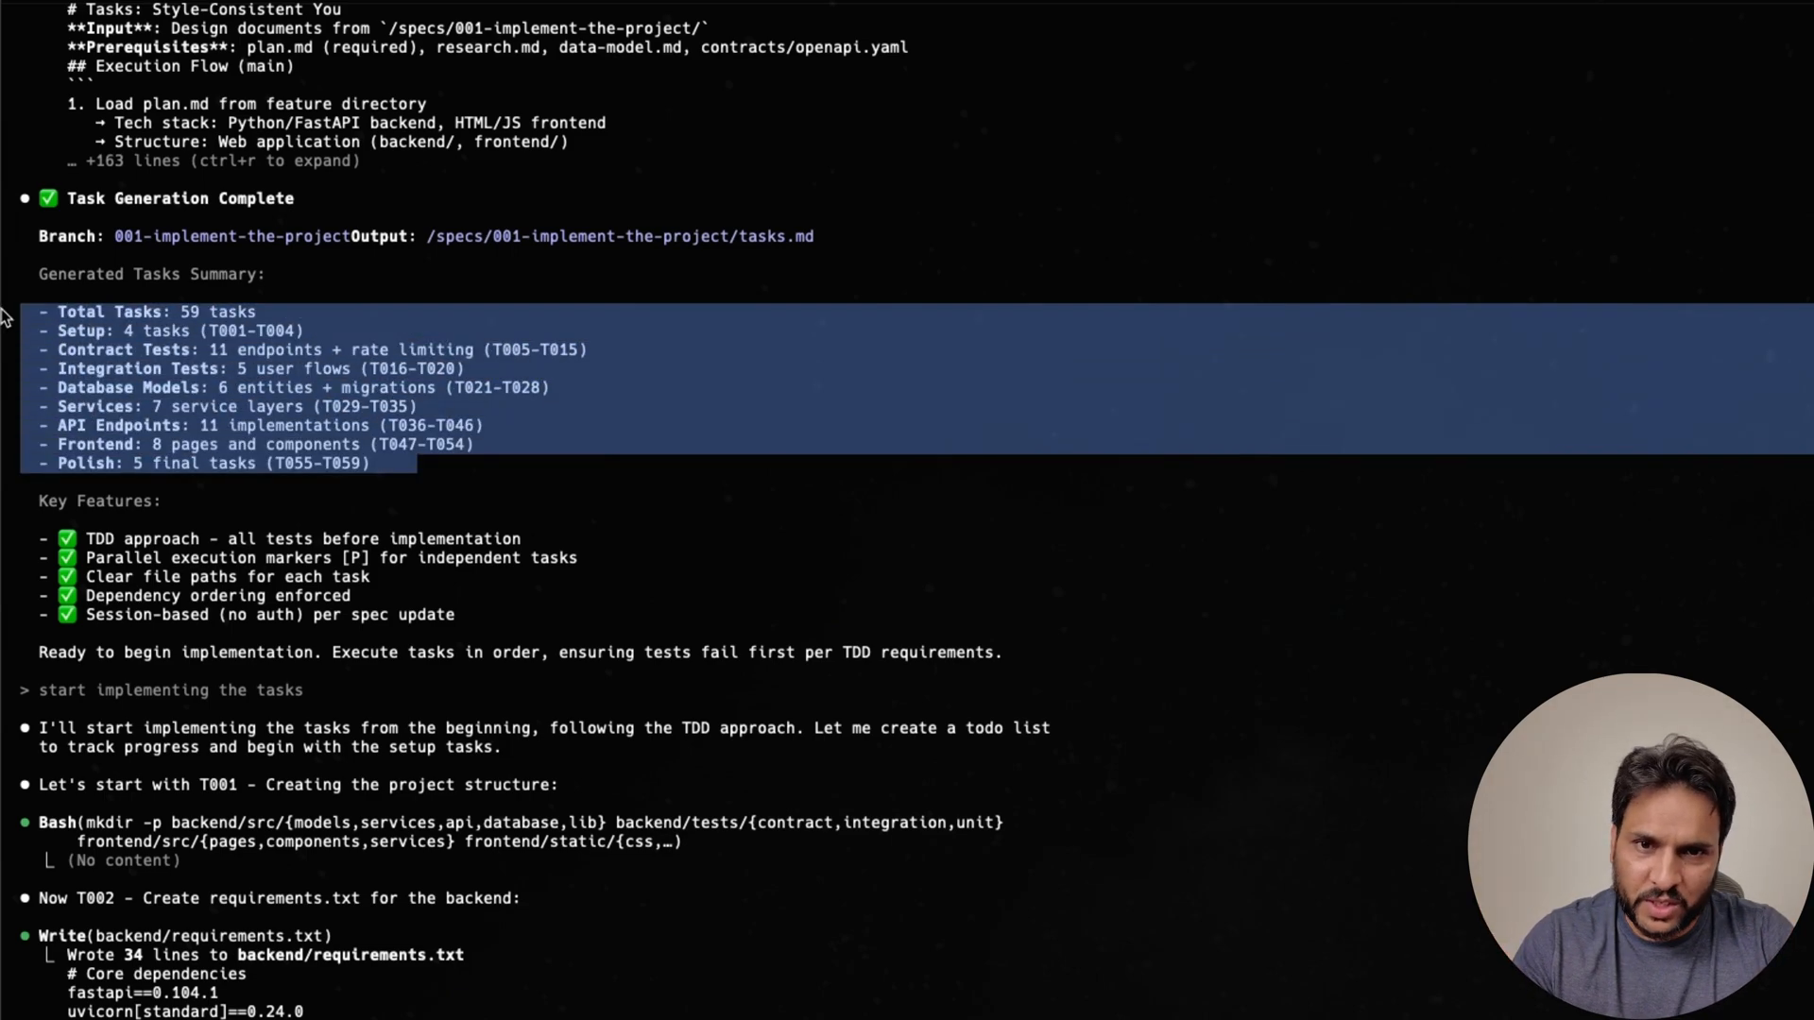
scroll(down, 3)
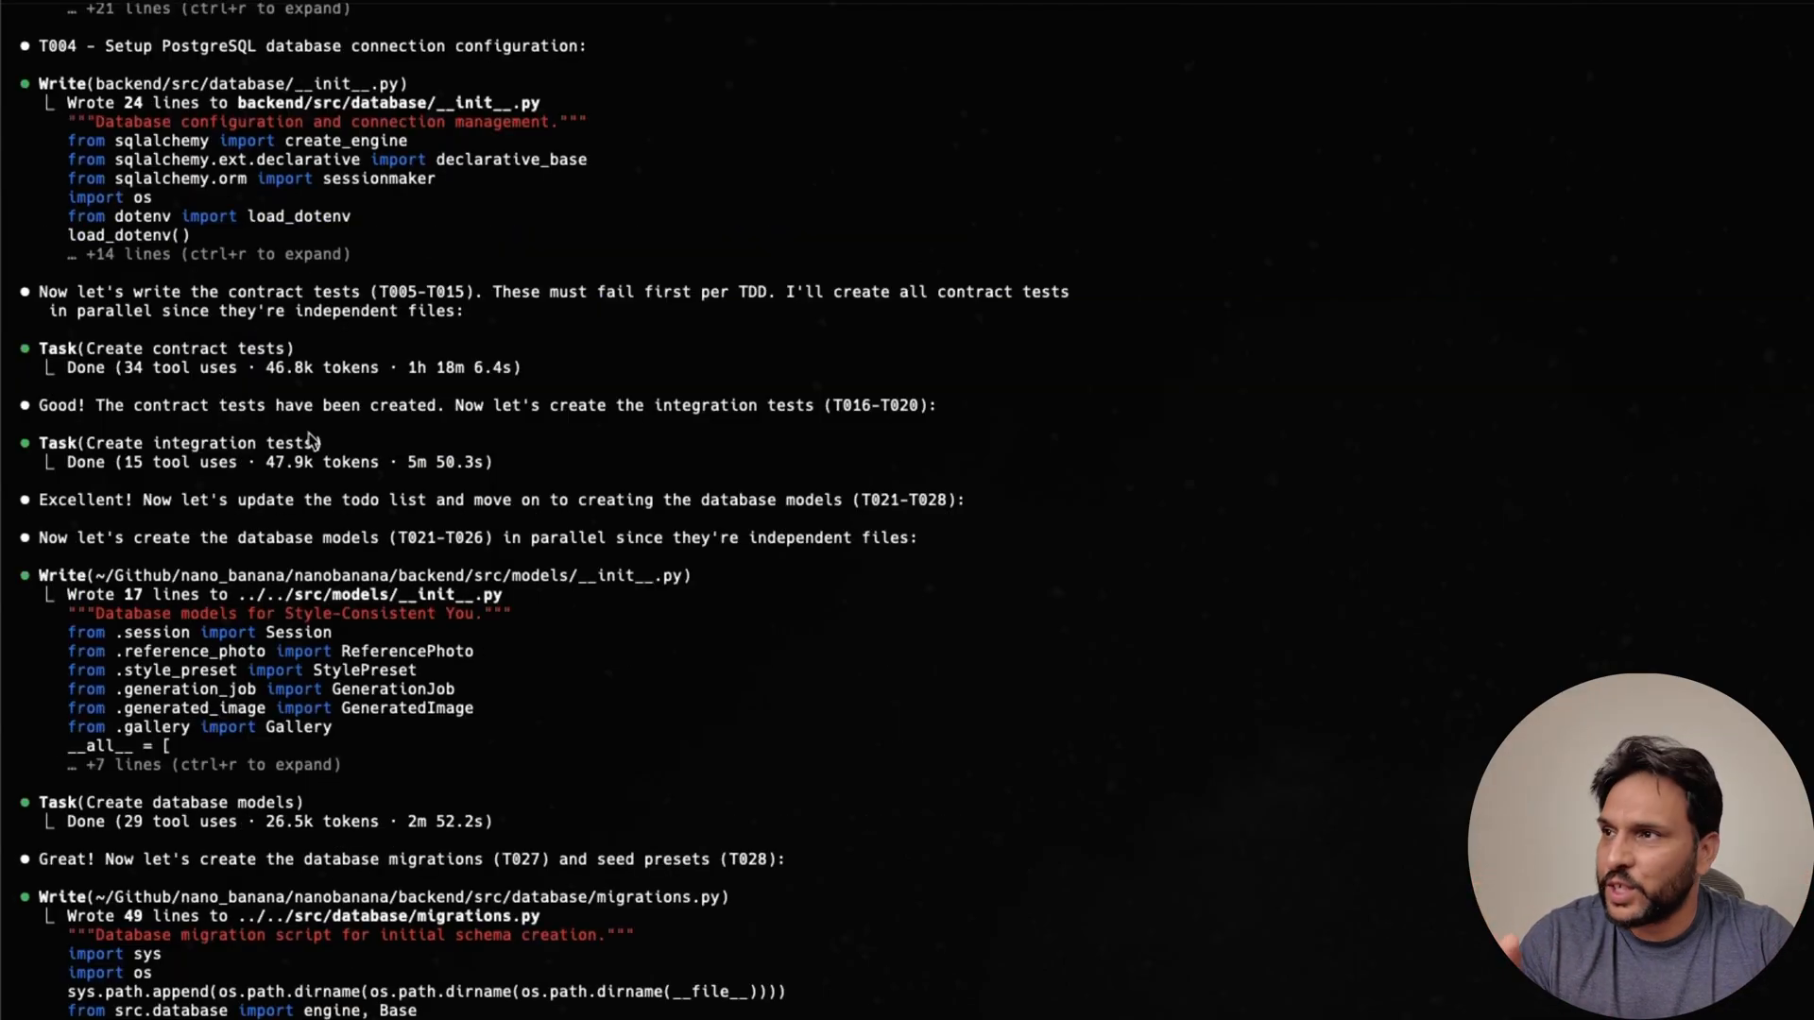
scroll(down, 3)
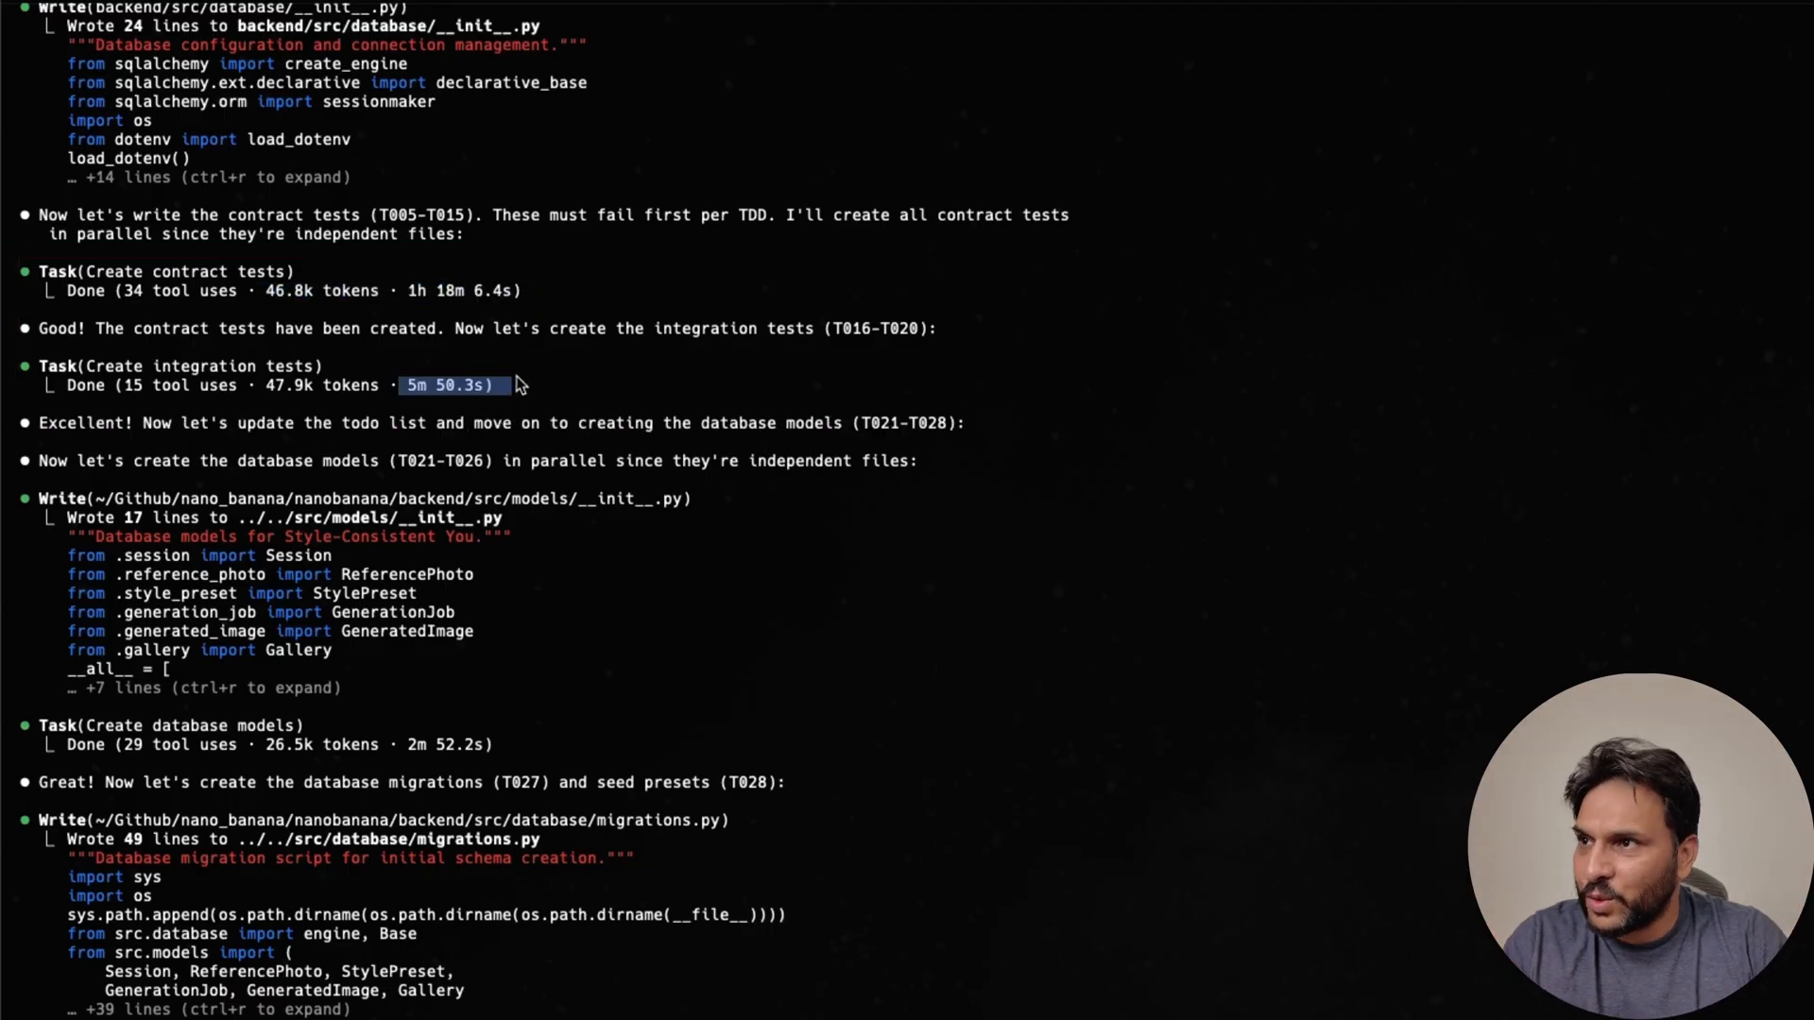
scroll(down, 3)
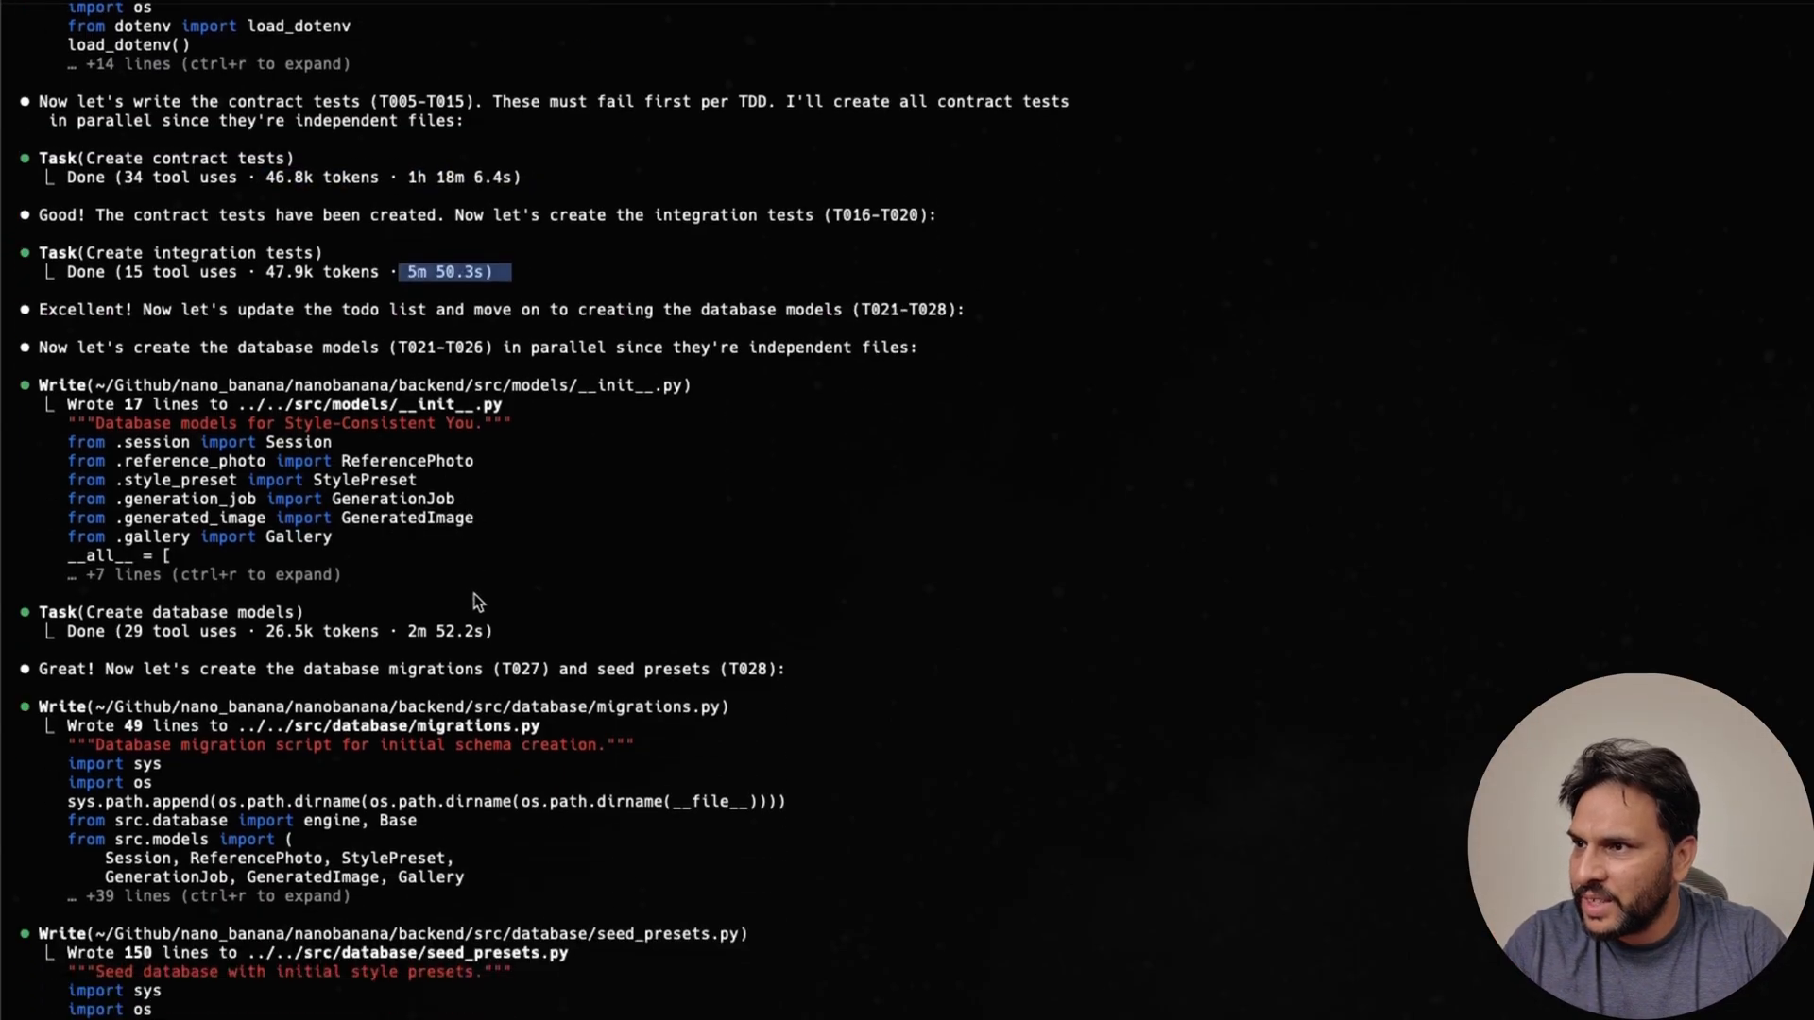
scroll(down, 3)
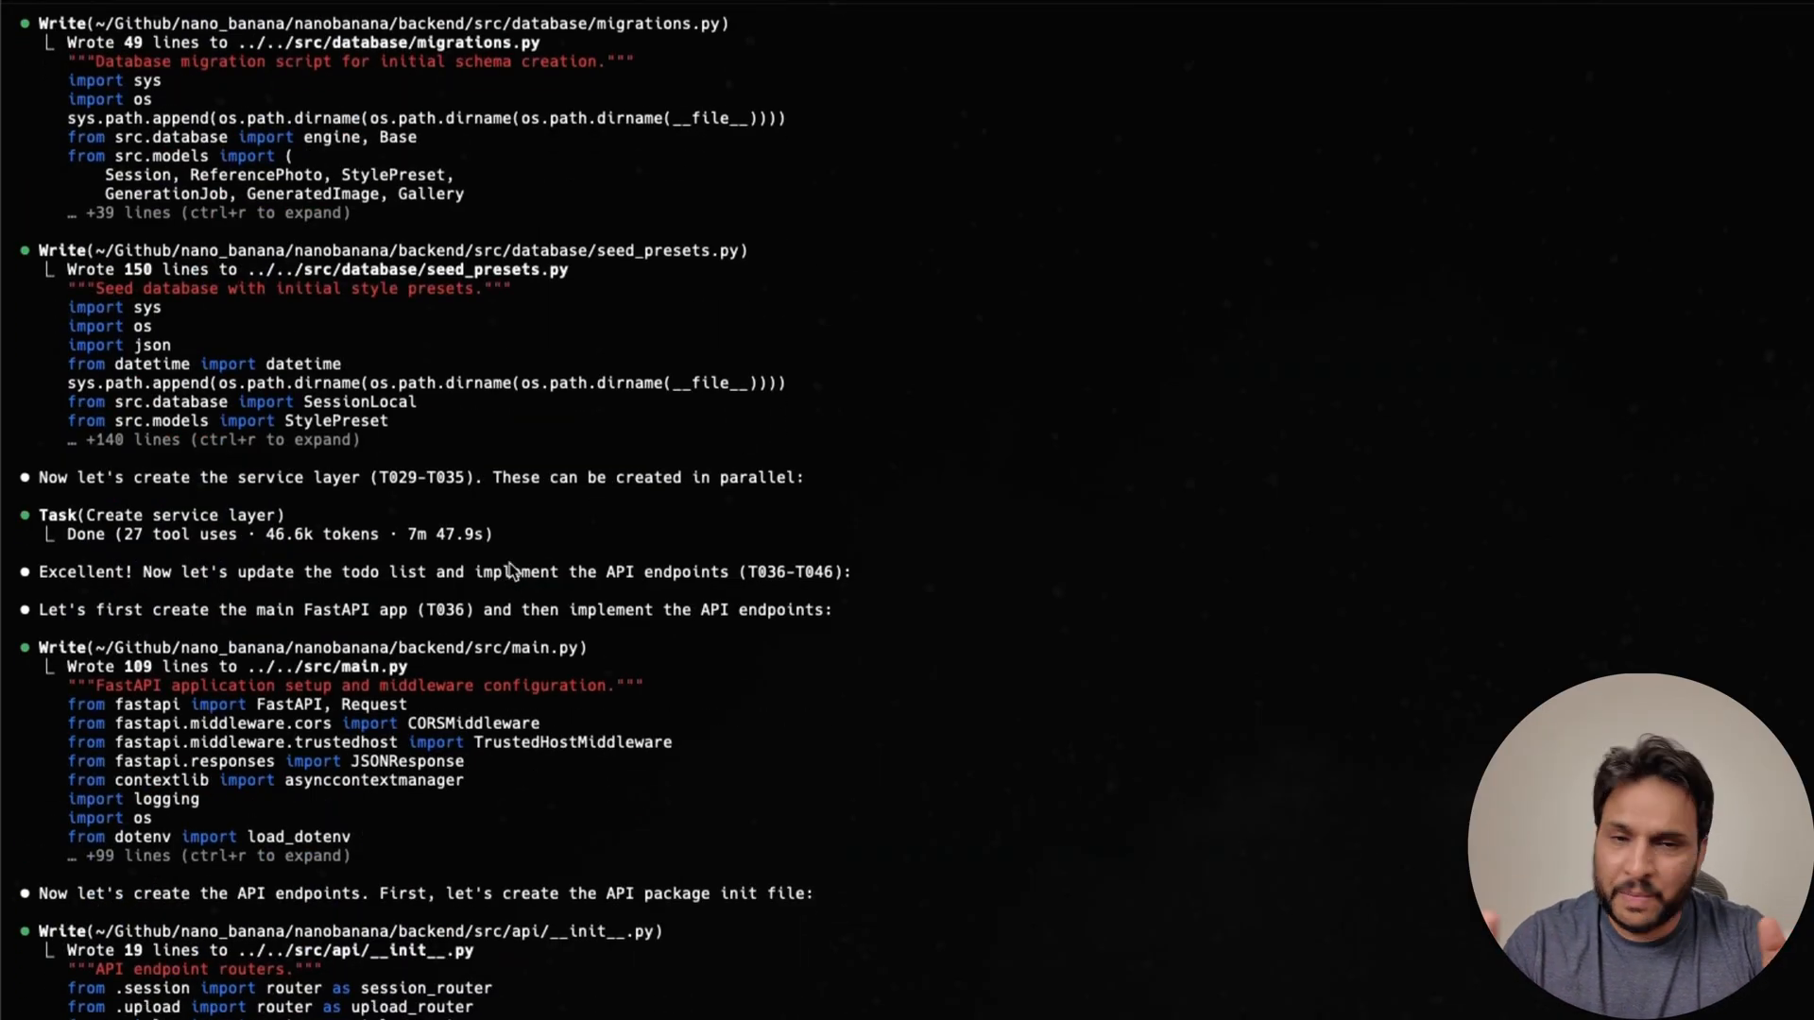
scroll(down, 3)
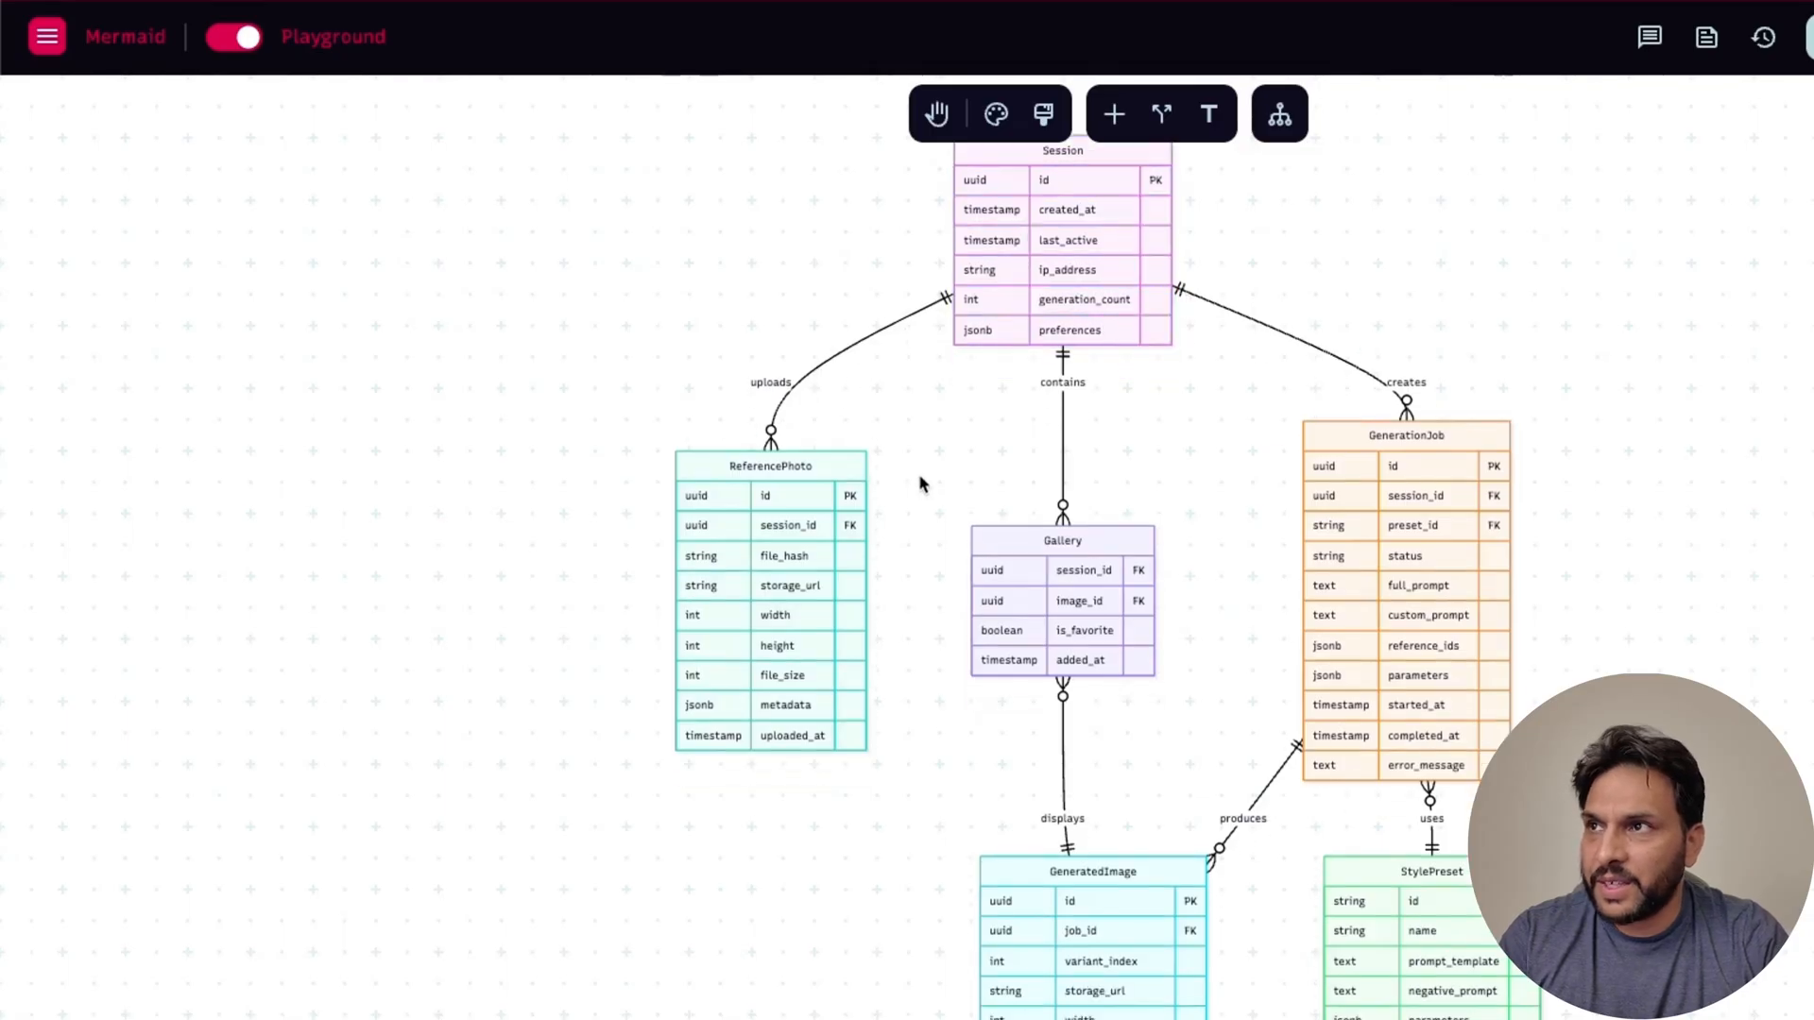
- View the rendered ER diagram of Session, ReferencePhoto, Gallery and GenerationJob tables
scroll(down, 3)
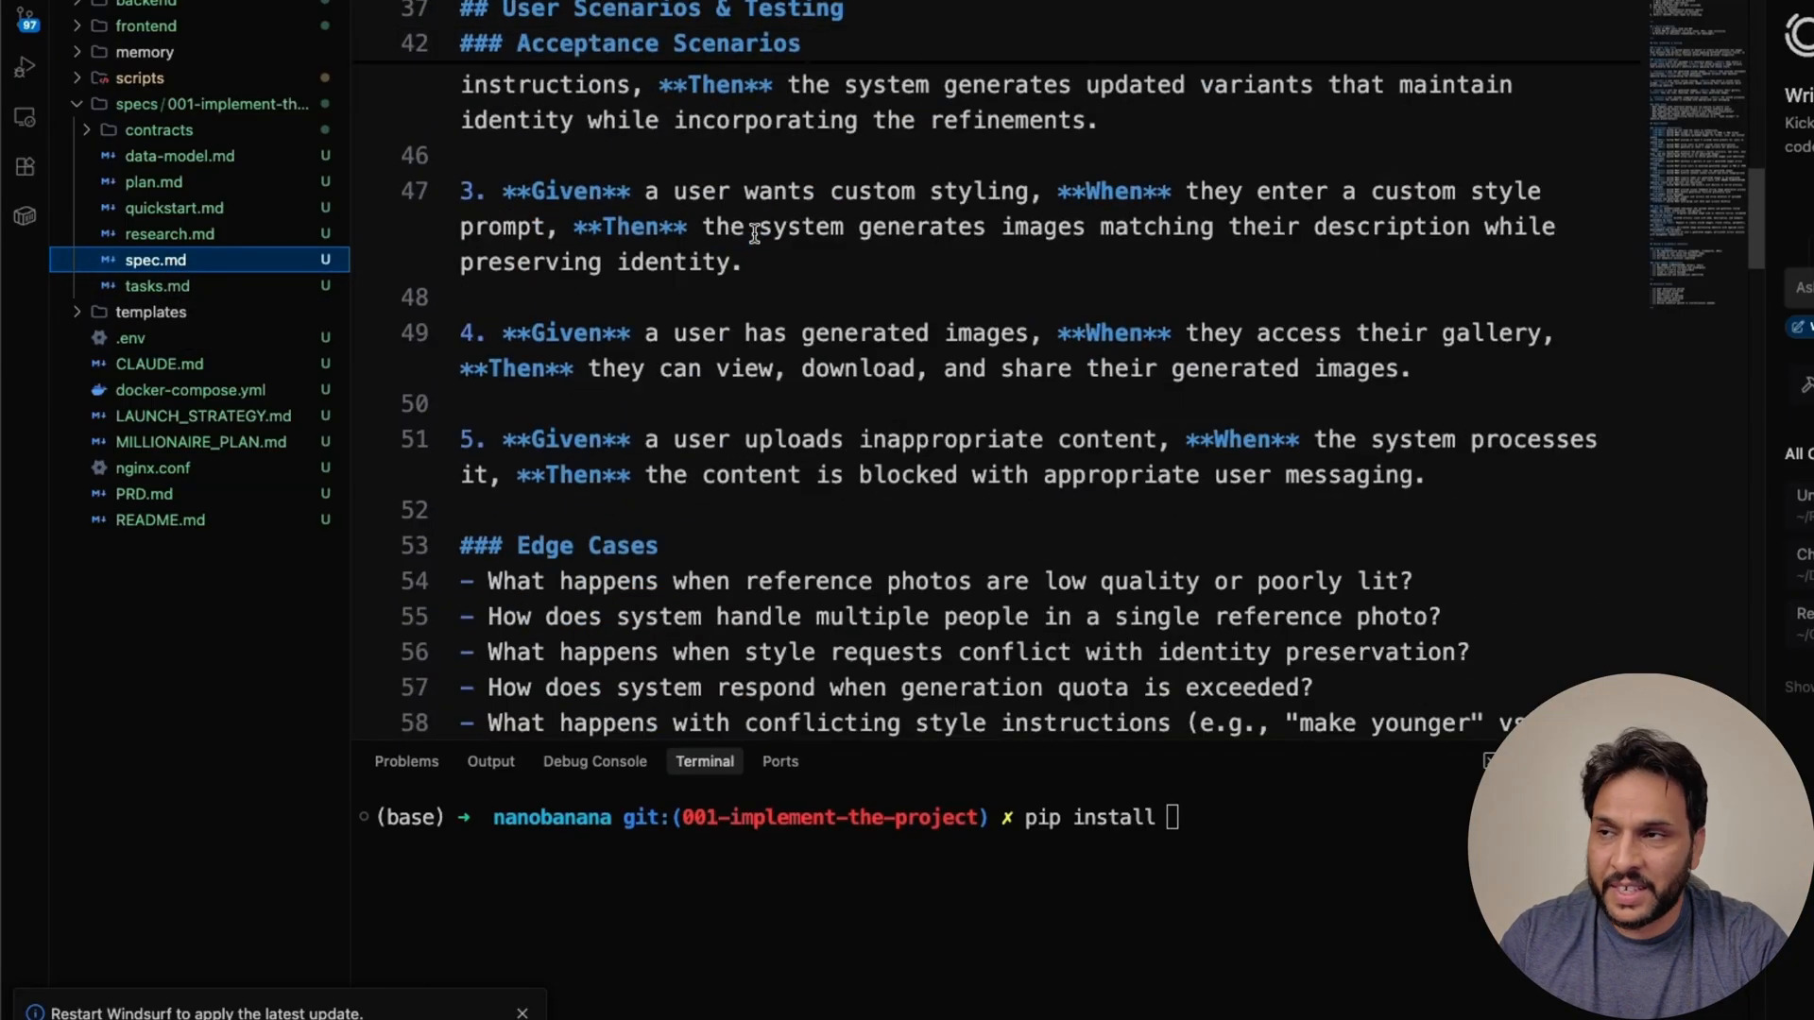
- Review plan.md and the generated tasks.md list
click(154, 182)
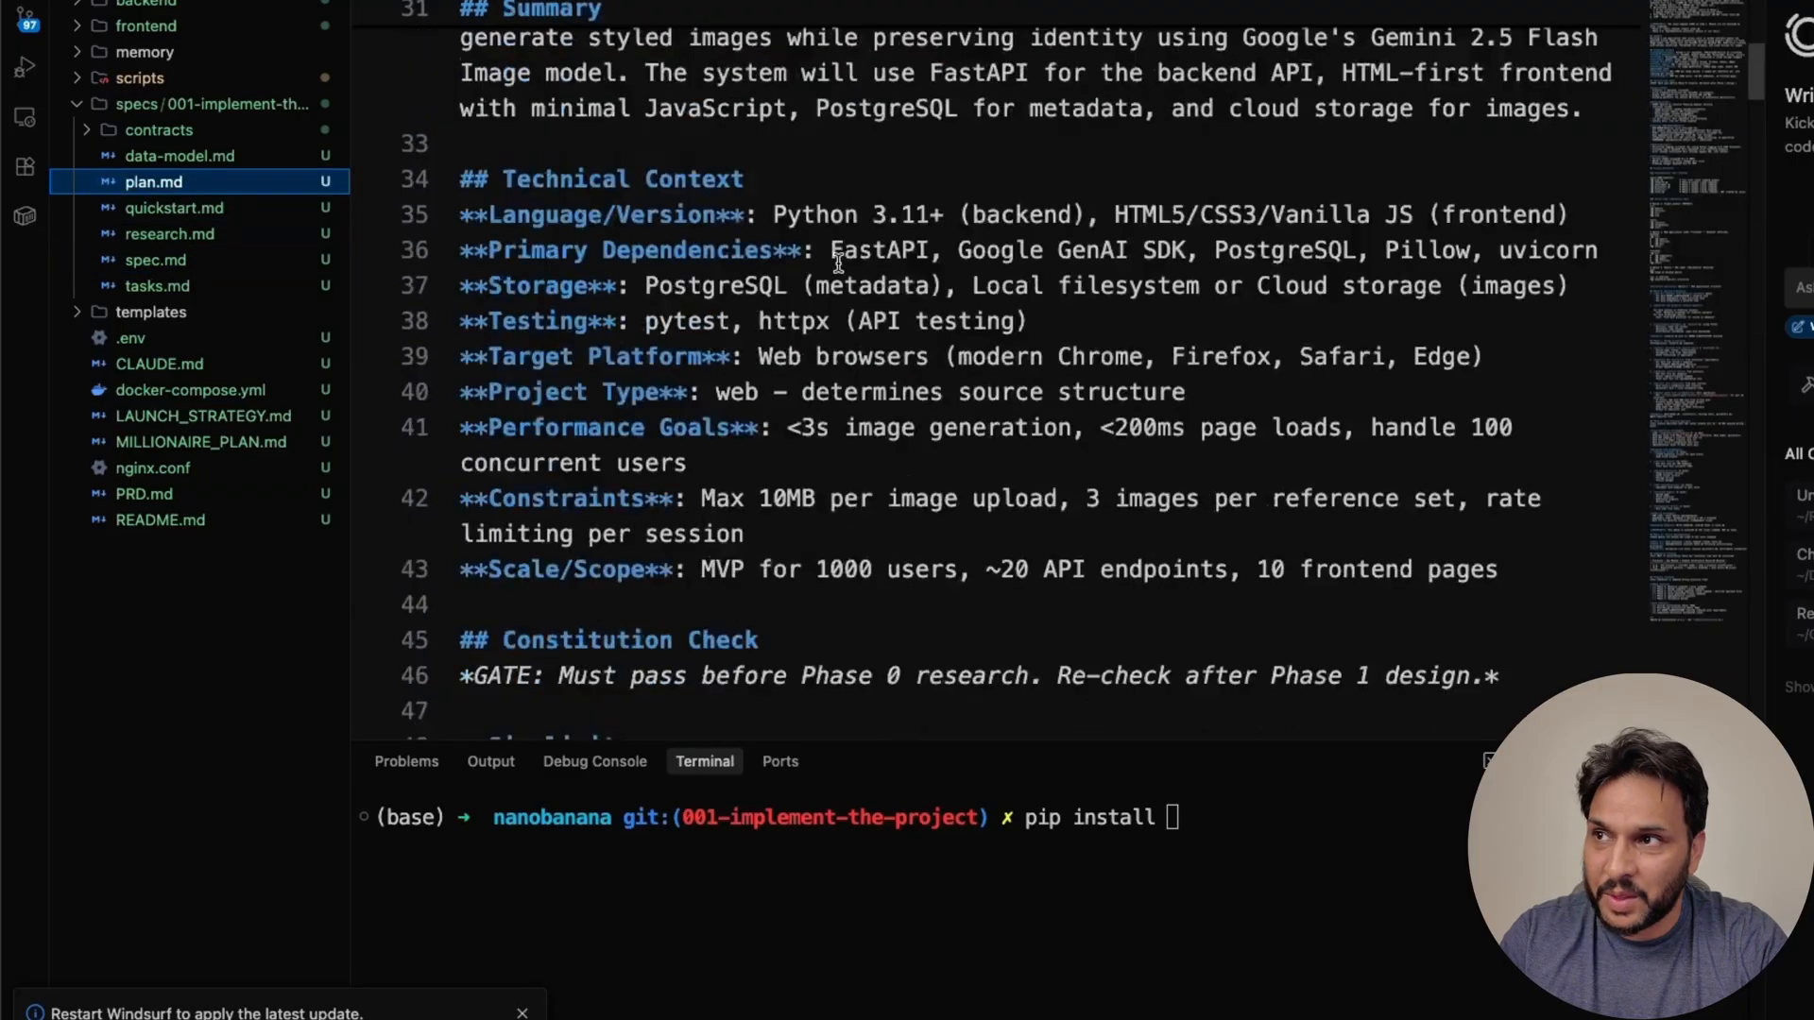
click(157, 285)
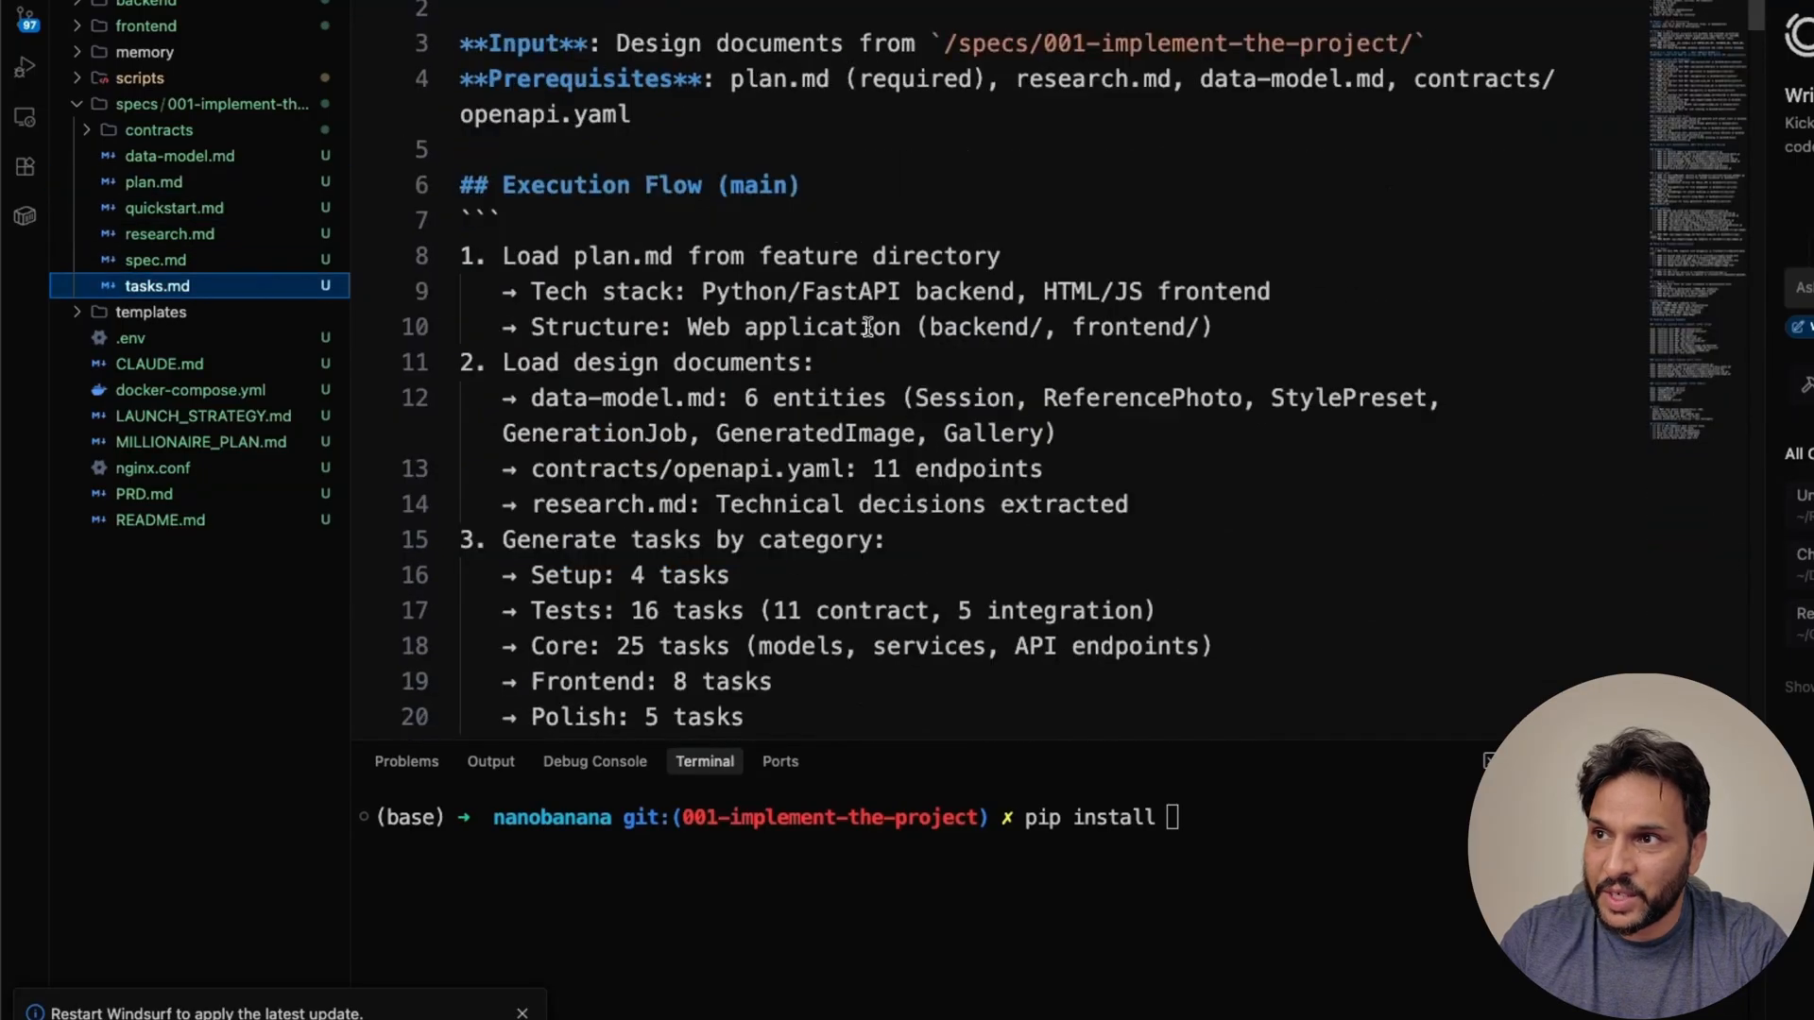
scroll(down, 3)
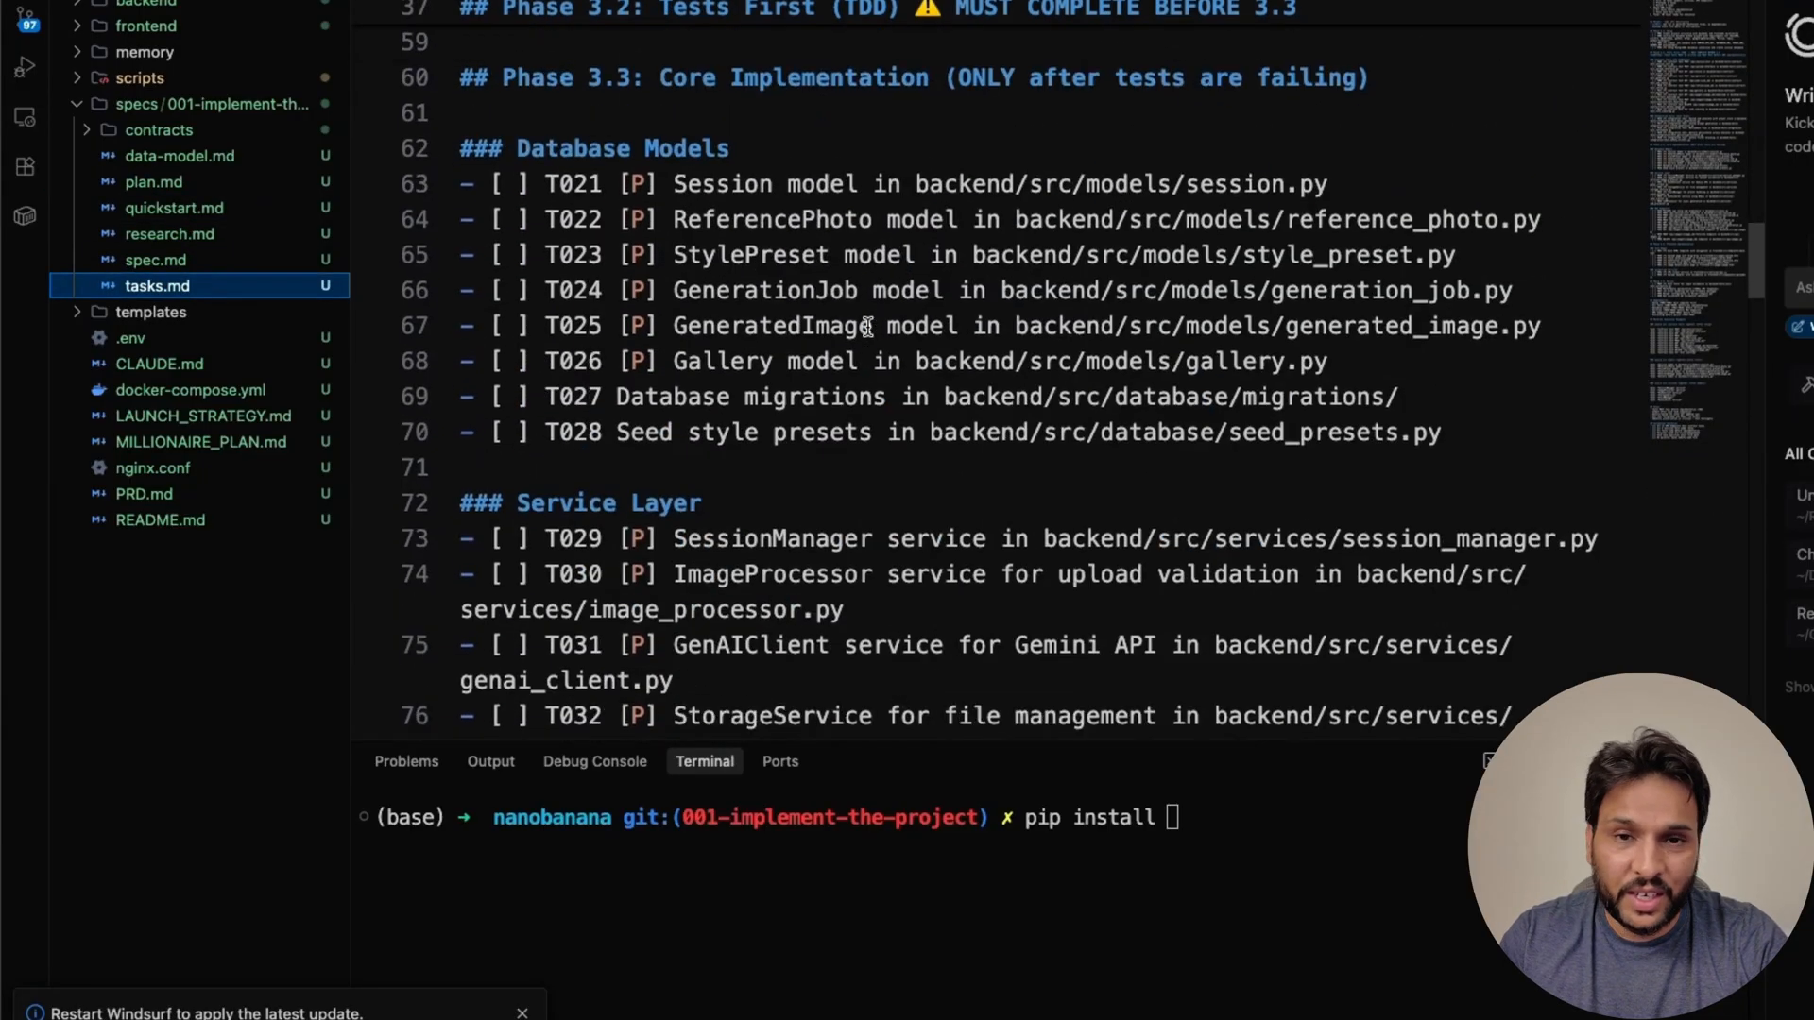
- Read CLAUDE.md's tech stack, key commands, identity preservation and environment variables sections
click(159, 363)
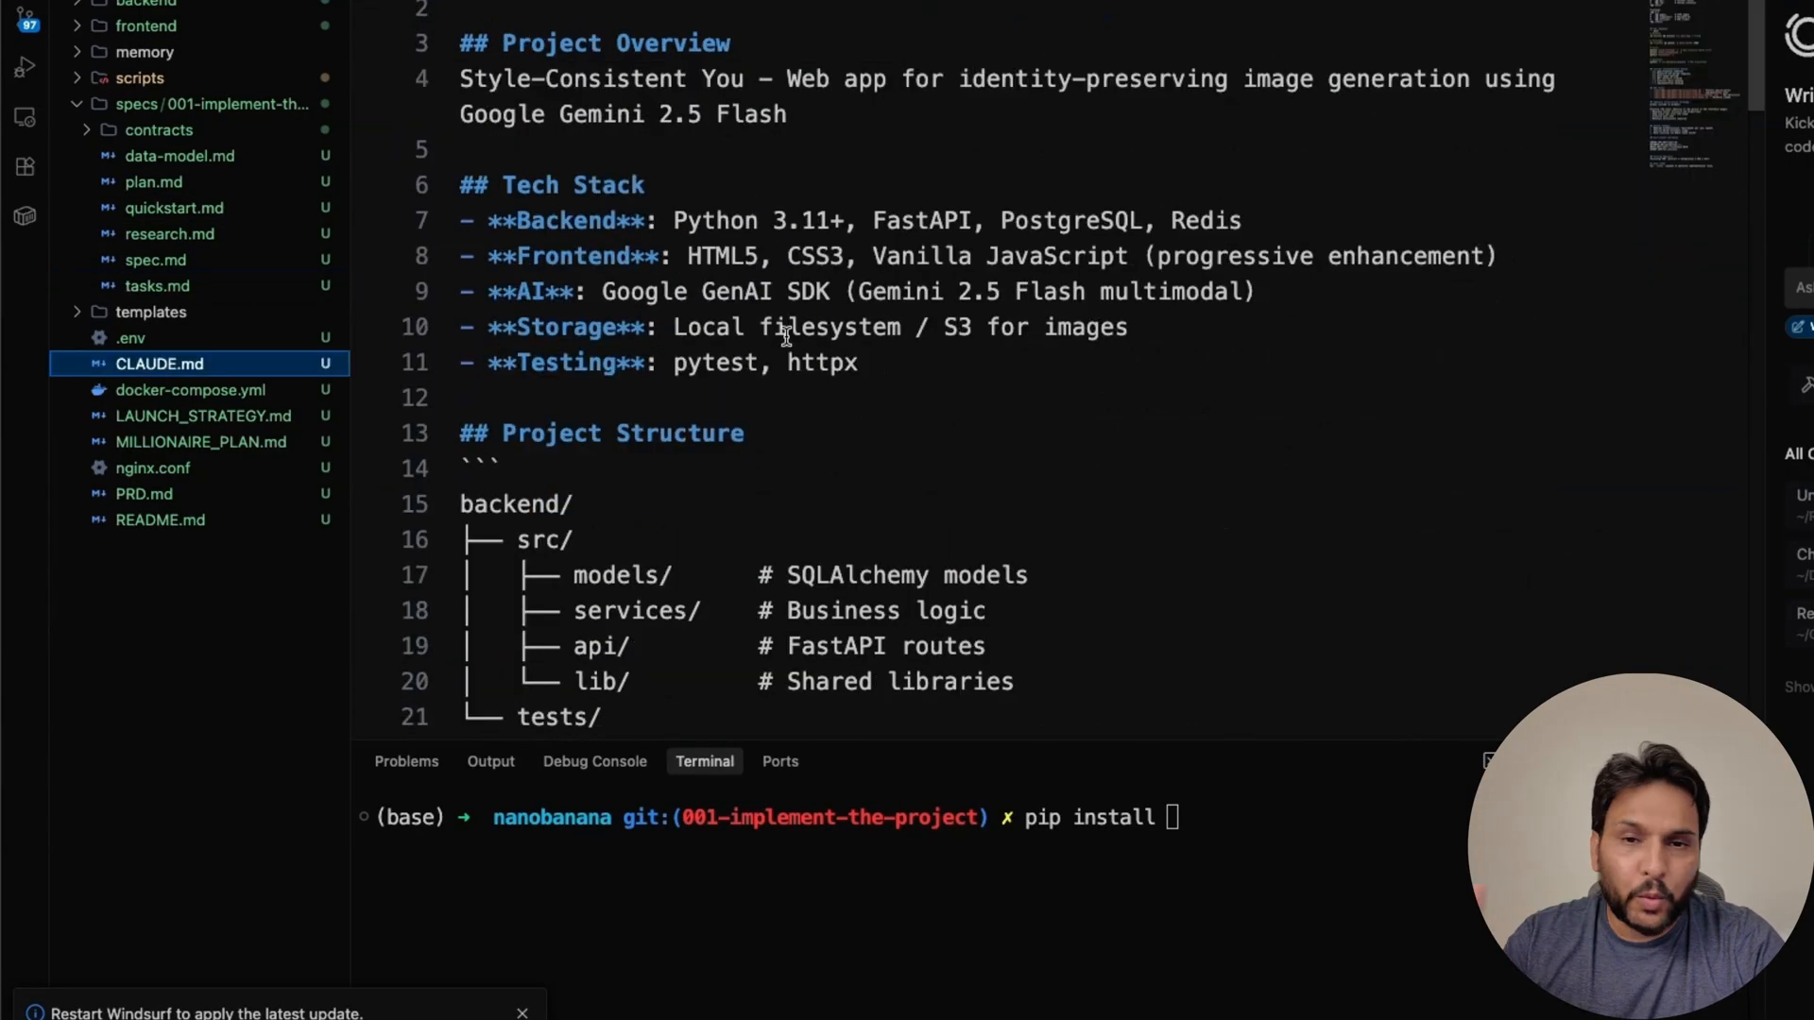
scroll(down, 3)
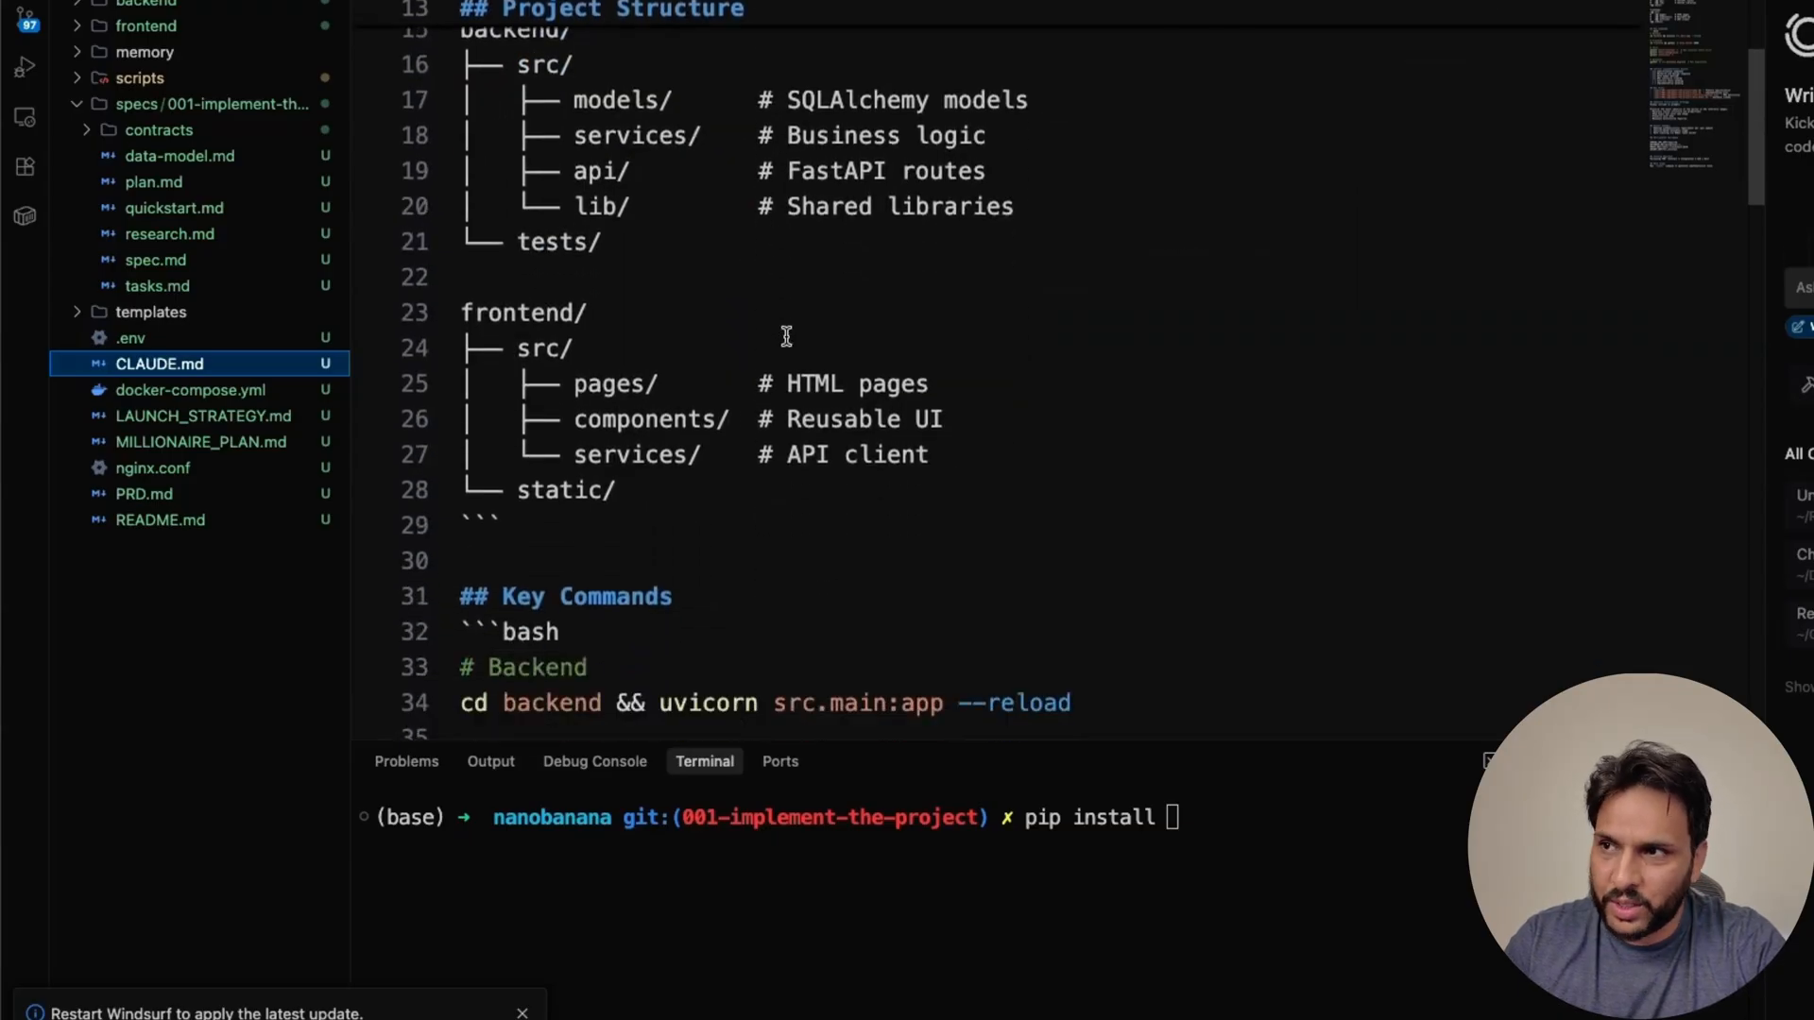
scroll(down, 3)
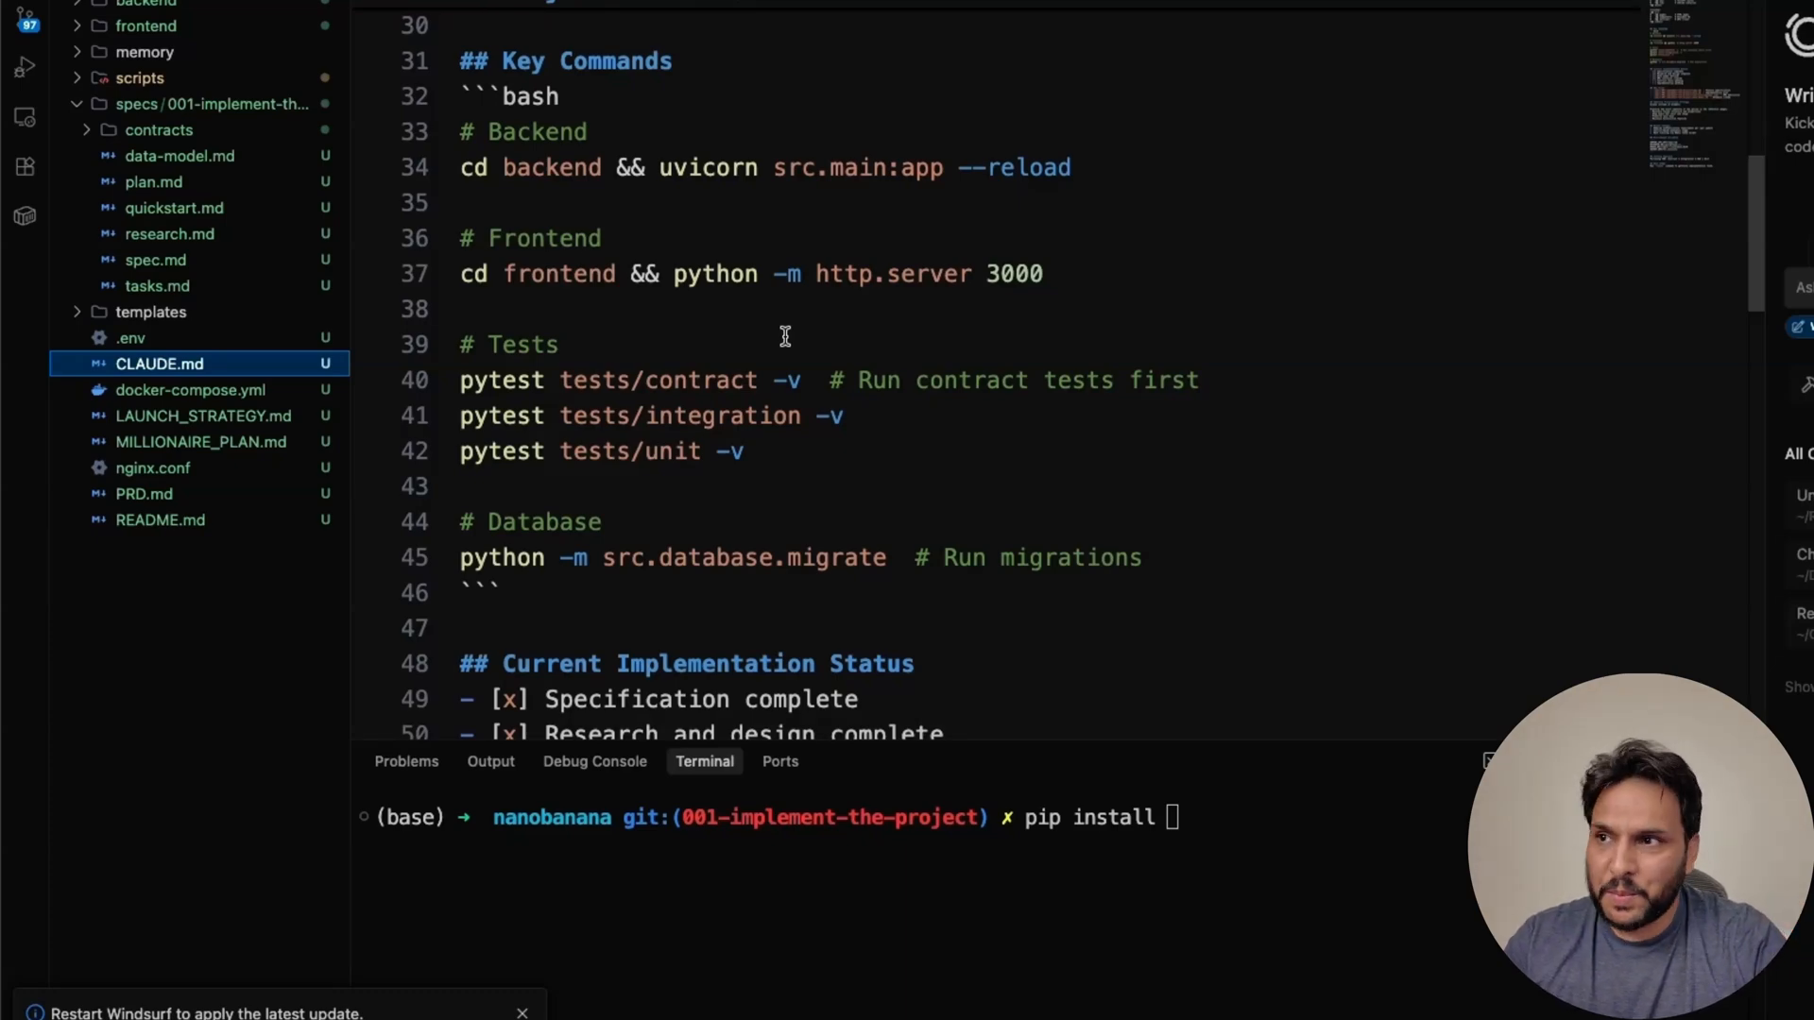
scroll(down, 3)
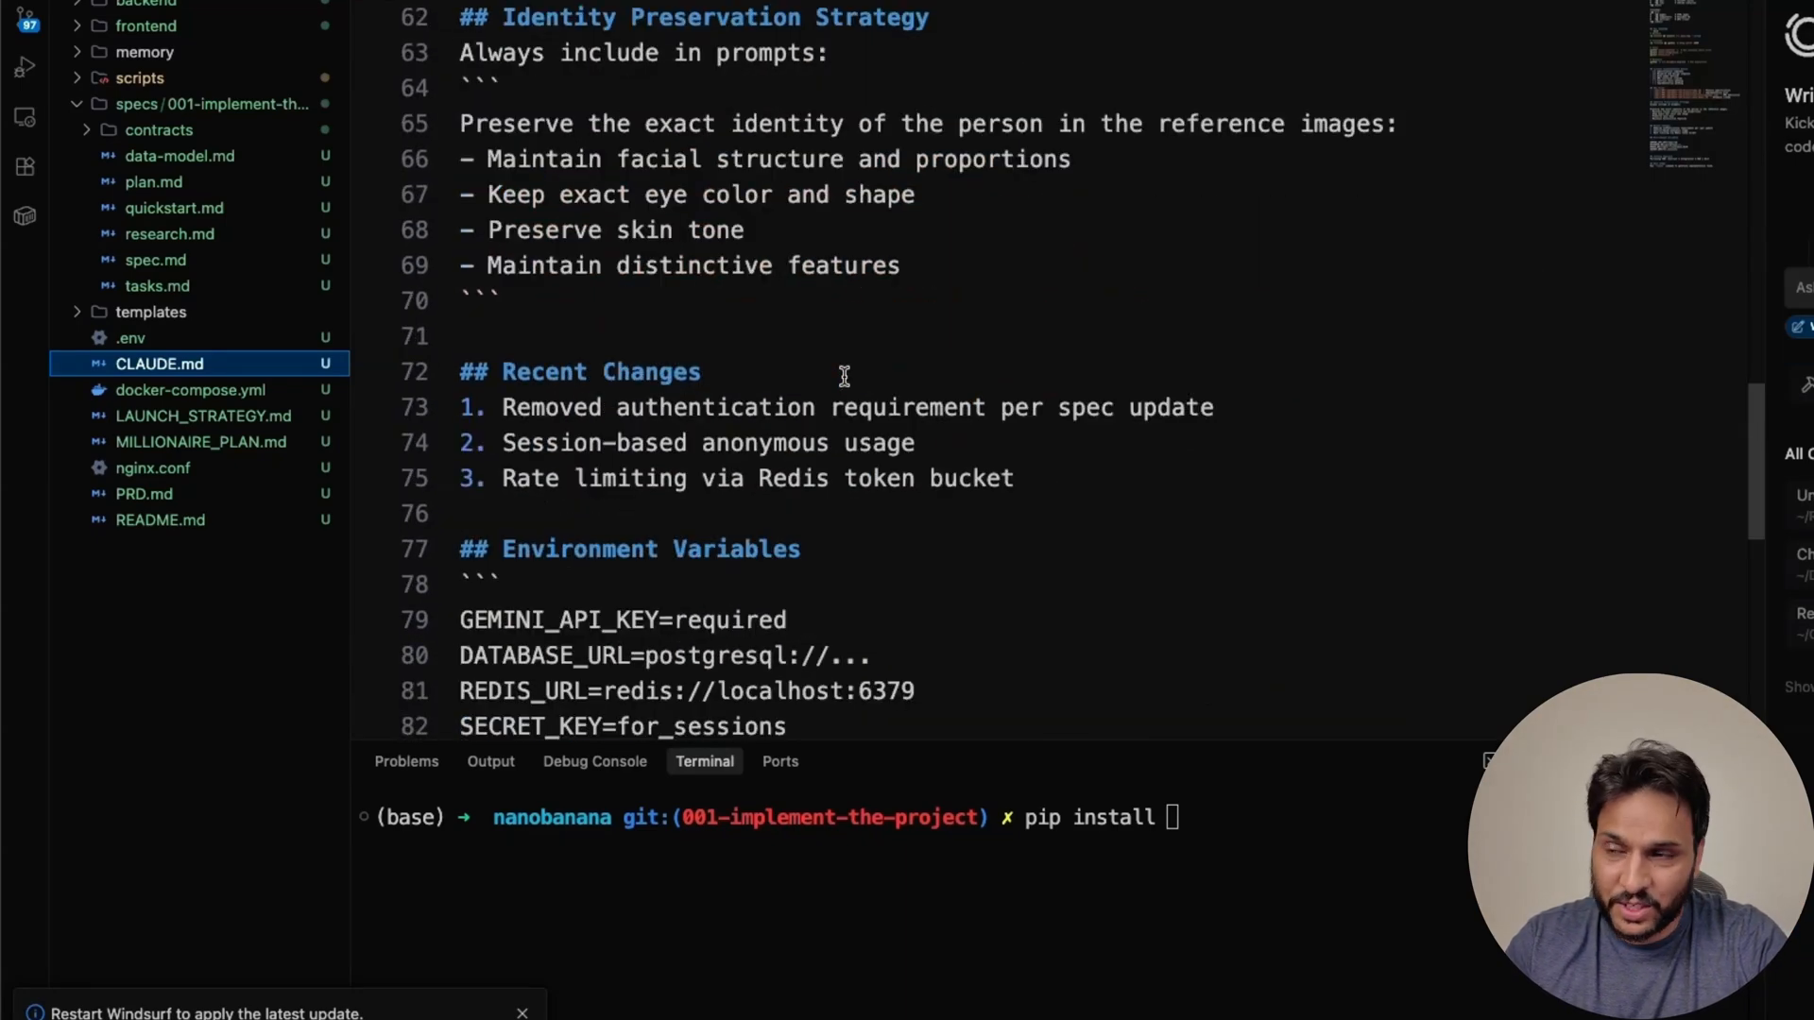